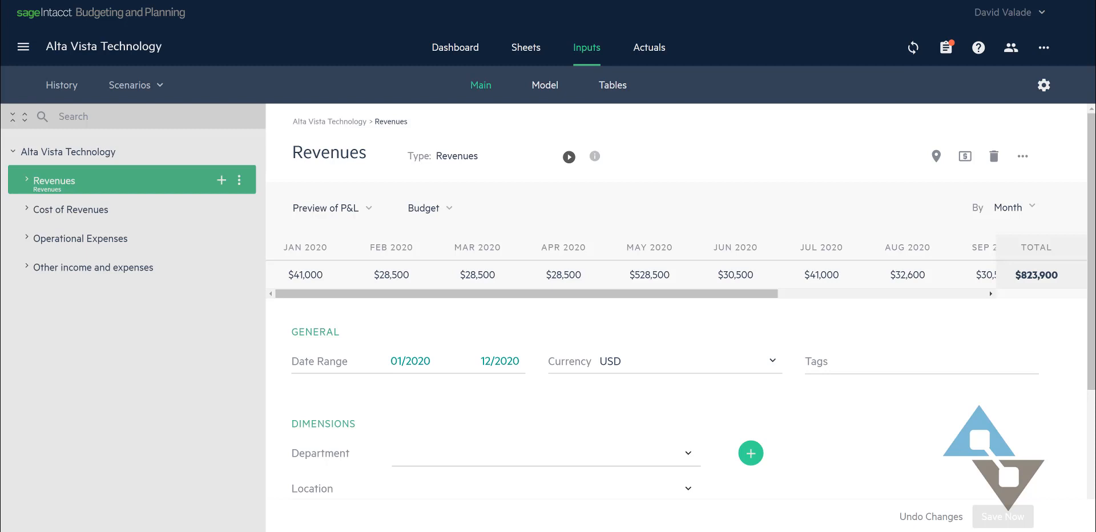
mouse_move(764, 137)
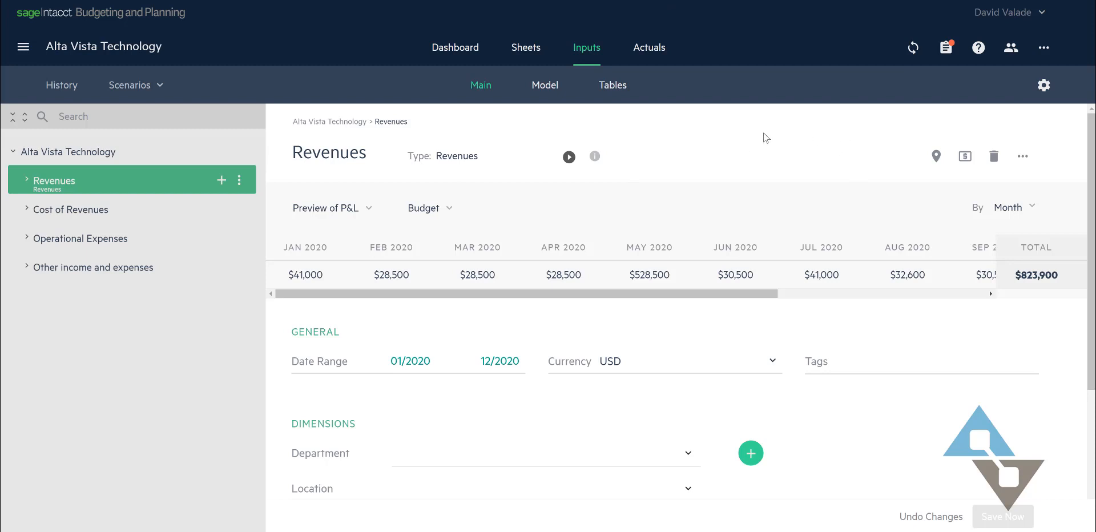
mouse_move(41, 267)
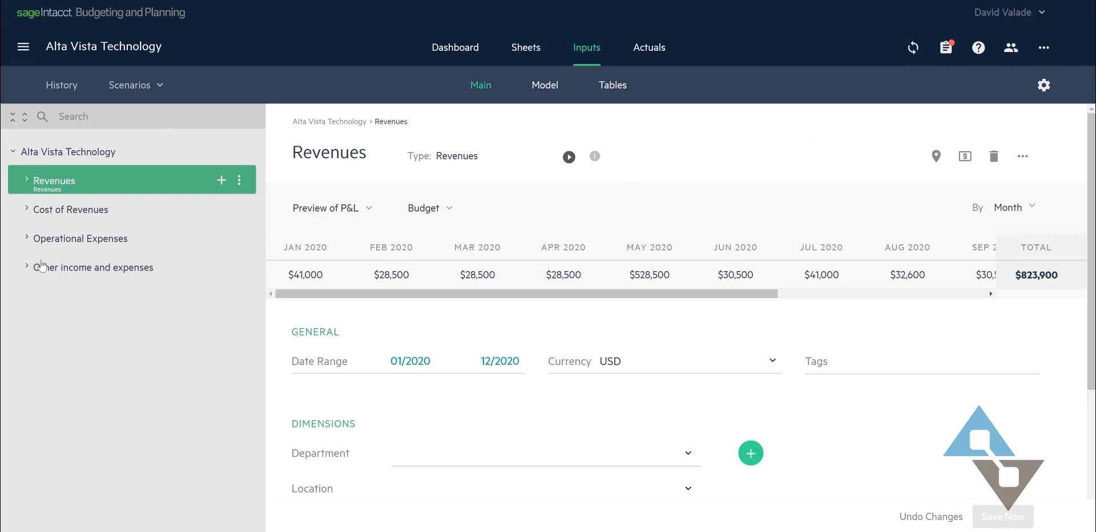
Step: Expand Revenues to reveal its Texas #10, Maine #20, California #30 and Florida #40 groups
left_click(28, 179)
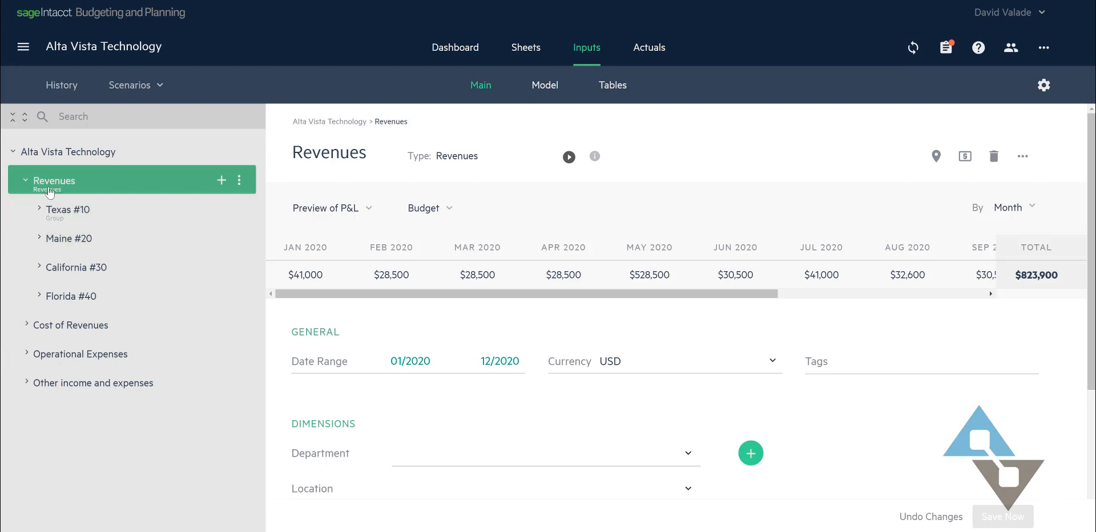
mouse_move(55, 193)
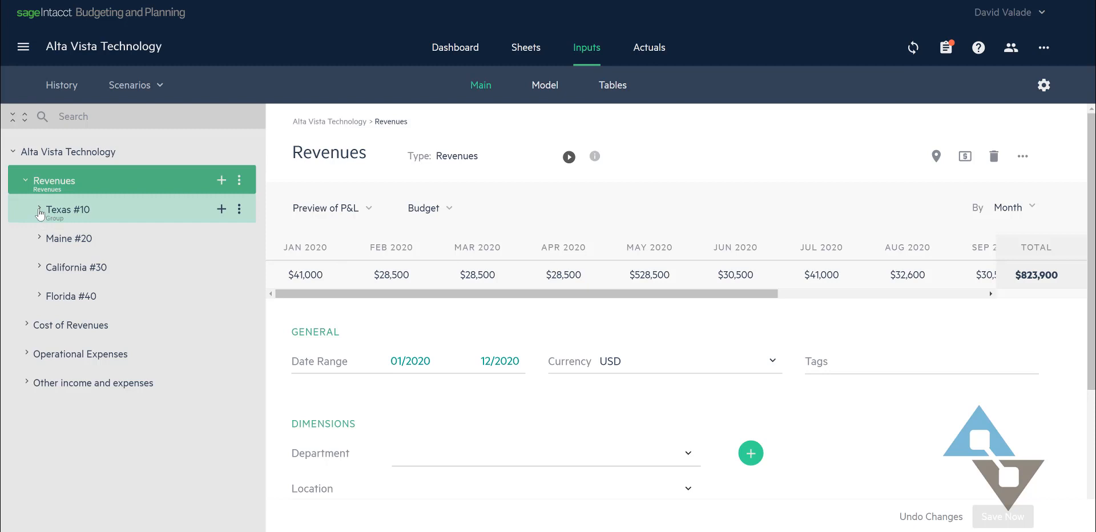
Step: Expand Texas #10 and select its Sales- Security Cameras revenue line
left_click(39, 210)
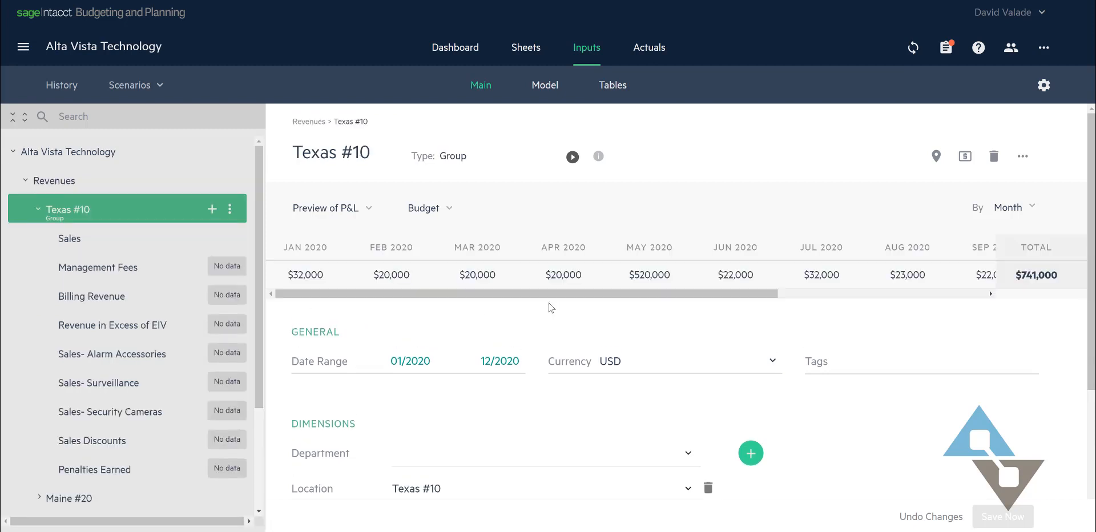
mouse_move(110, 412)
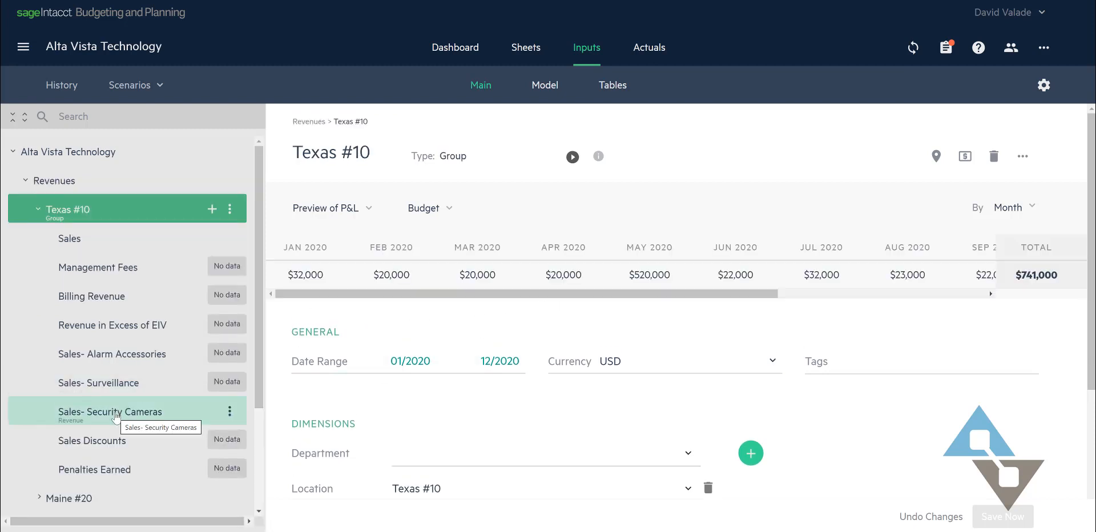
left_click(110, 412)
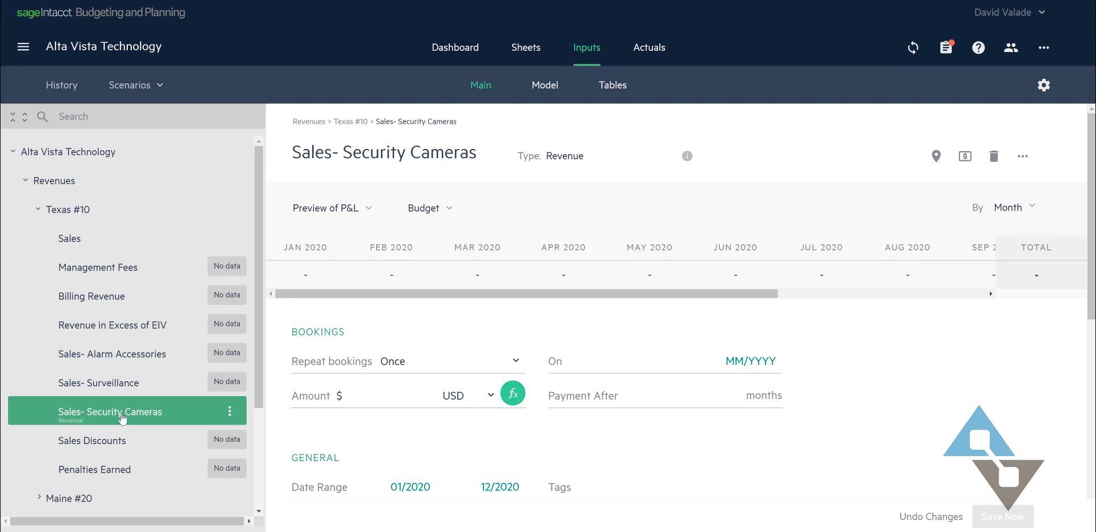
Step: Book $5,000 on Sales- Security Cameras repeating monthly, totalling $60,000 for 2020
left_click(386, 396)
type("5,000")
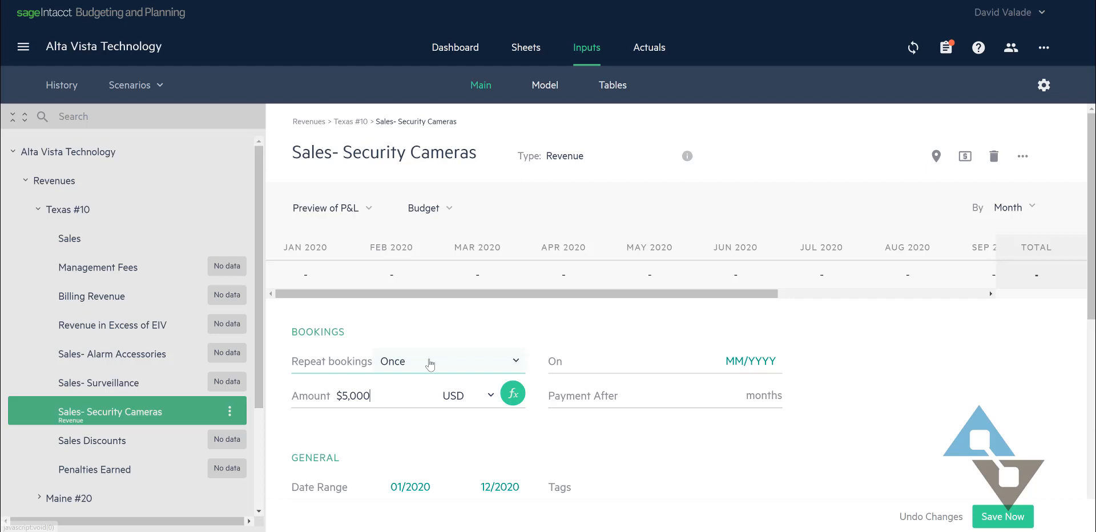
left_click(446, 362)
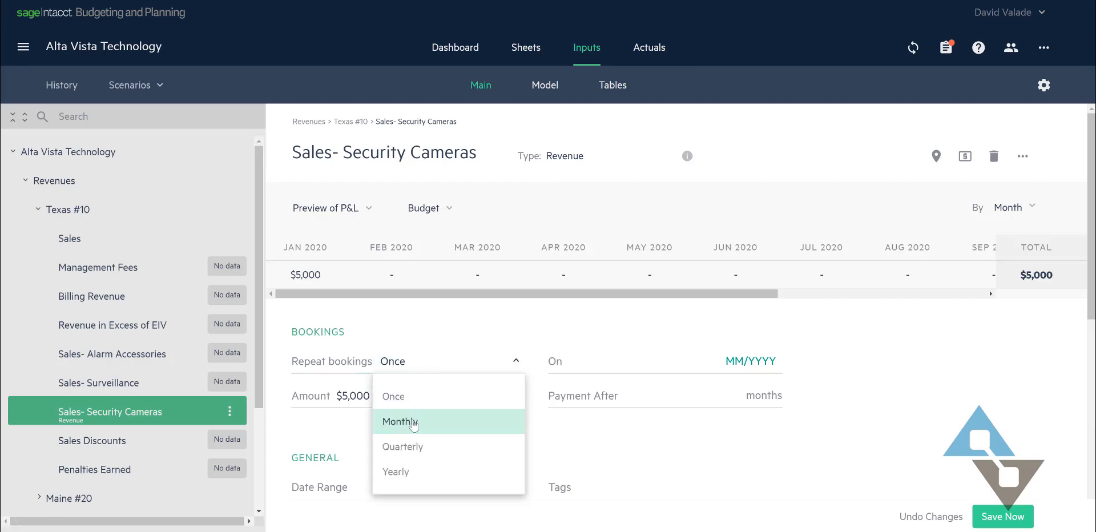
left_click(398, 423)
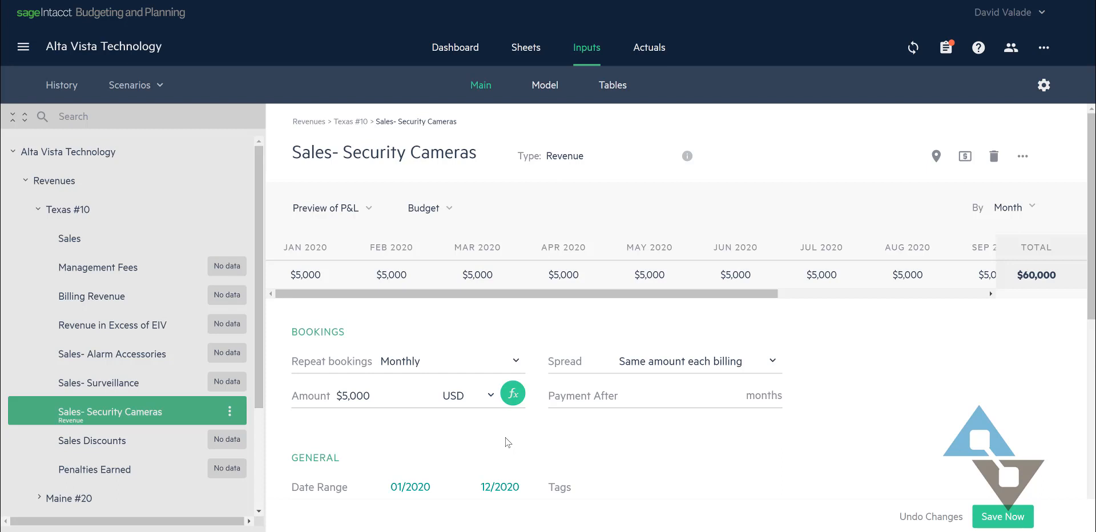
mouse_move(317, 273)
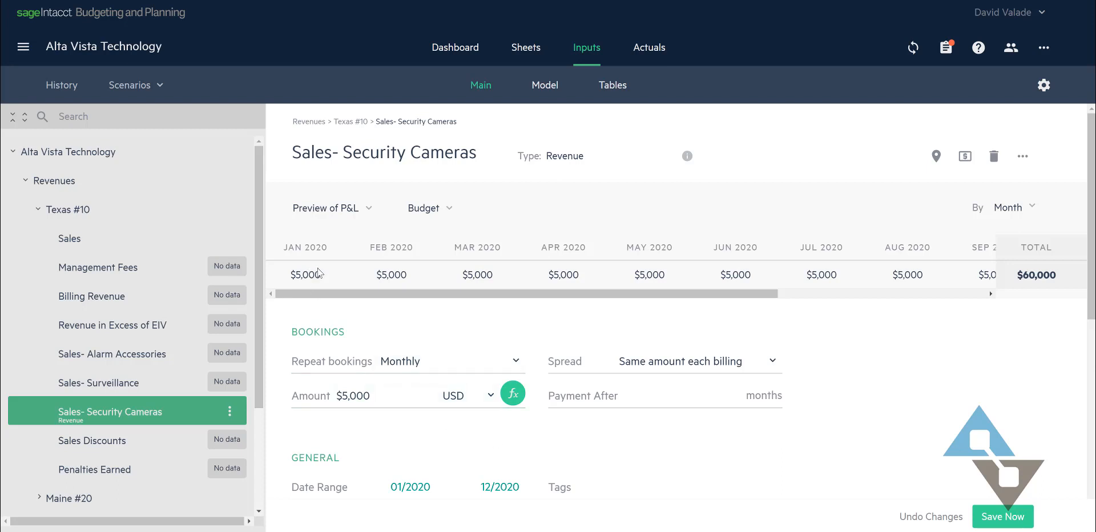
mouse_move(670, 301)
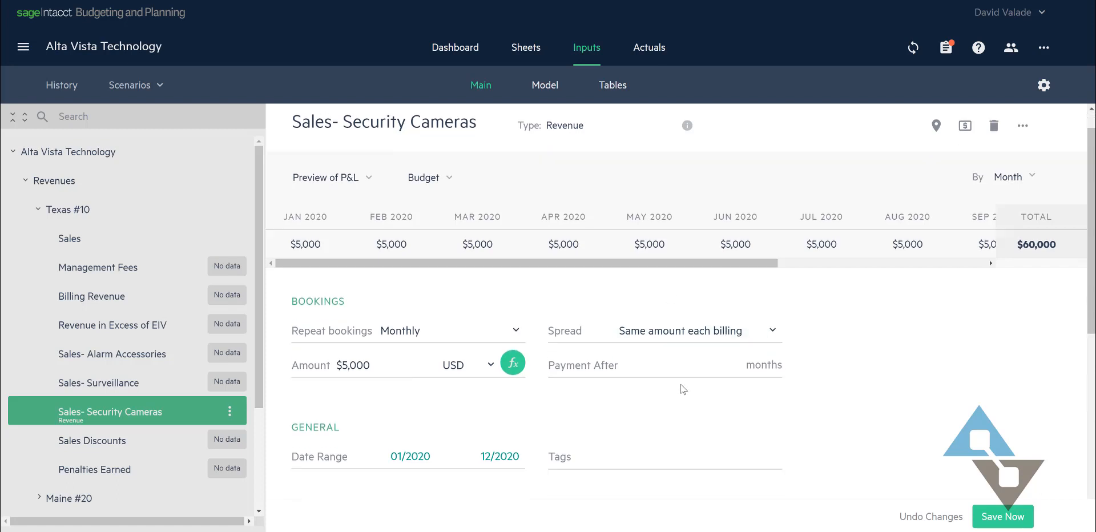
scroll("down", 3)
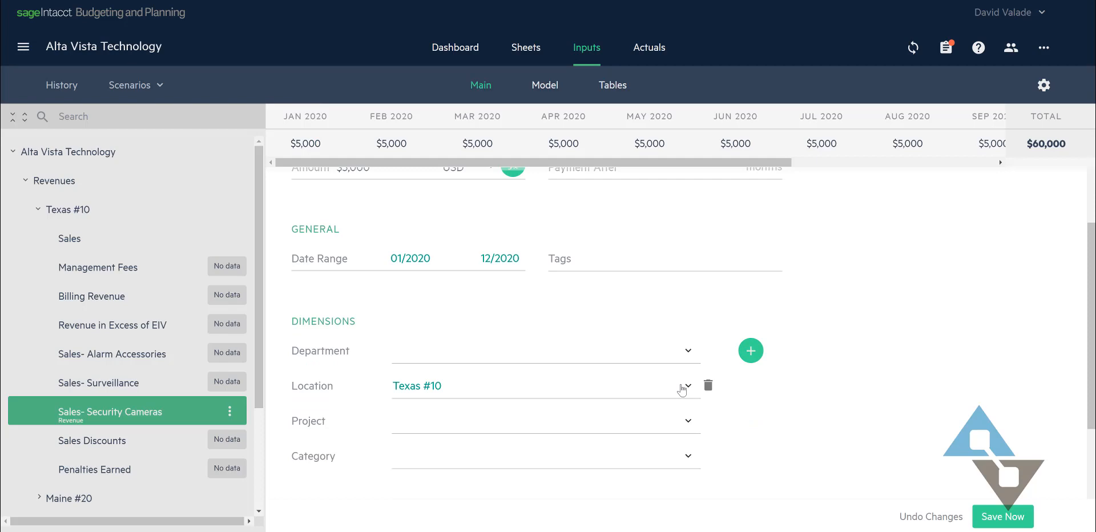
scroll("down", 3)
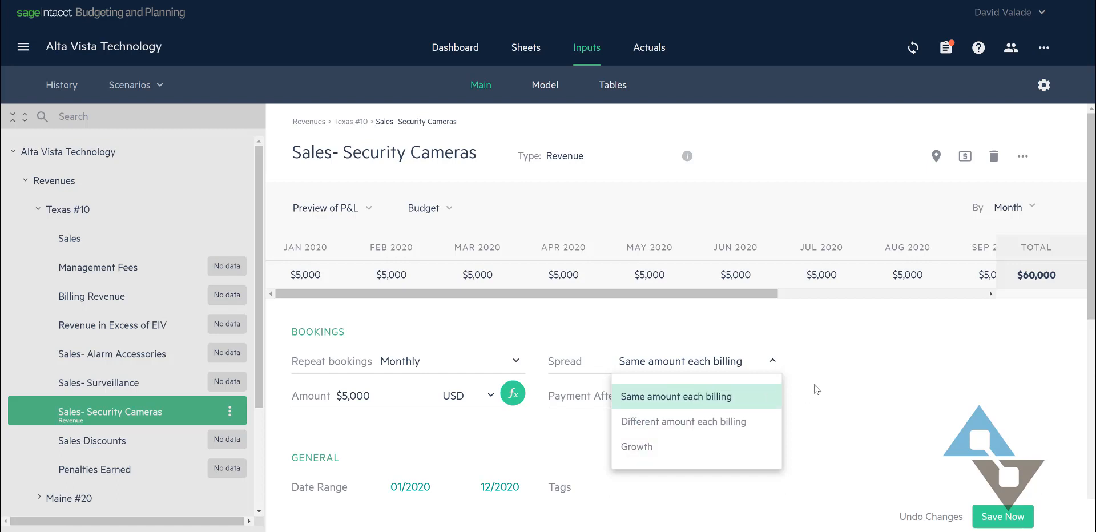
mouse_move(815, 347)
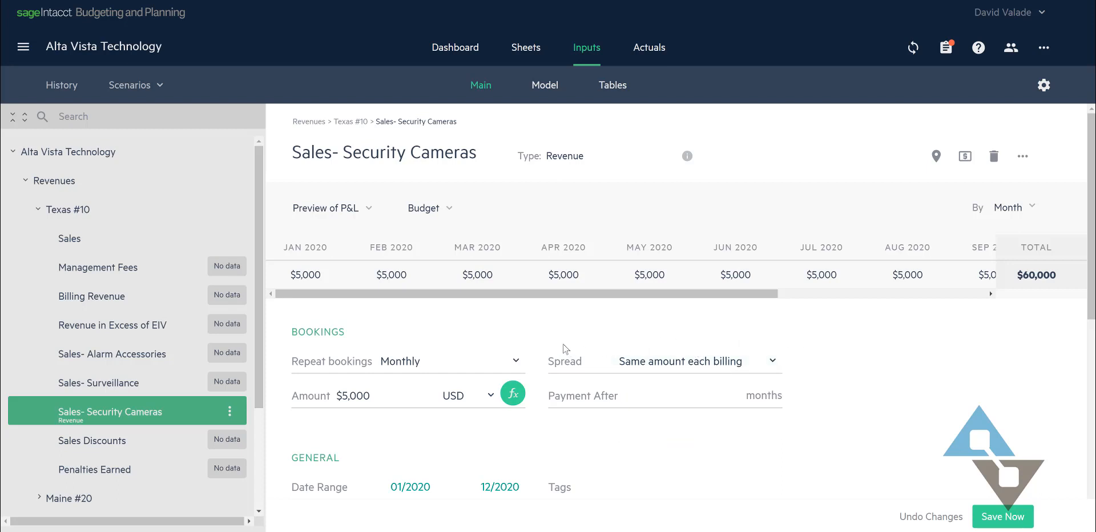
mouse_move(520, 306)
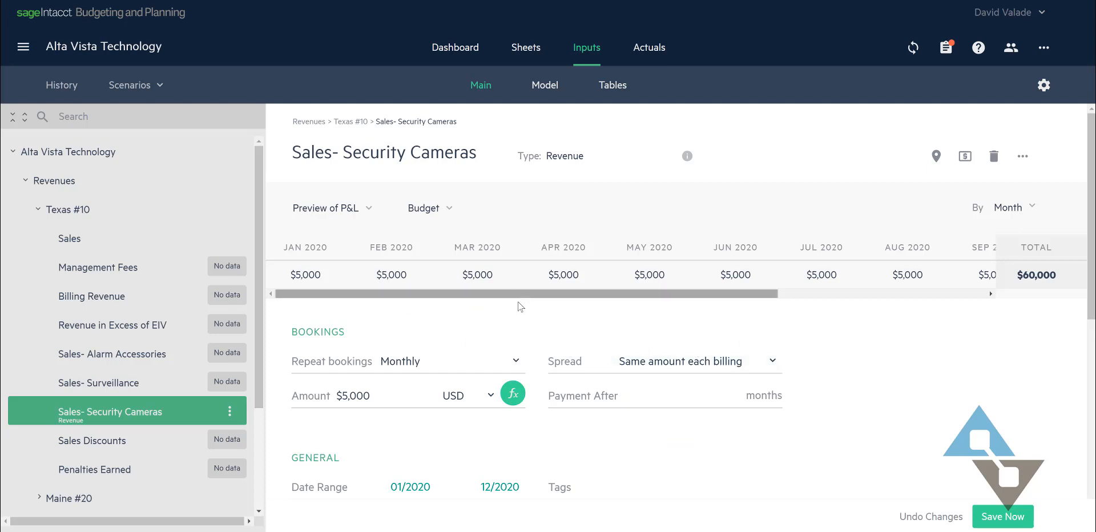
mouse_move(502, 334)
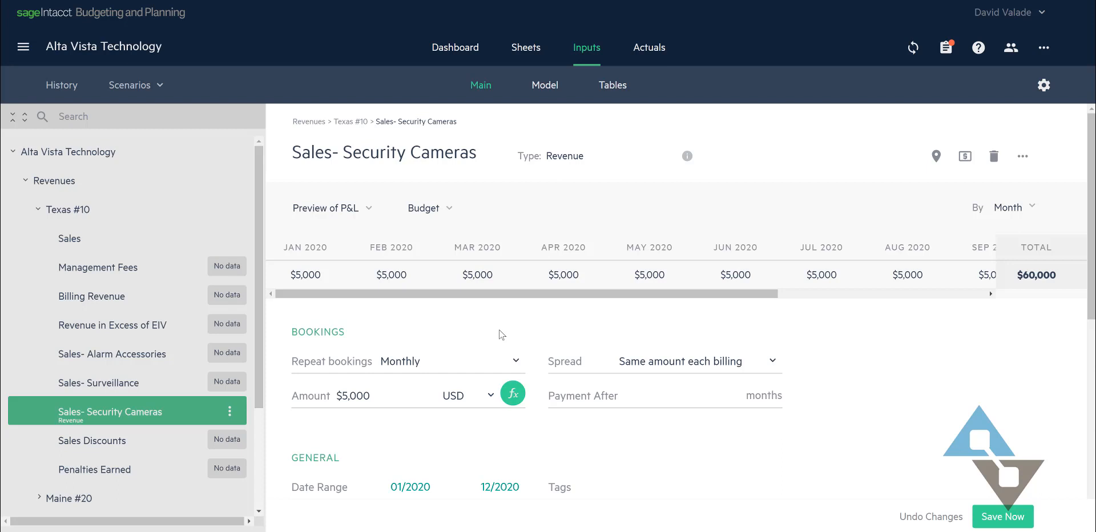
mouse_move(486, 334)
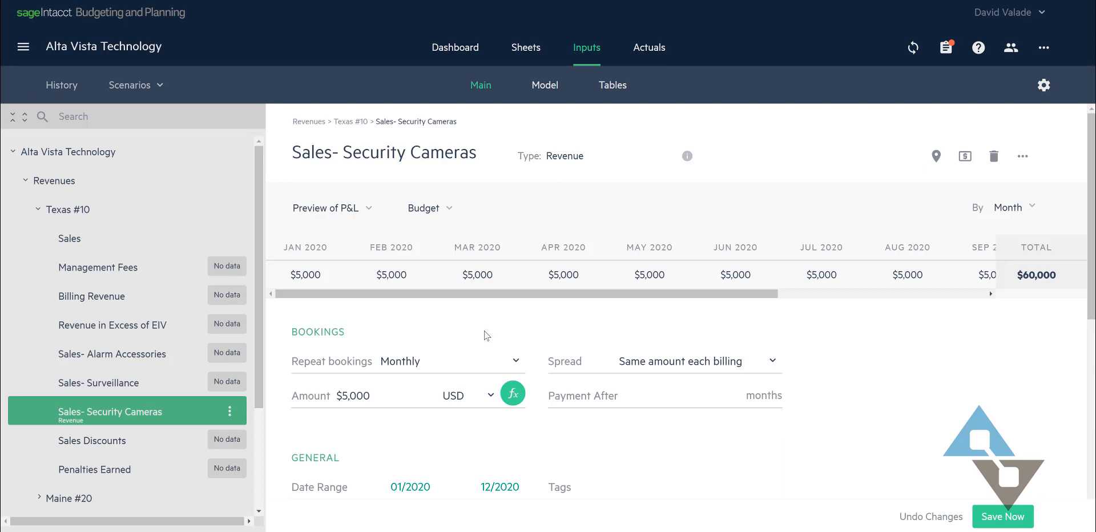
mouse_move(509, 336)
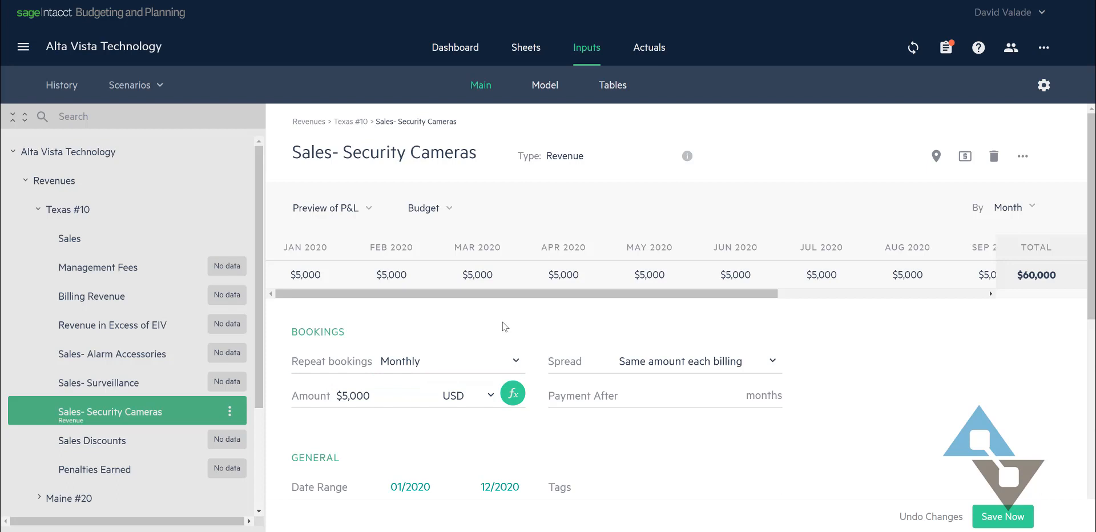
mouse_move(493, 327)
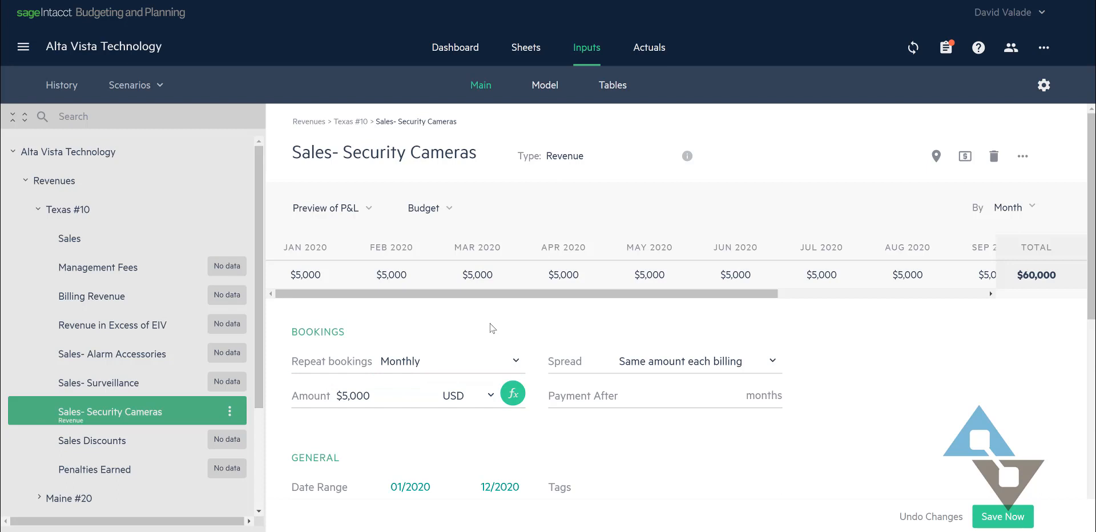
mouse_move(502, 321)
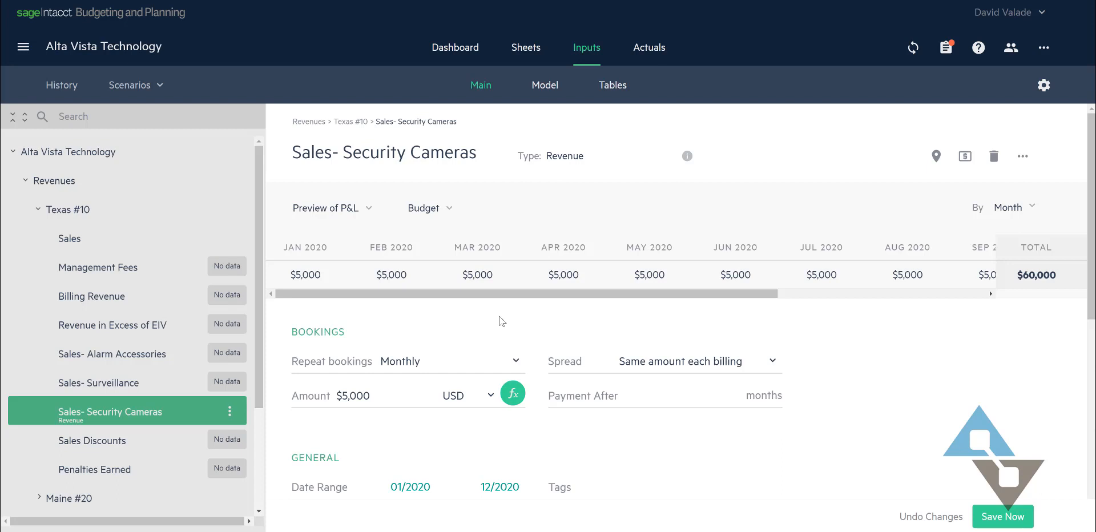
mouse_move(480, 286)
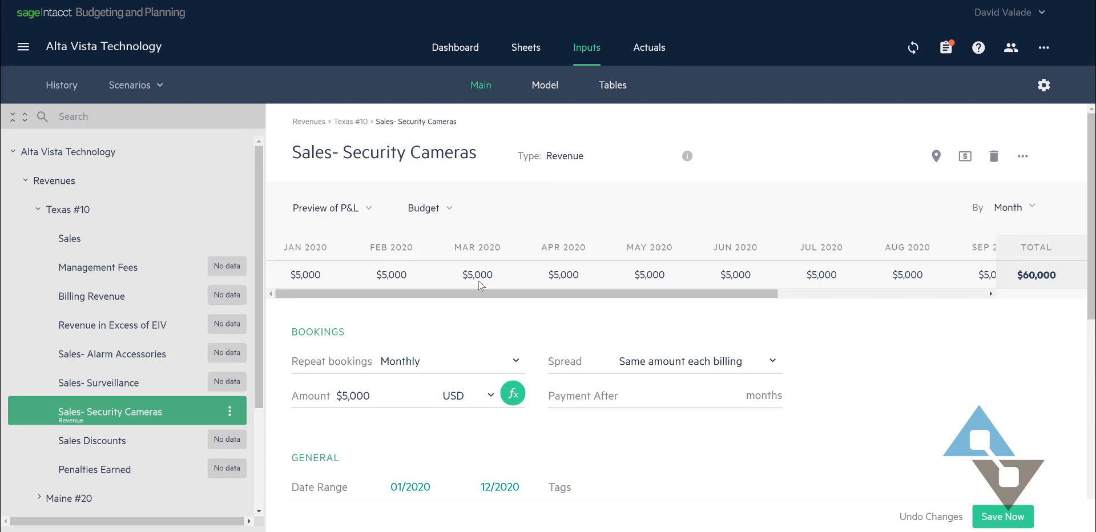
mouse_move(549, 90)
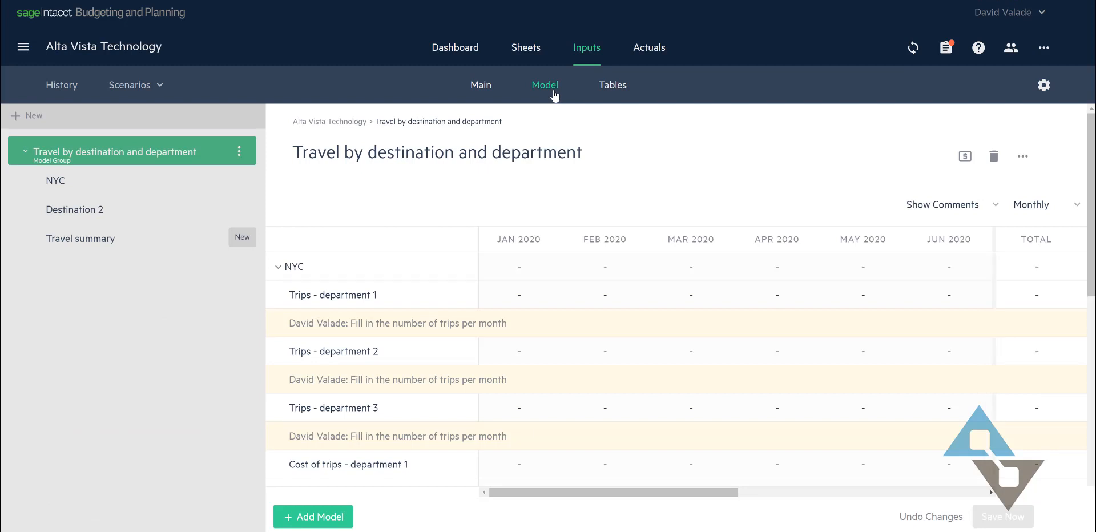
mouse_move(531, 99)
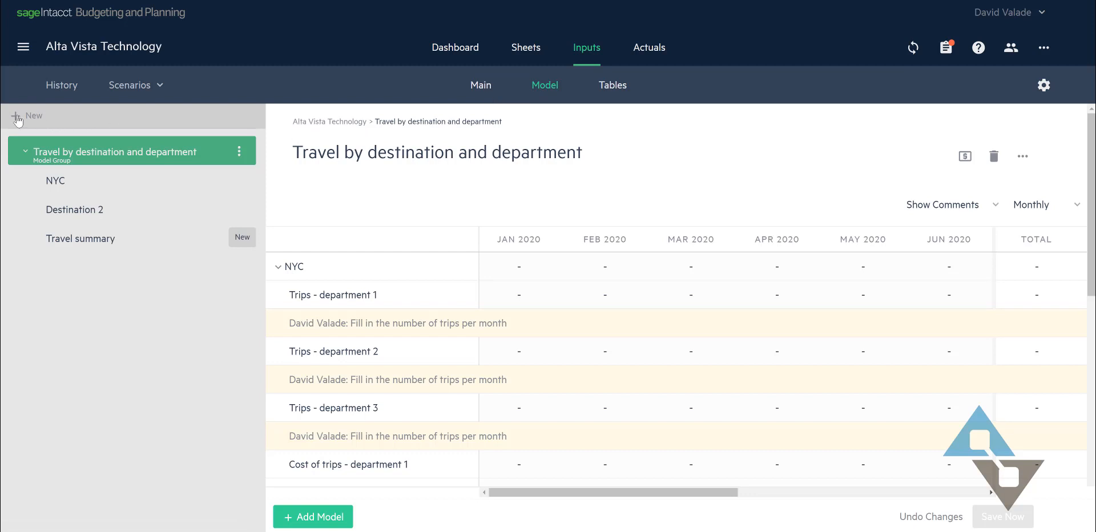
Step: Create a new model under Inputs > Model named Security Camera Sales in Texas
left_click(26, 115)
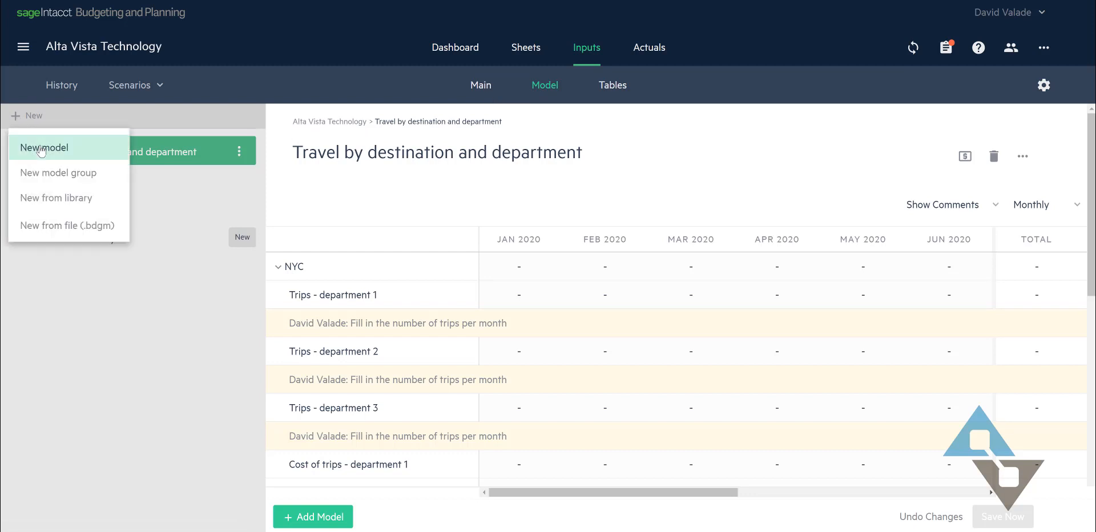
left_click(43, 147)
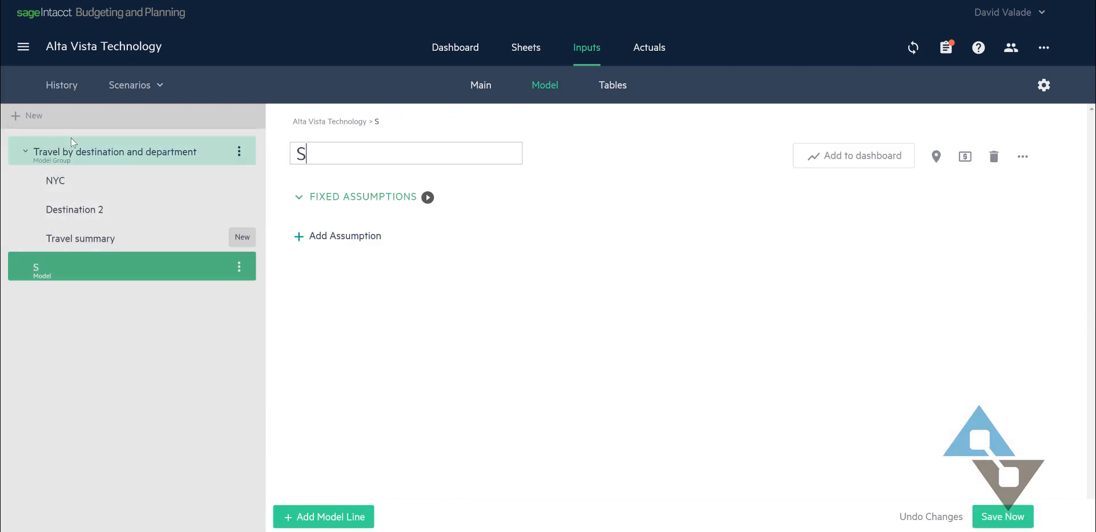
type("ecuriy")
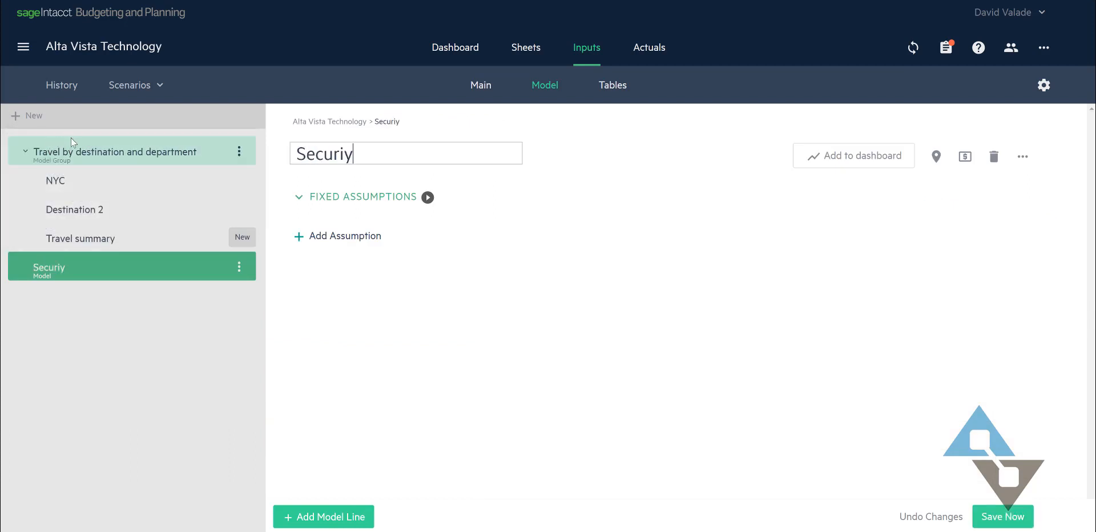
type("Security Camera Sales in Texas")
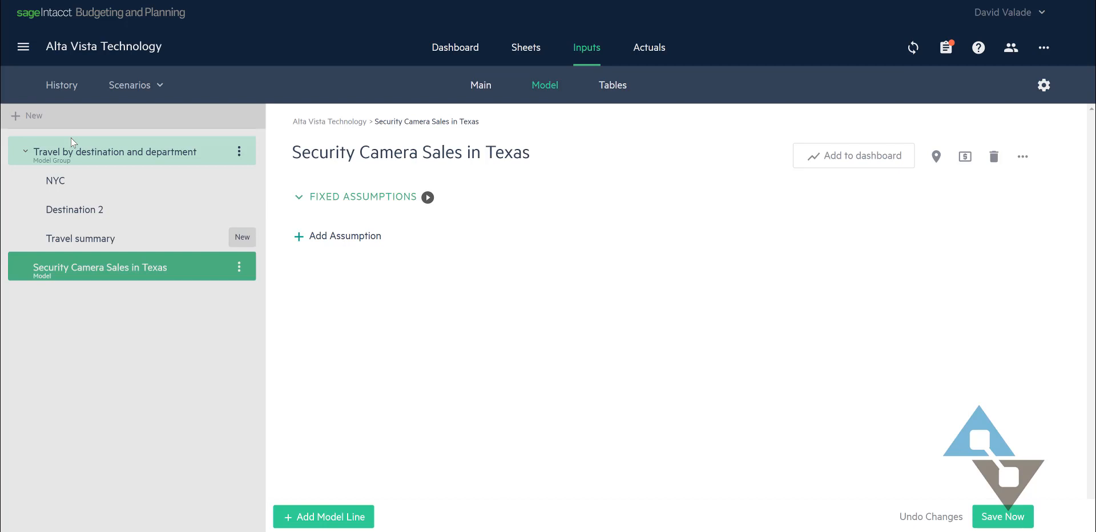
mouse_move(311, 255)
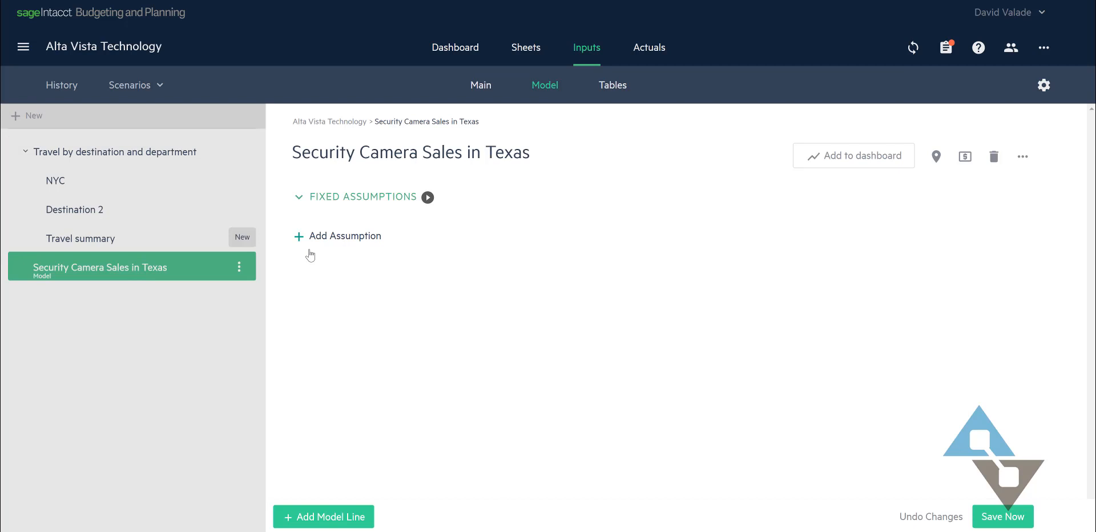
Step: Add assumption Monthly Camera Units Sold valued 800 as a plain number
left_click(337, 236)
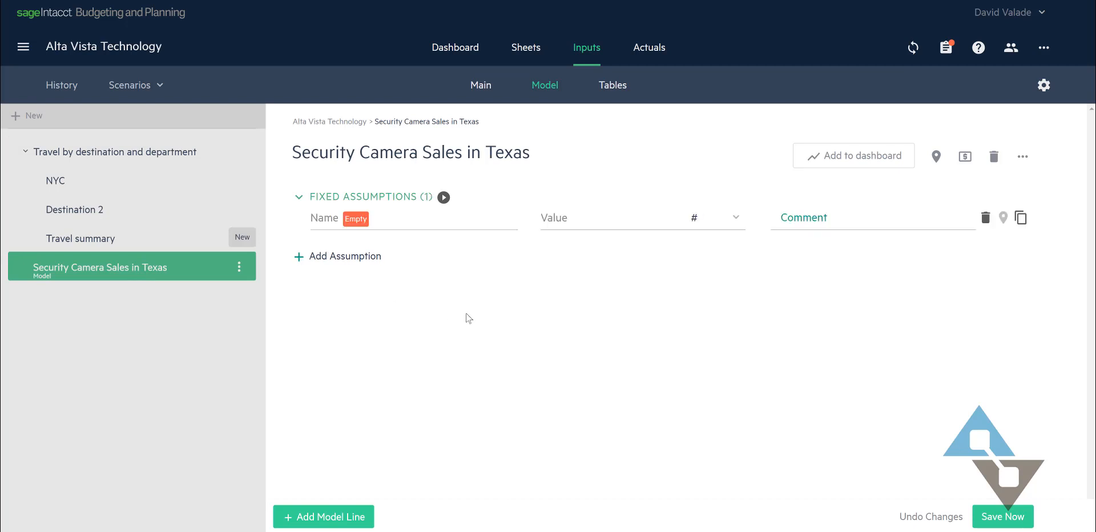
type("Month")
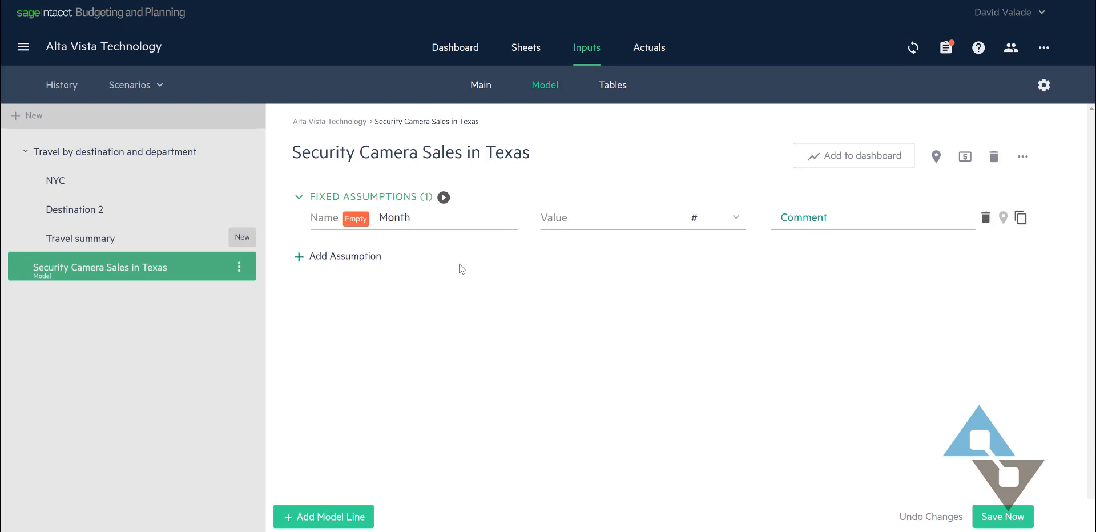
type("Monthly Camera")
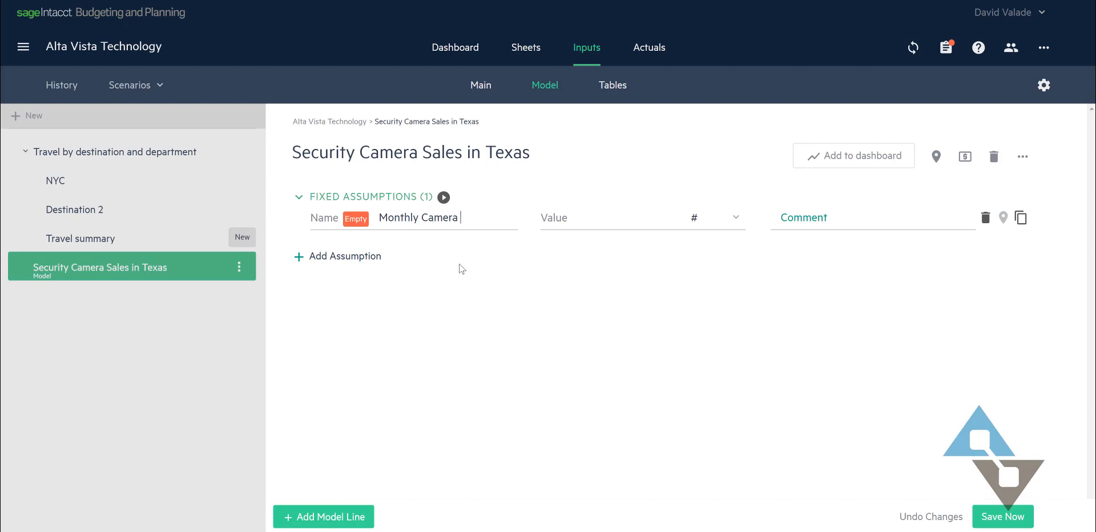
type("Units Sold")
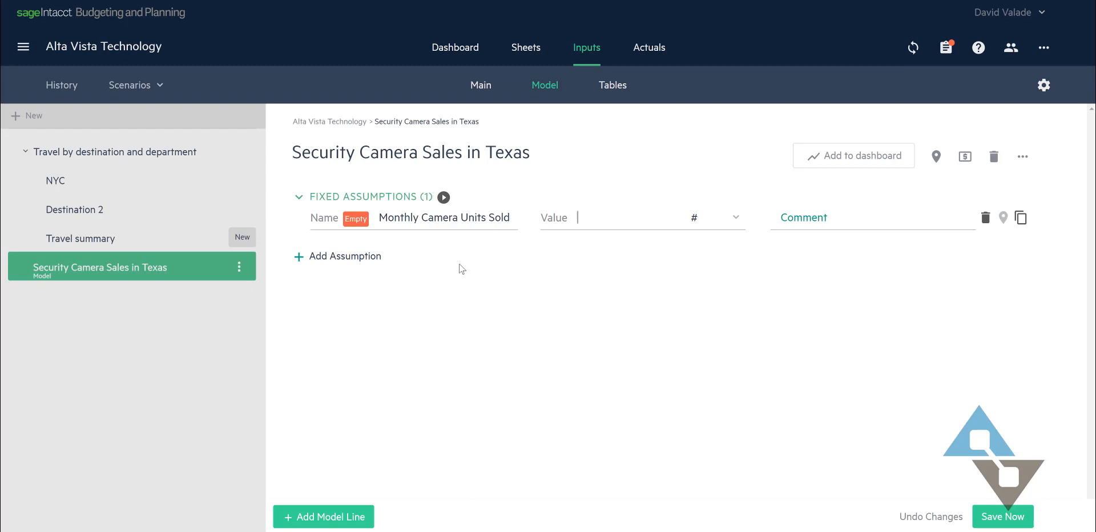
left_click(735, 217)
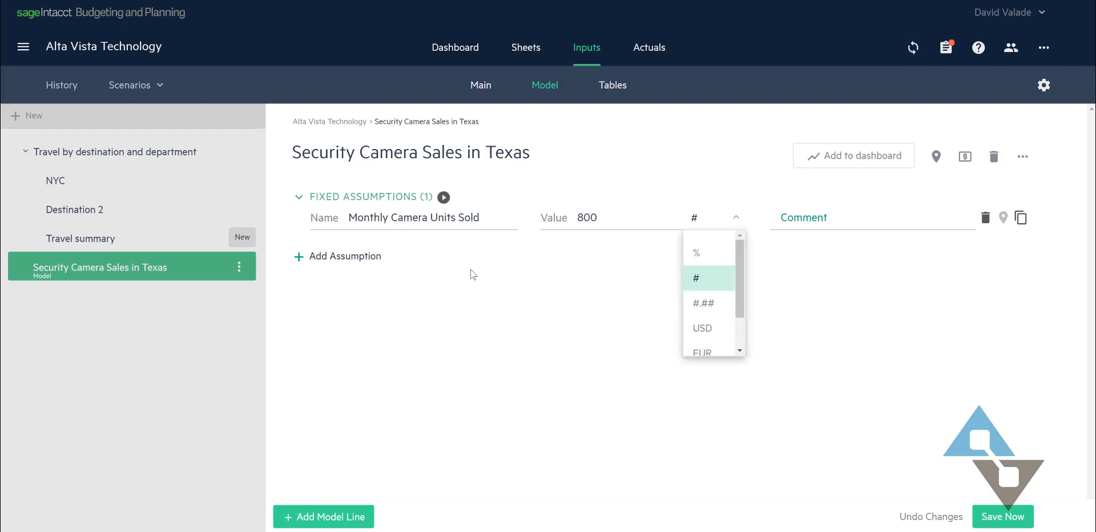
mouse_move(707, 259)
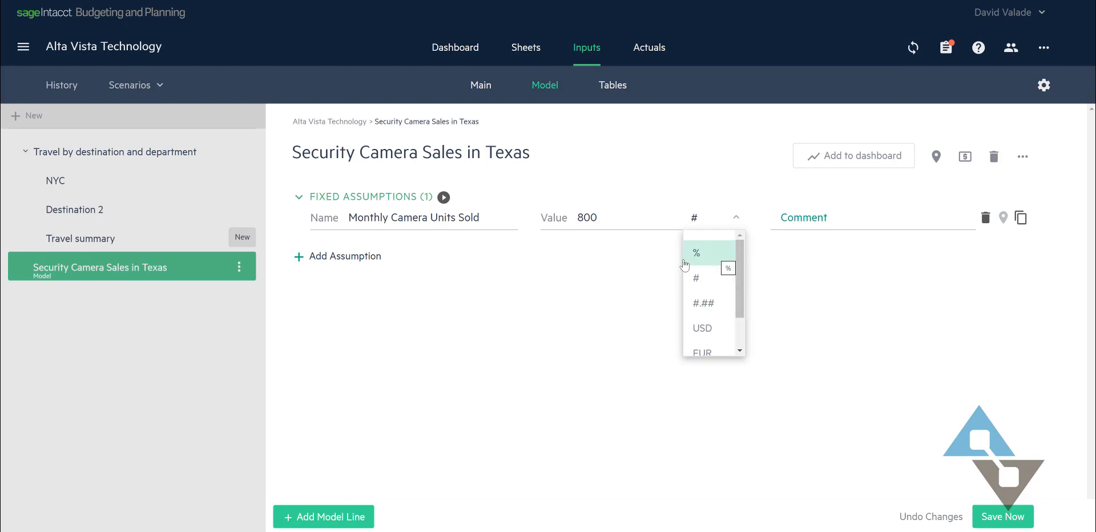
mouse_move(703, 313)
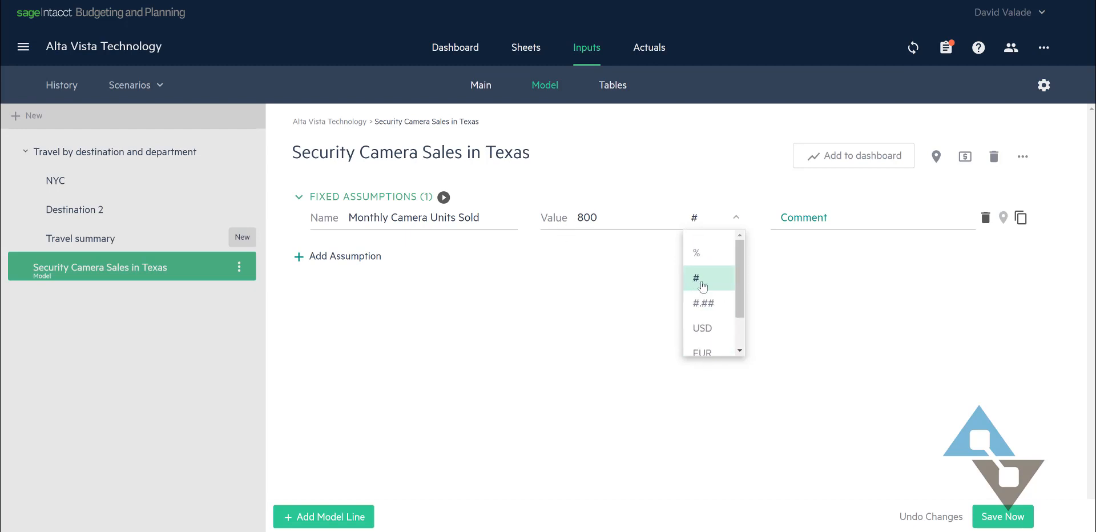
left_click(696, 279)
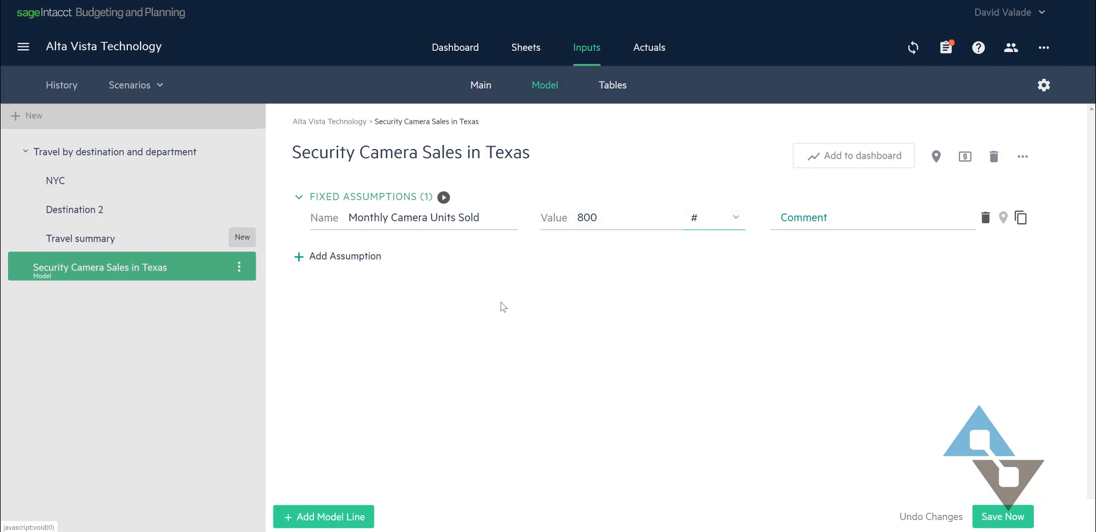
Step: Add assumption Average Revenue per Camera valued 10.50 in USD
left_click(337, 257)
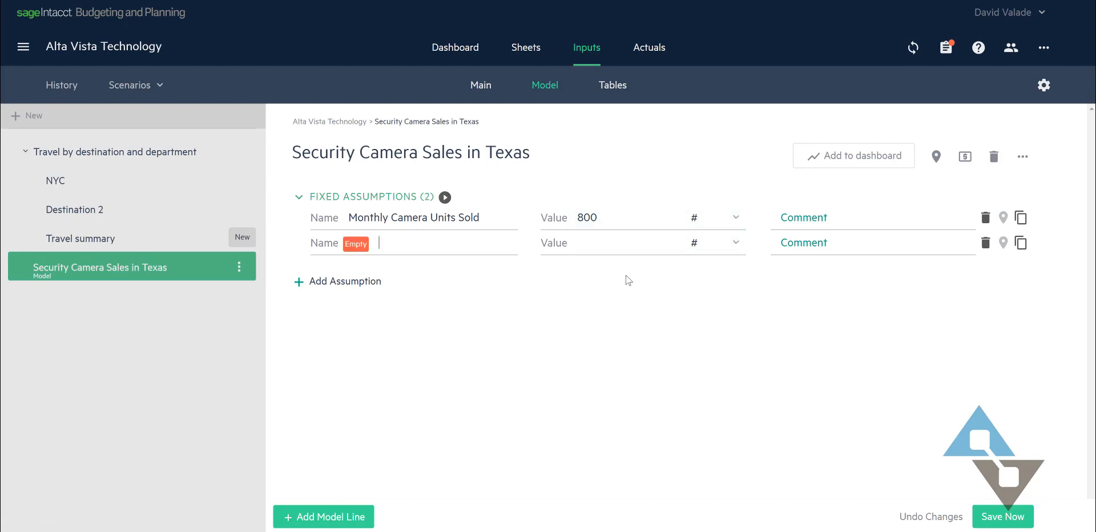
type("Average Revenue per Ca...")
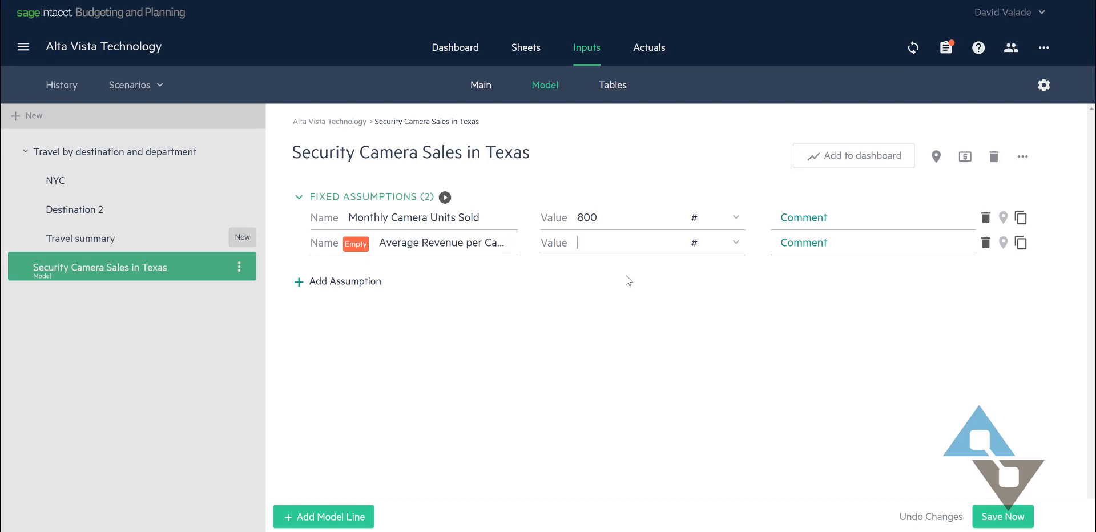
type("10.50")
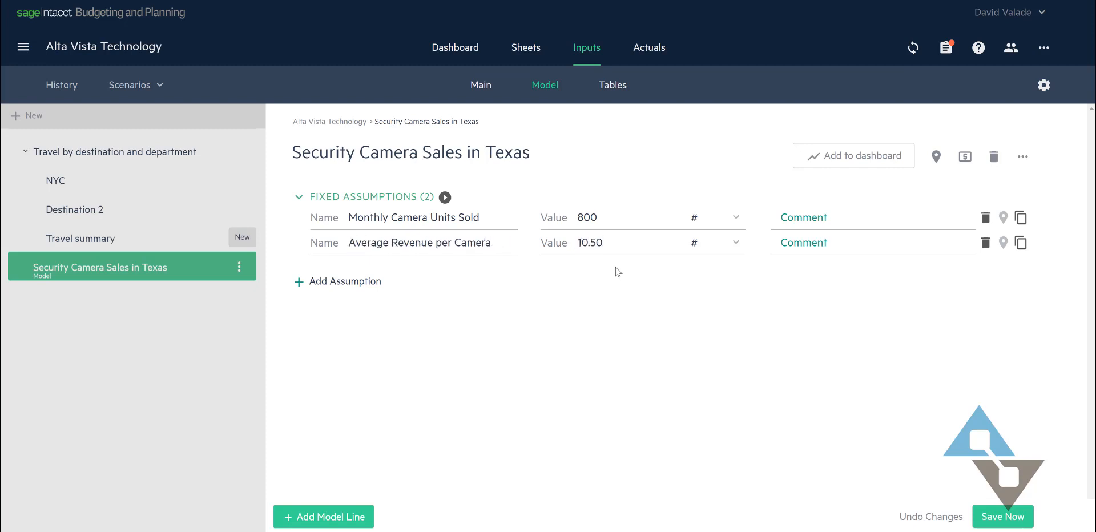
left_click(735, 242)
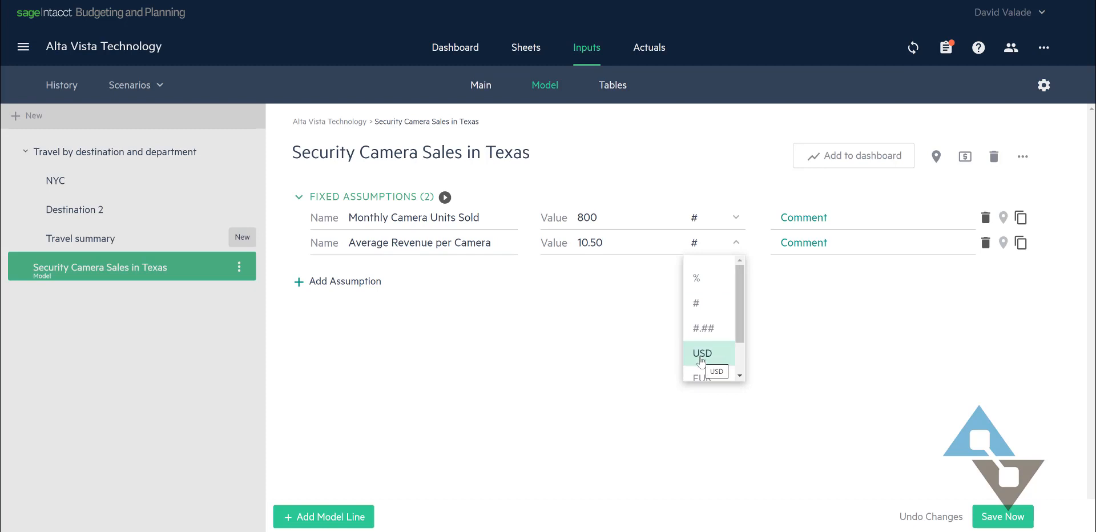
left_click(700, 353)
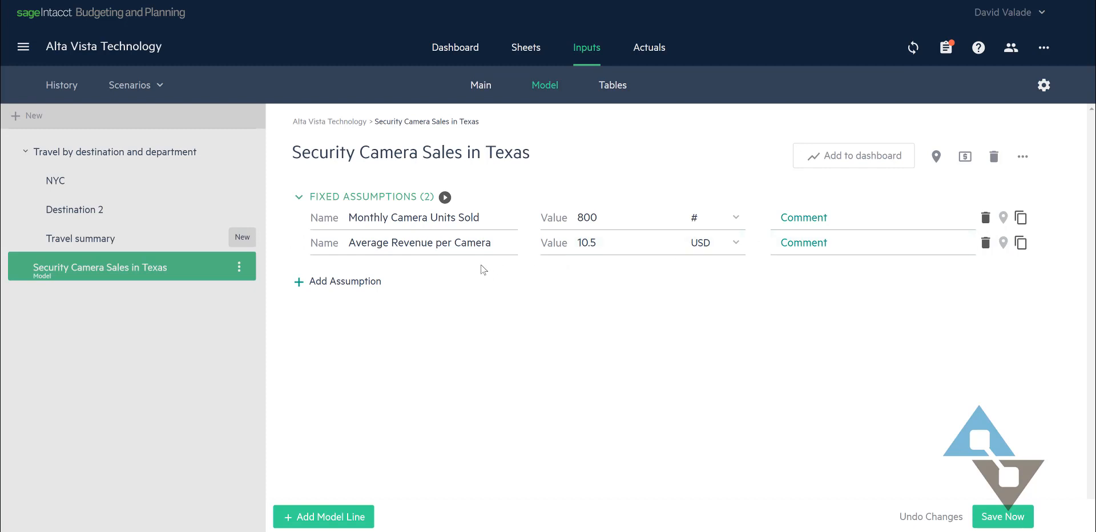
mouse_move(295, 286)
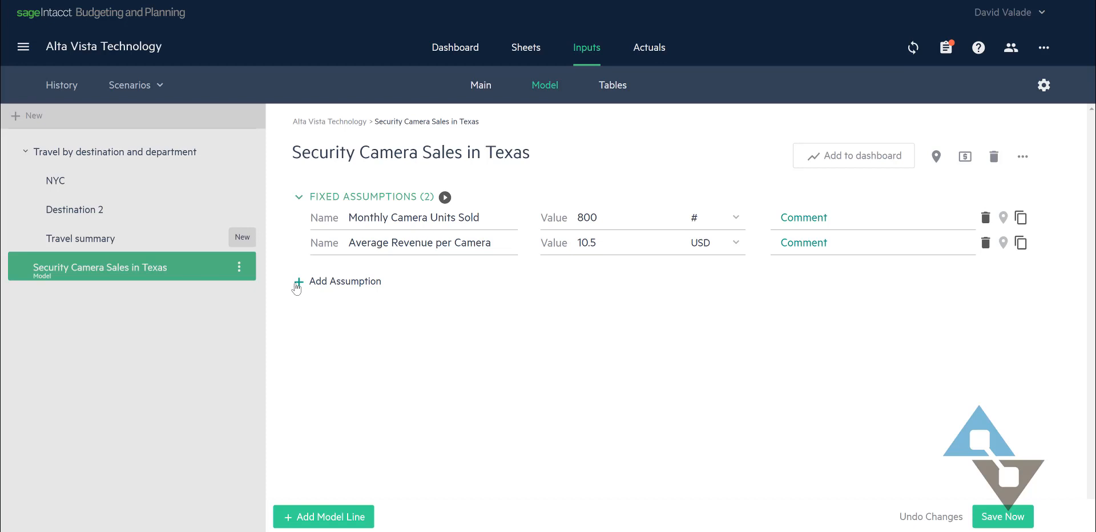
Step: Add assumption Average Cost per Camera valued 7.50 in USD
left_click(299, 282)
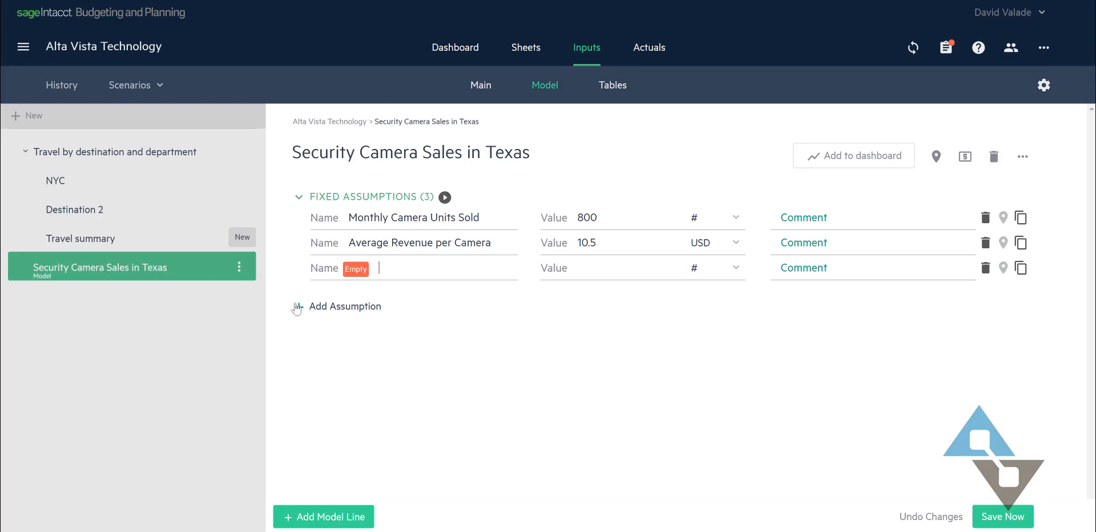
type("Average Cost per Camera")
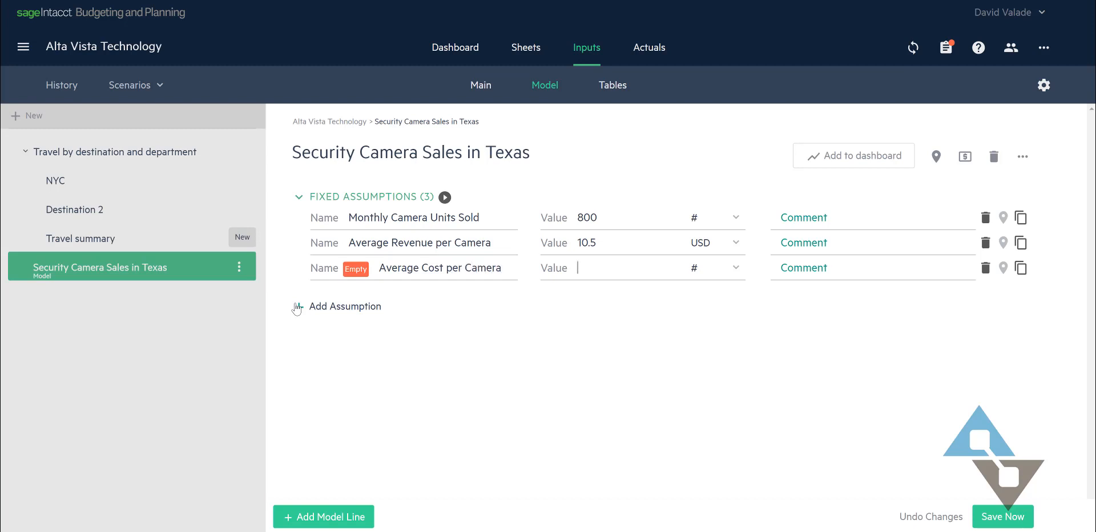
type("7")
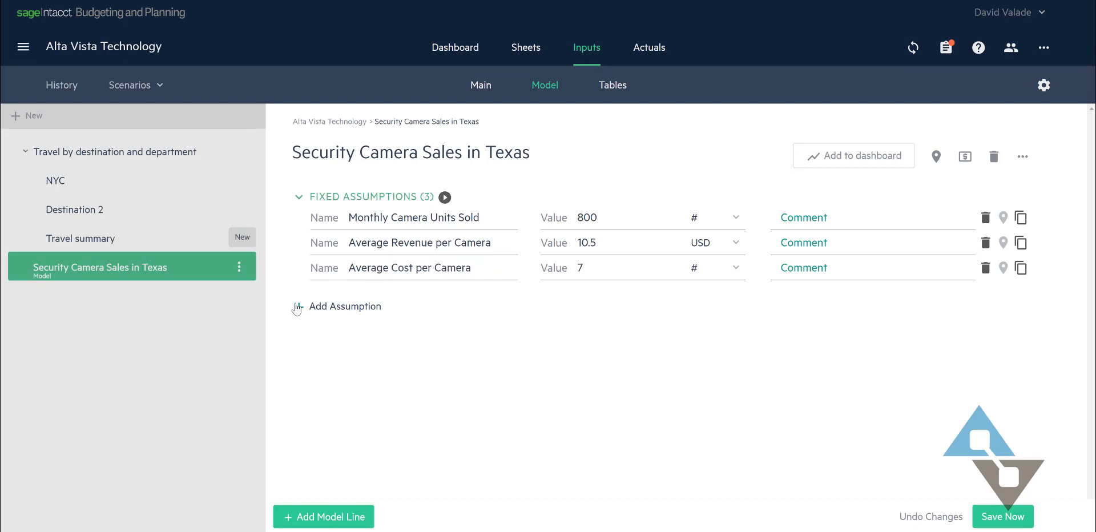
type("7.50")
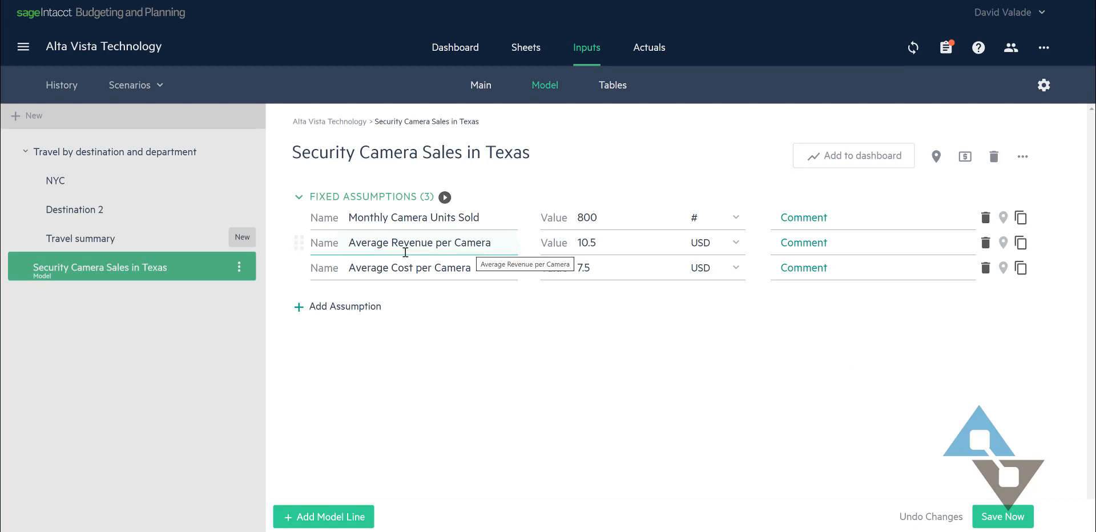
mouse_move(474, 230)
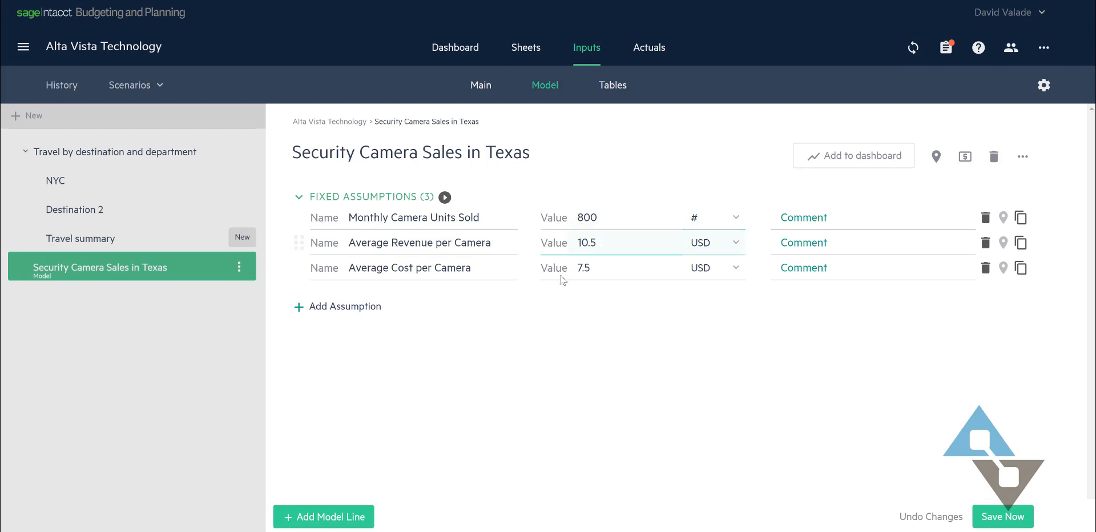
mouse_move(438, 293)
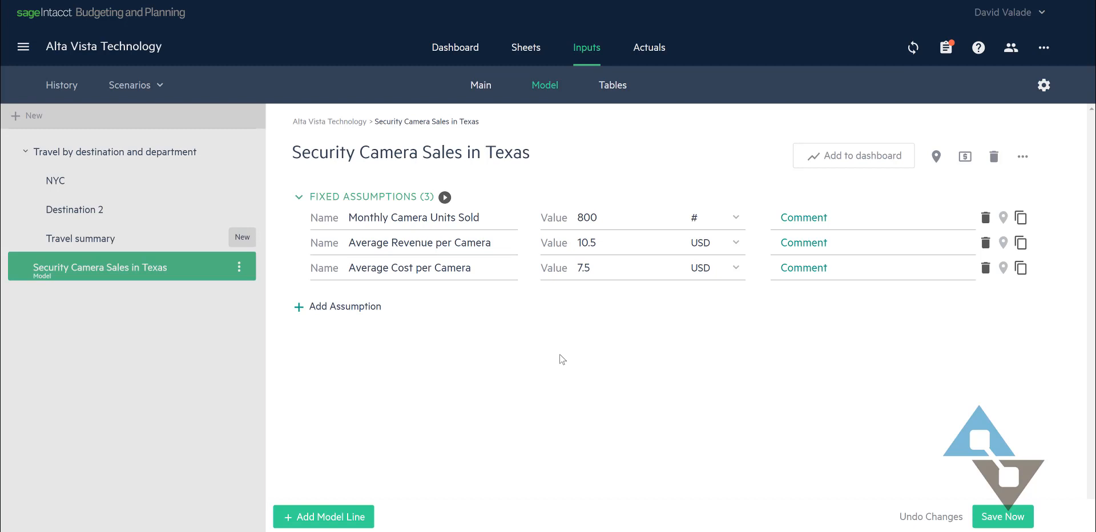
mouse_move(566, 356)
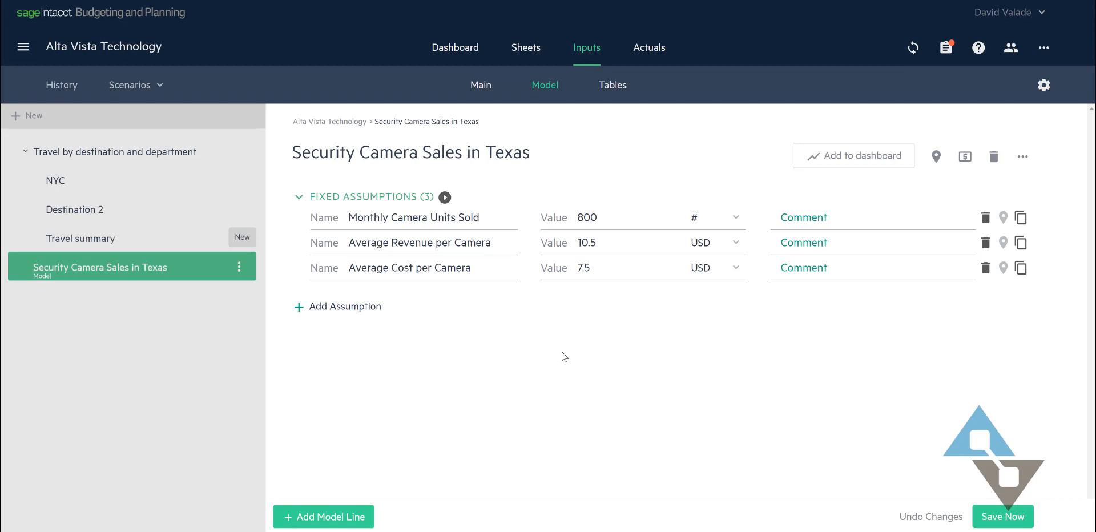
mouse_move(569, 355)
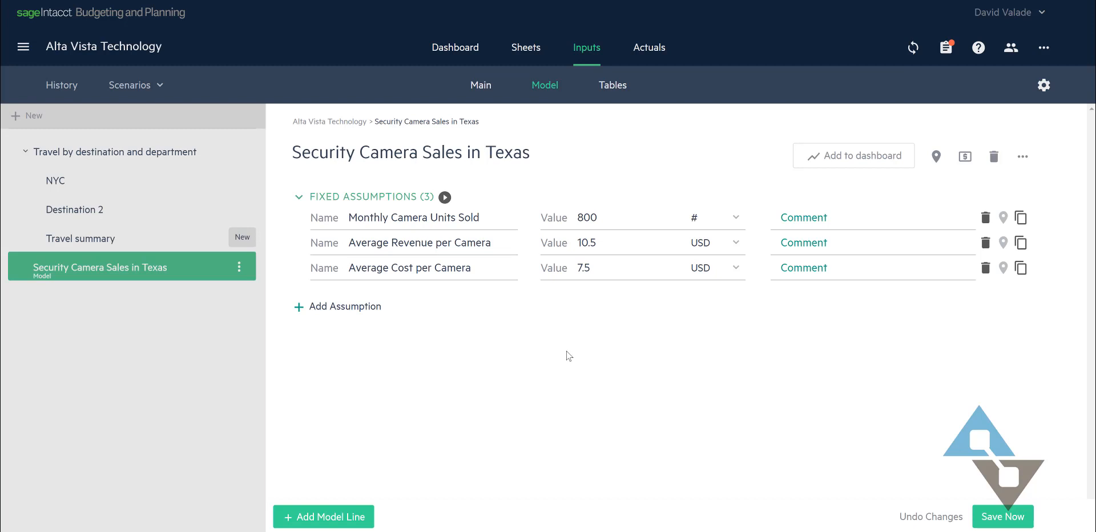
mouse_move(582, 354)
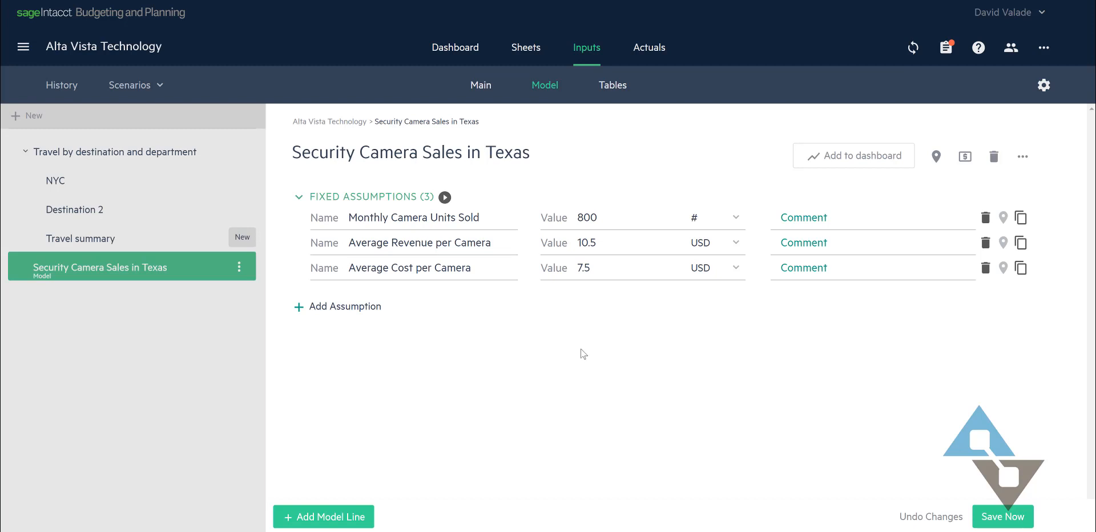
mouse_move(583, 352)
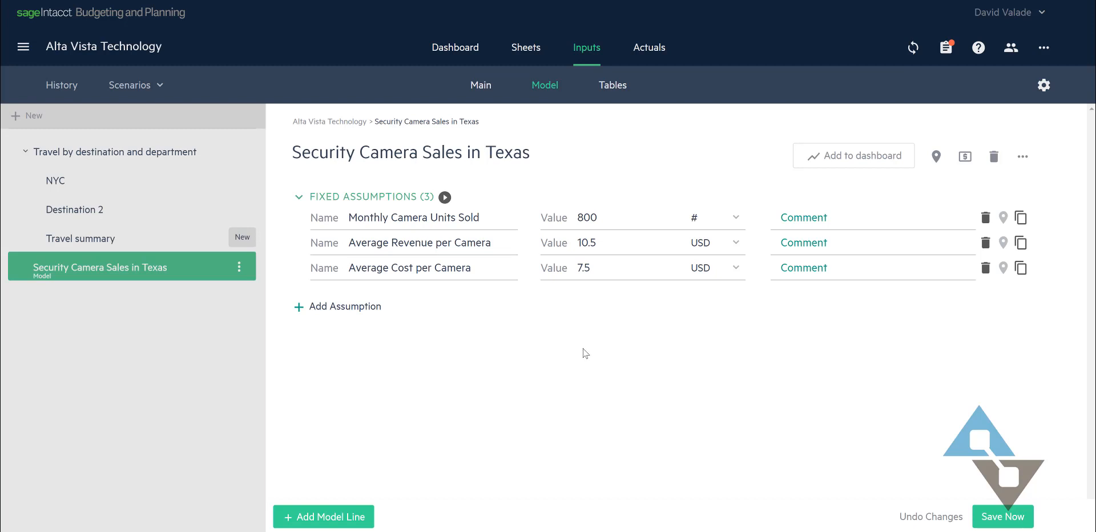
mouse_move(473, 290)
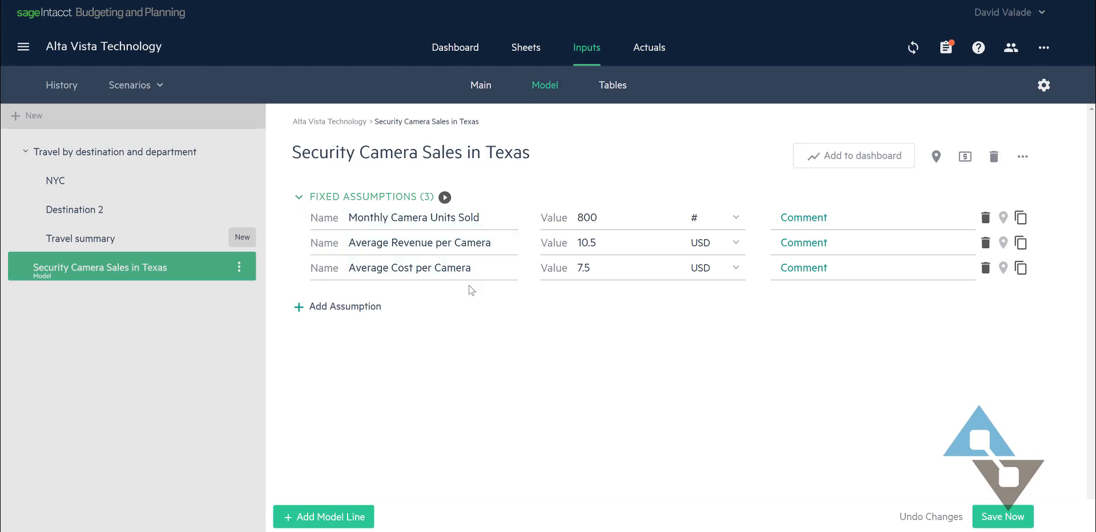
mouse_move(504, 304)
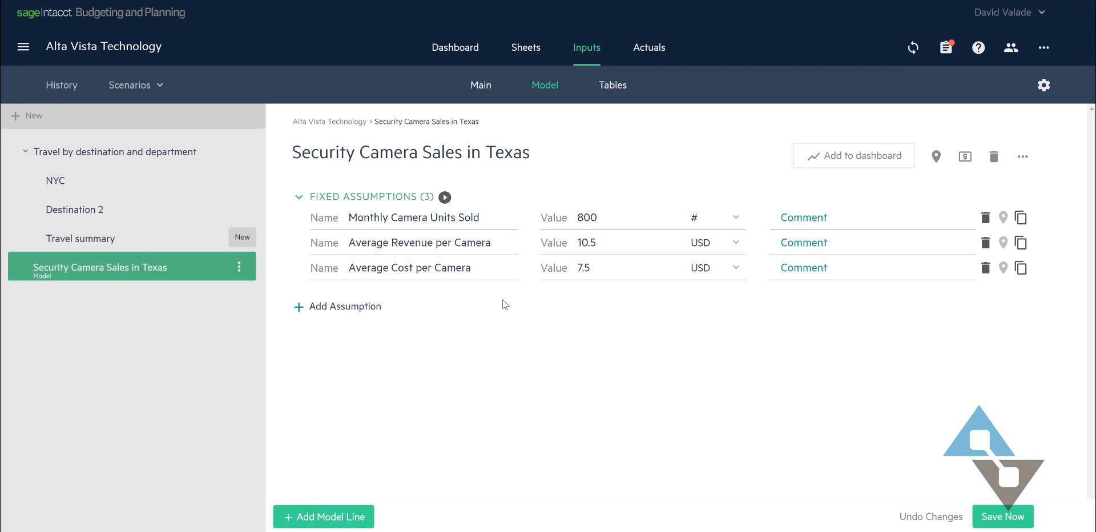
left_click(605, 218)
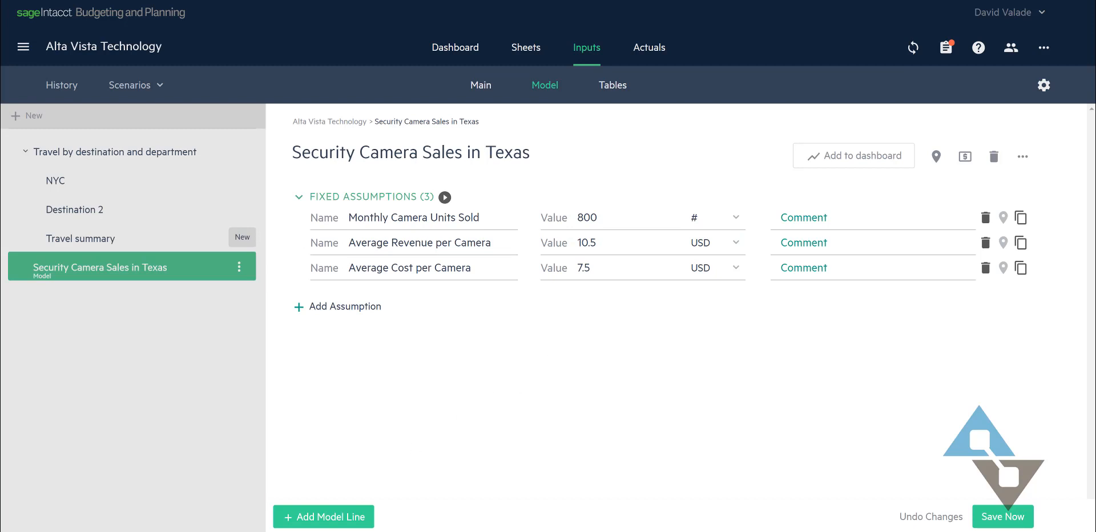
left_click(323, 517)
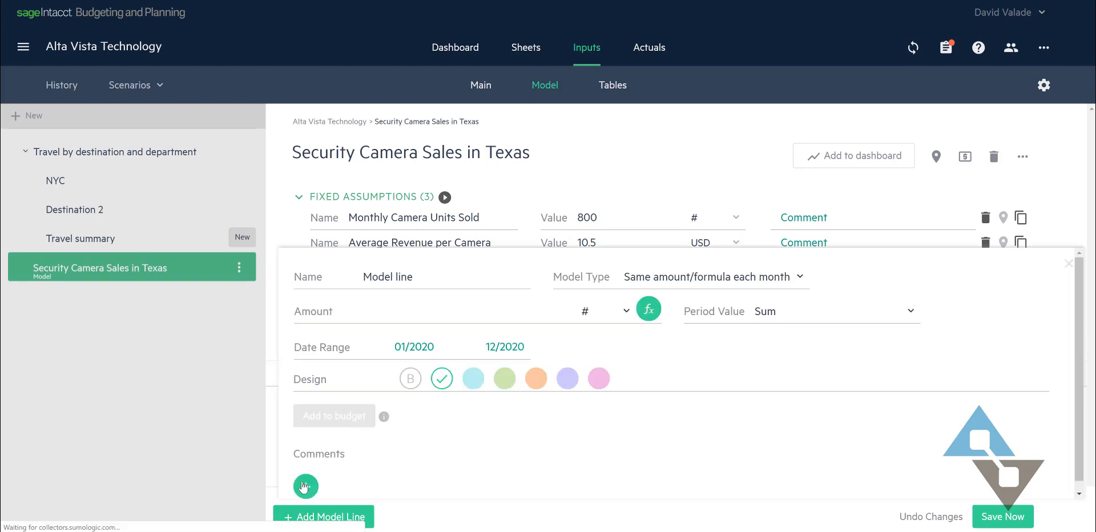
mouse_move(296, 439)
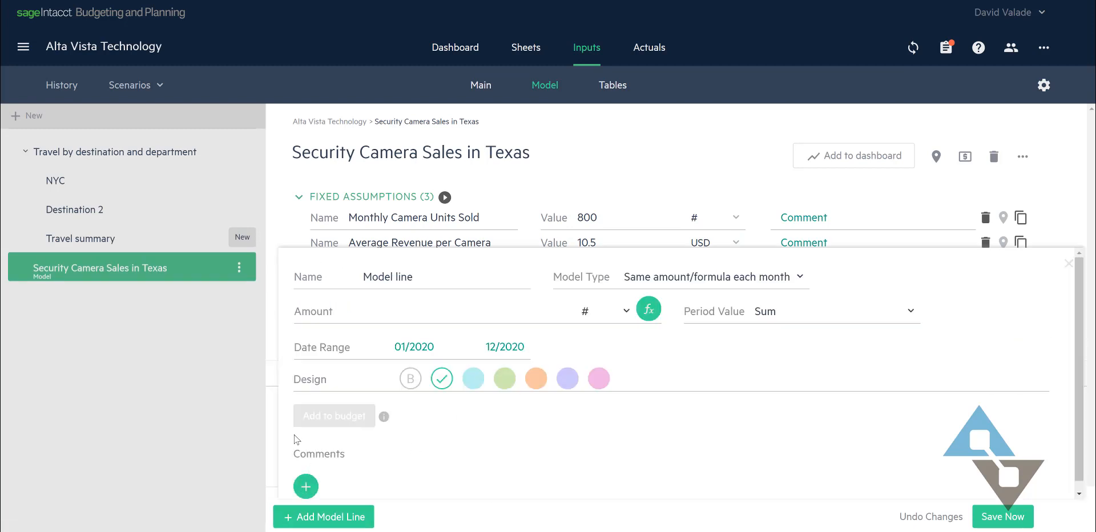
double_click(388, 277)
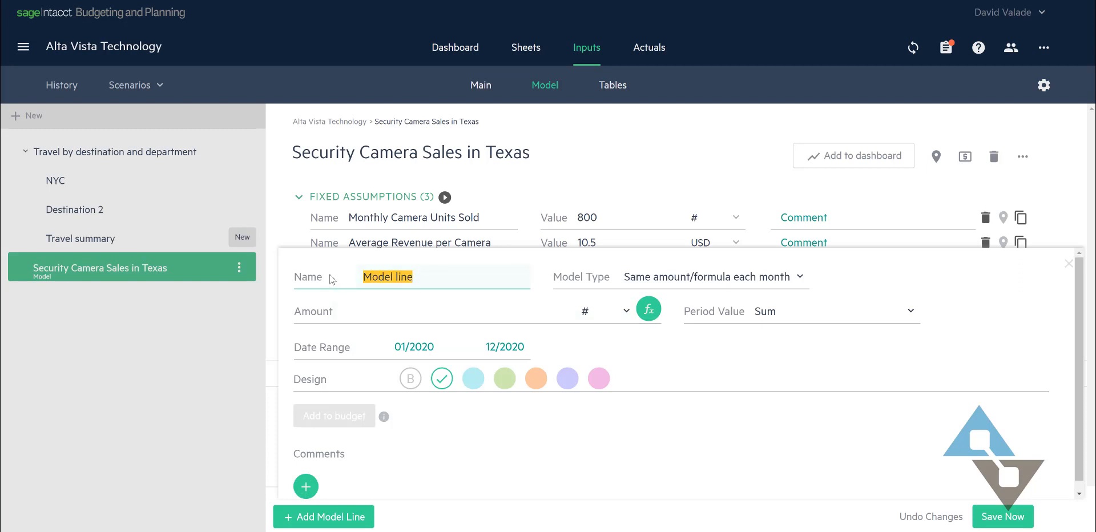
type("C")
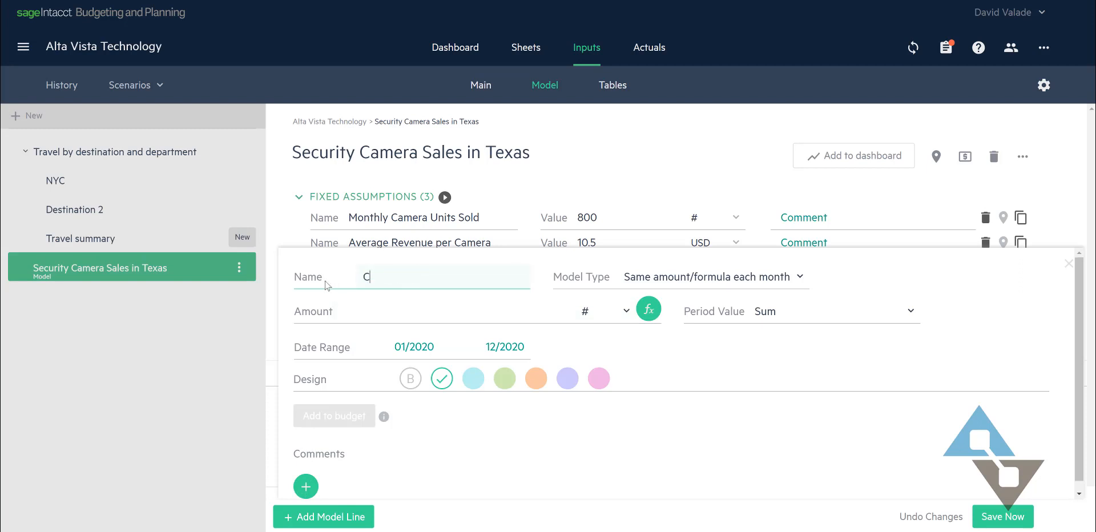
type("amera REv")
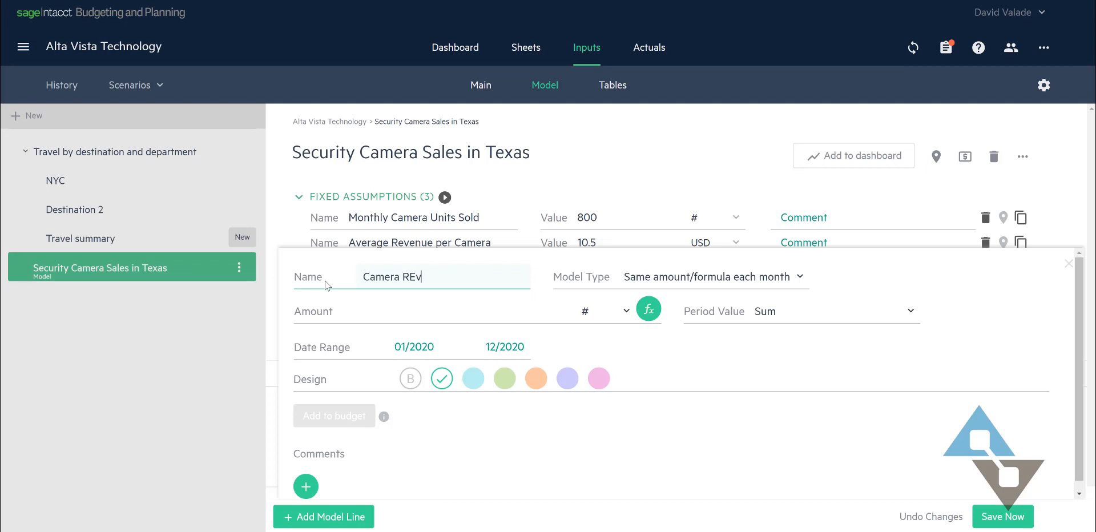
left_click(711, 276)
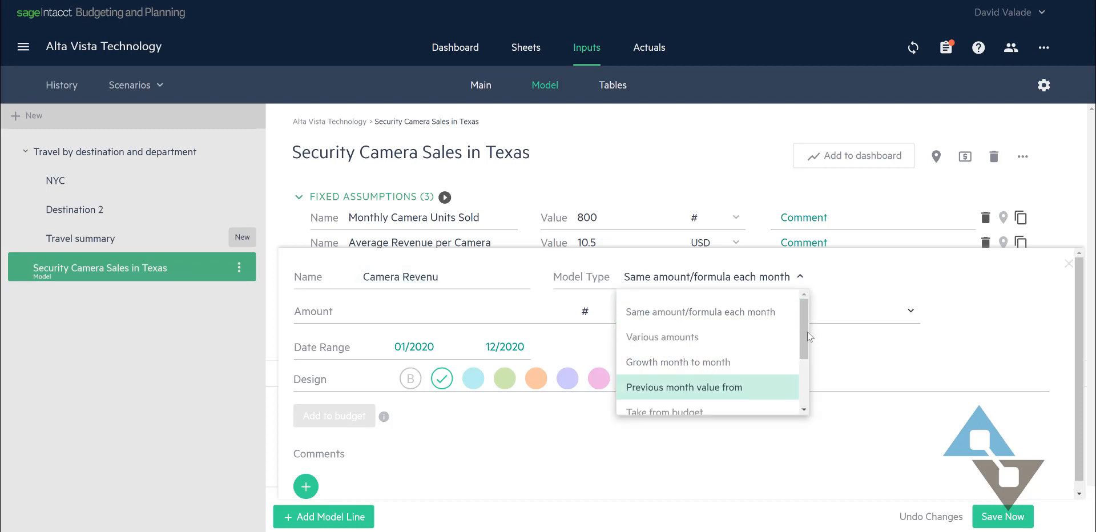
mouse_move(676, 277)
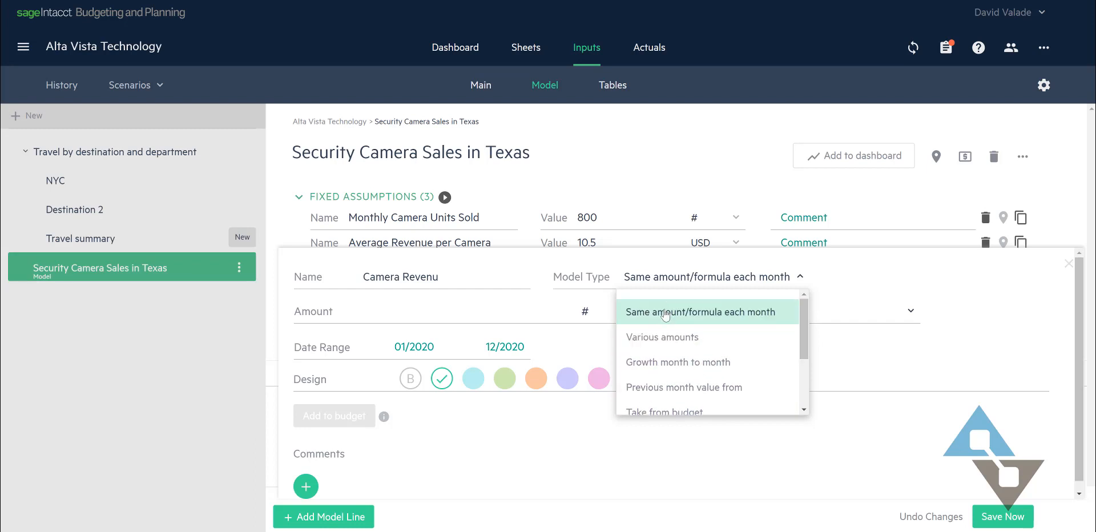
mouse_move(730, 335)
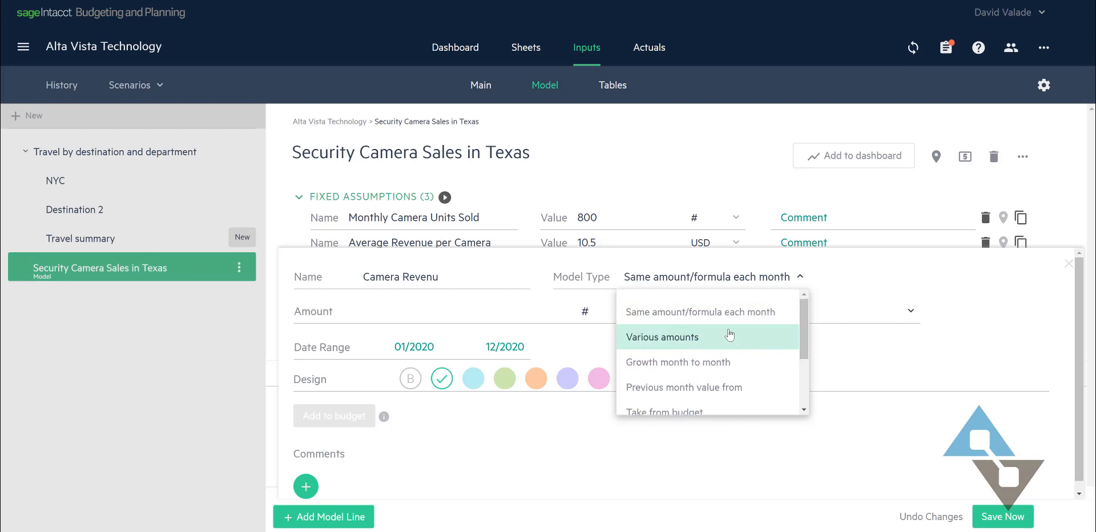
mouse_move(710, 309)
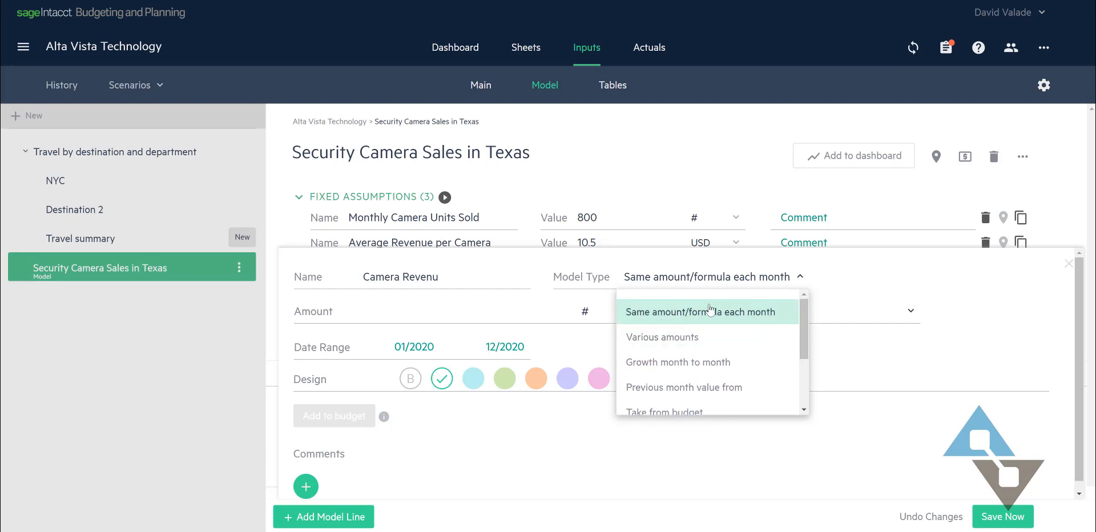
left_click(701, 311)
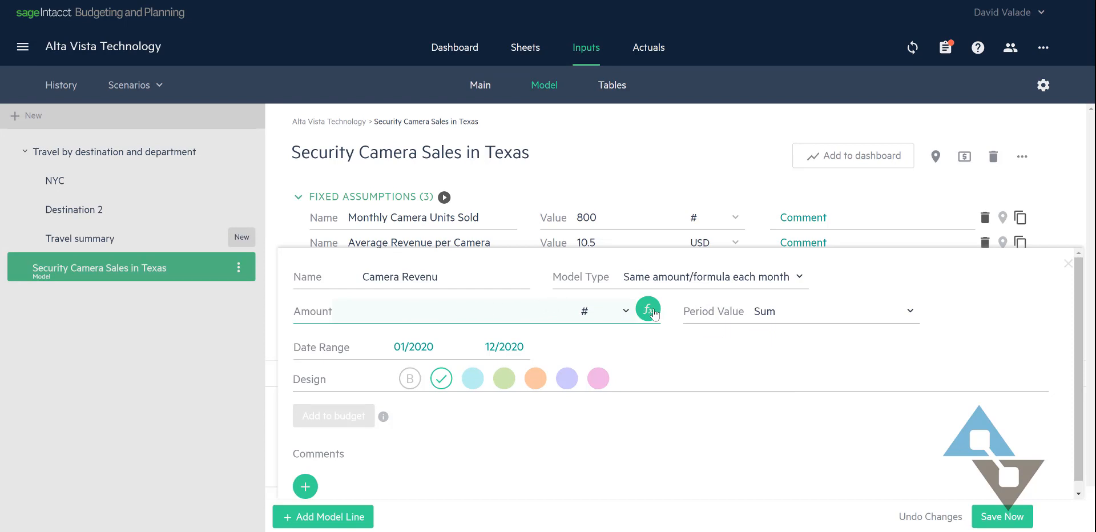
mouse_move(573, 336)
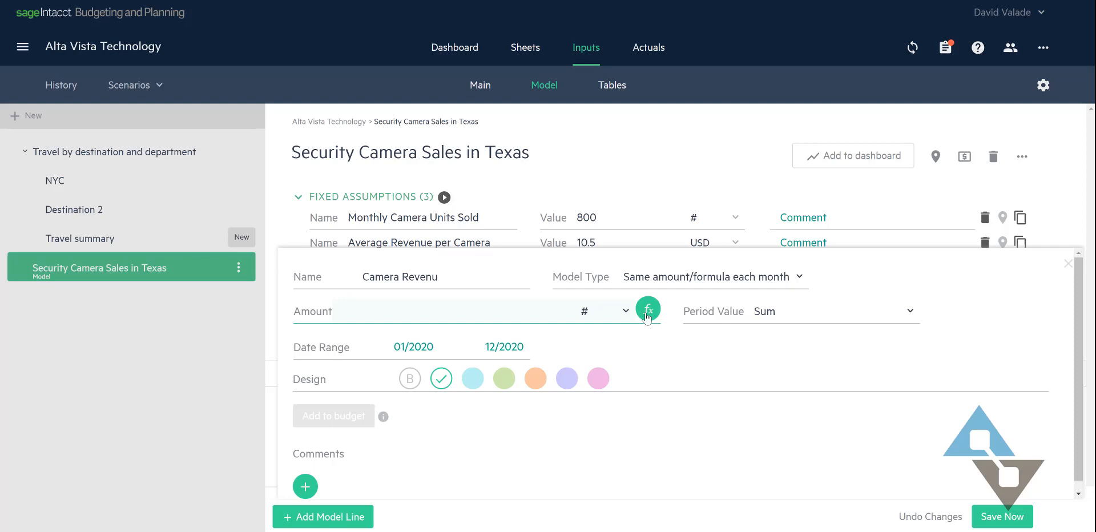
mouse_move(653, 318)
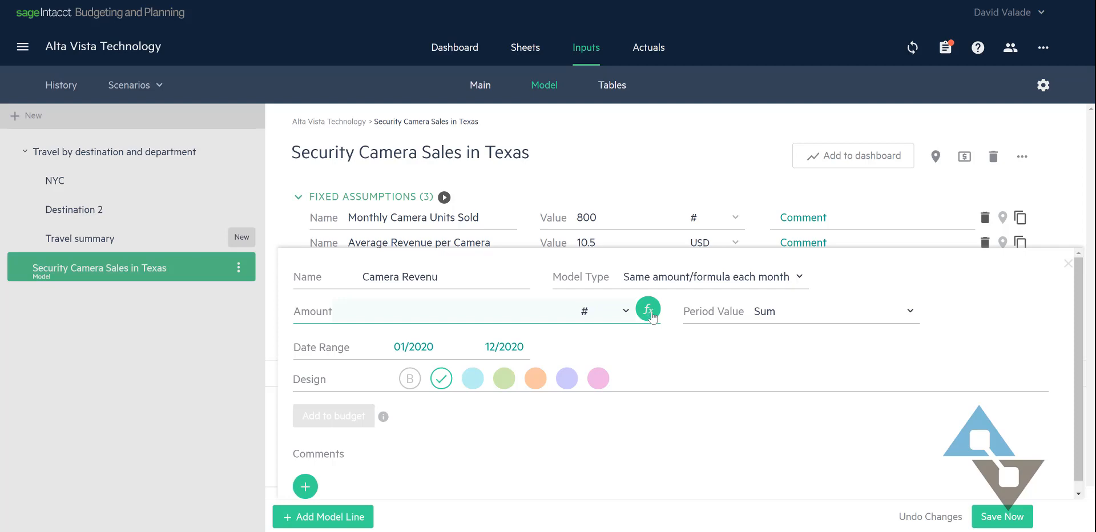
Step: Build Camera Revenu's amount formula as Monthly Camera Units Sold * Average Revenue per Camera
left_click(647, 309)
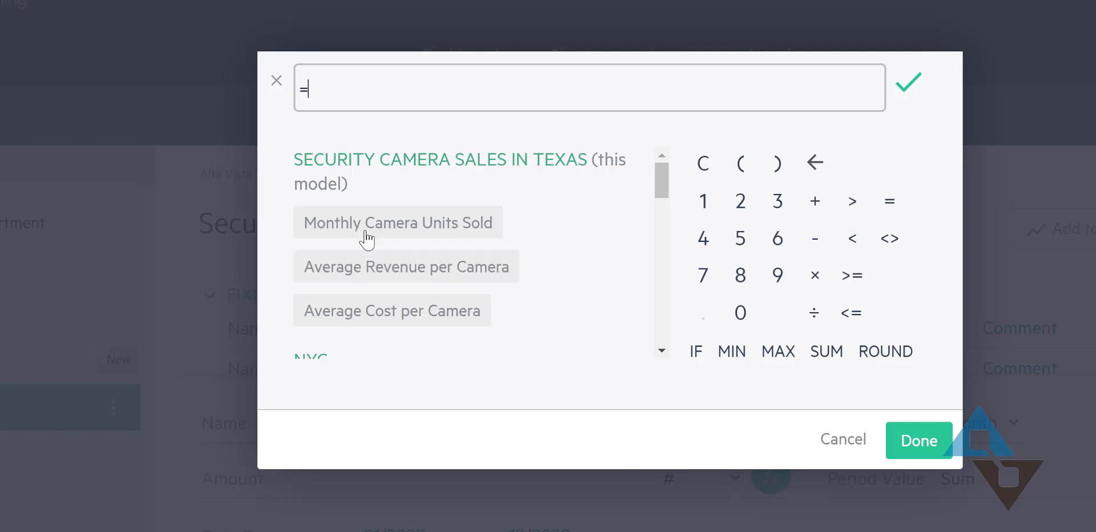
mouse_move(377, 232)
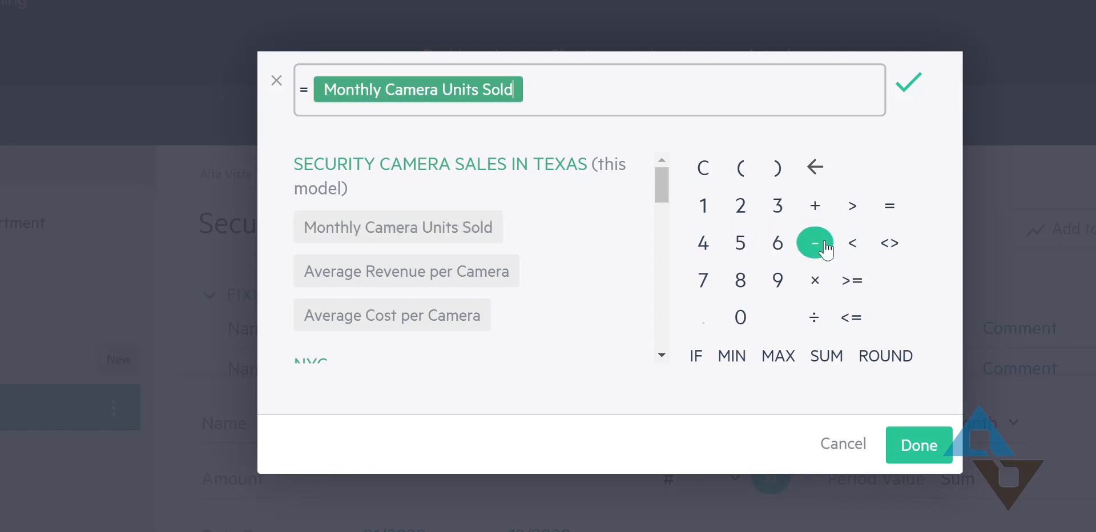
left_click(815, 281)
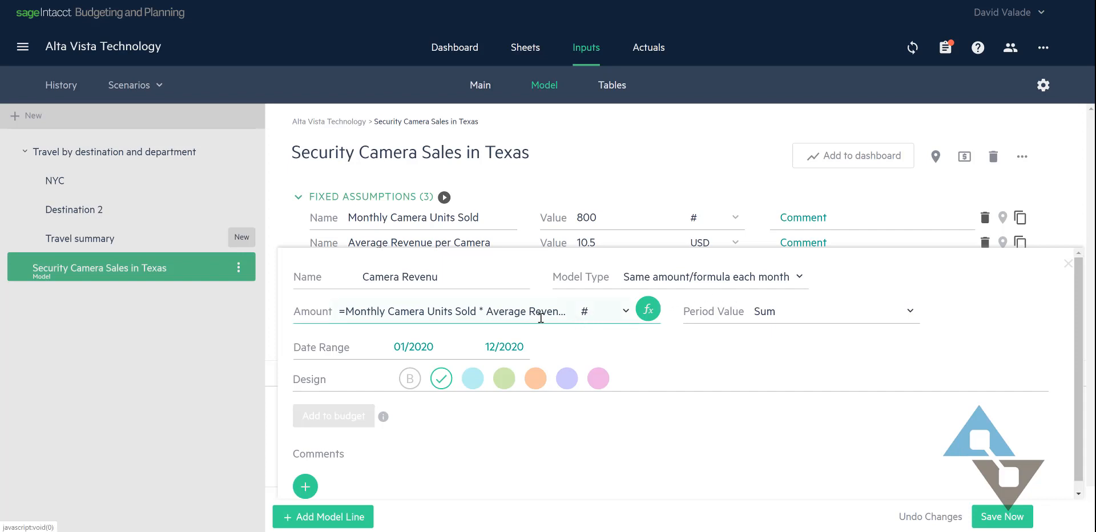
Step: Set the Camera Revenu amount unit to USD and its design colour to green
left_click(625, 311)
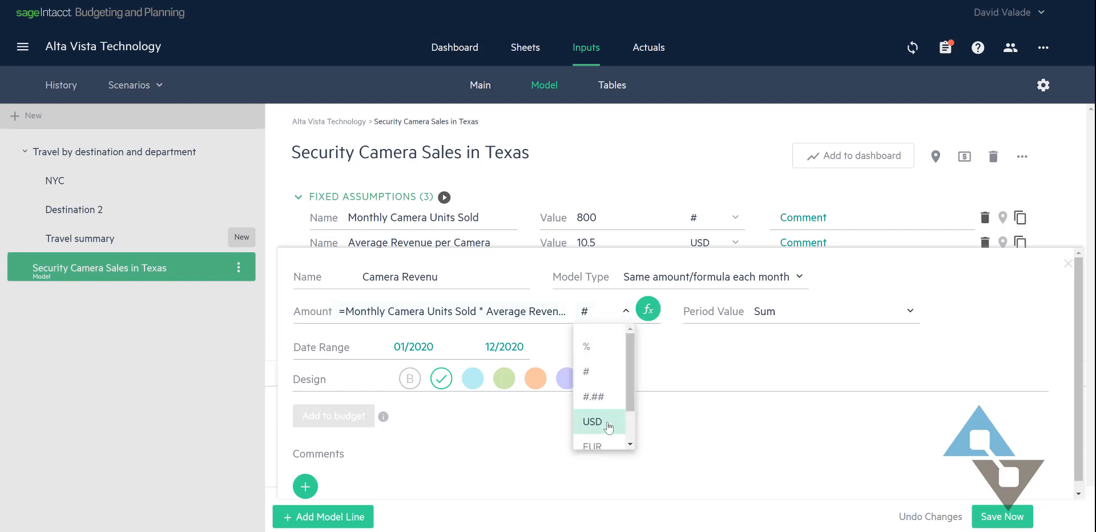
left_click(592, 423)
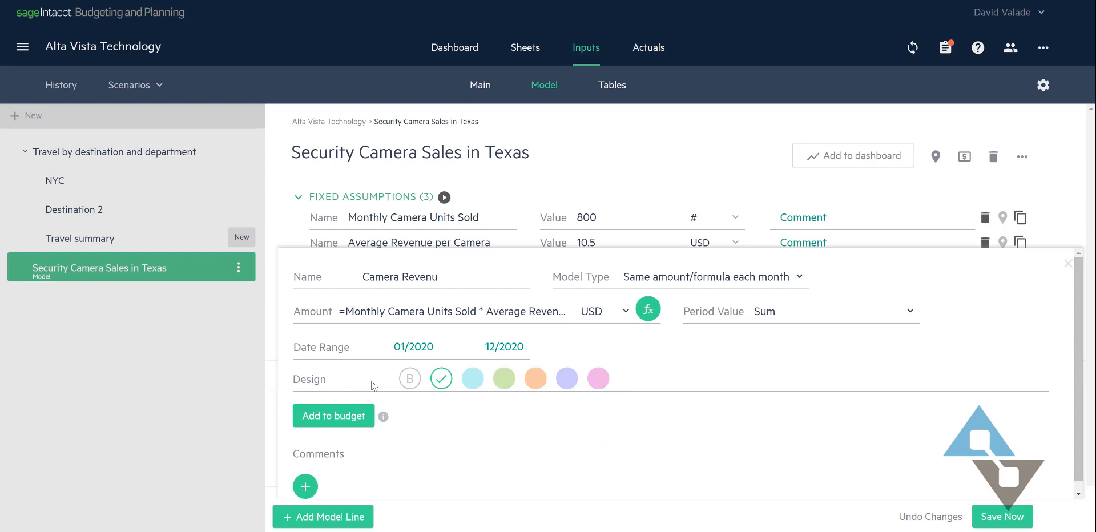
left_click(412, 347)
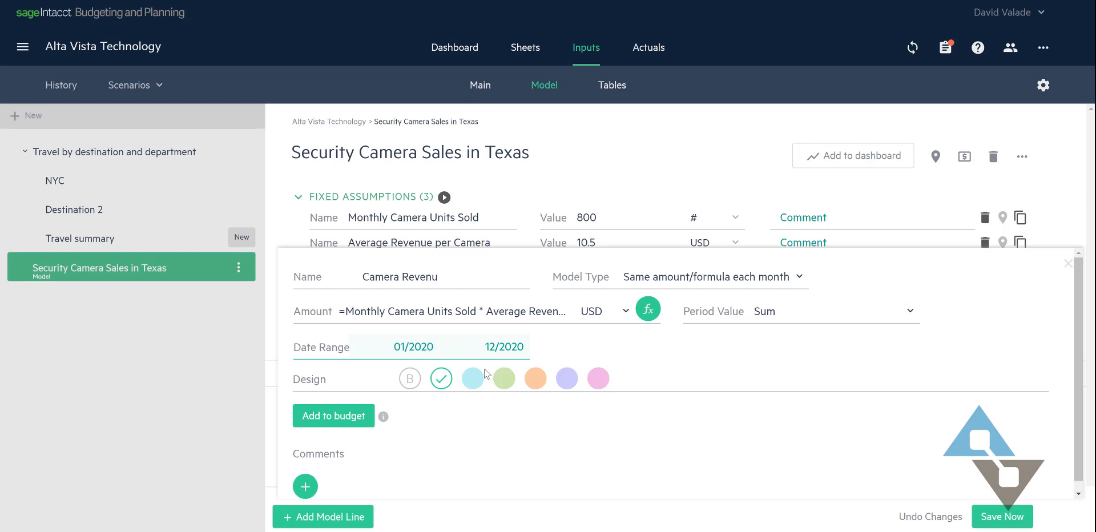
left_click(504, 379)
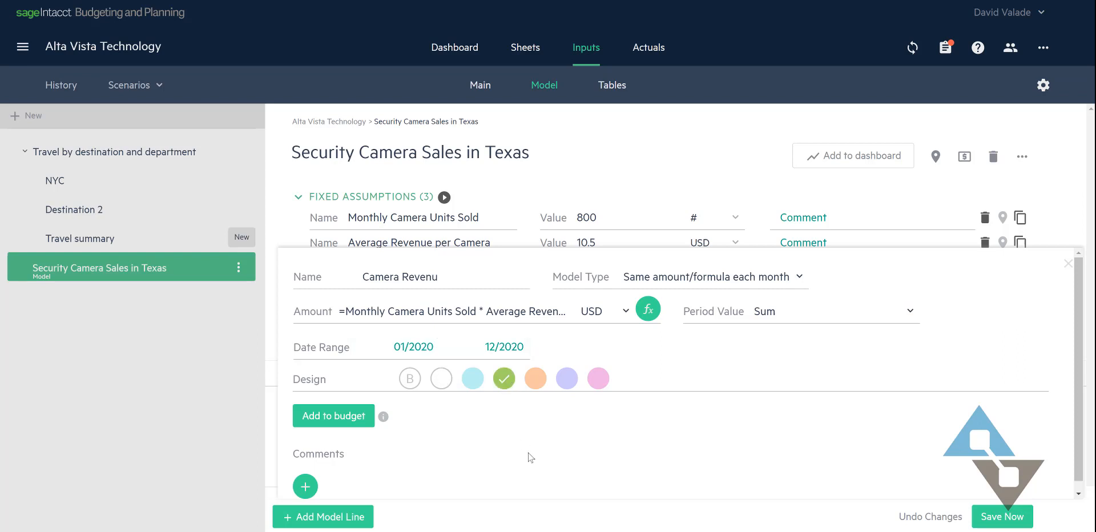
mouse_move(488, 425)
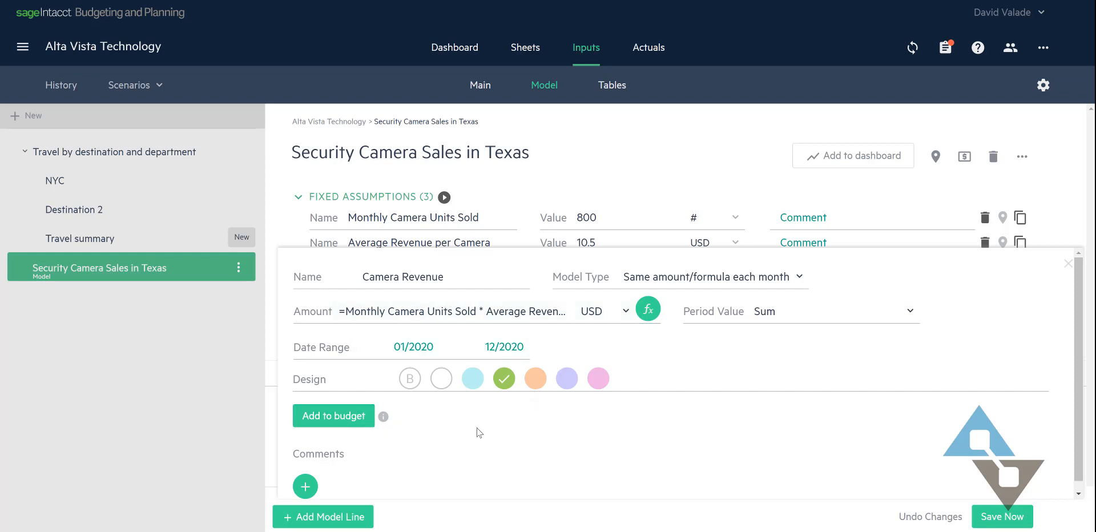
Step: Link Camera Revenue to Sales- Security Cameras replacing its content, then save the model
left_click(333, 415)
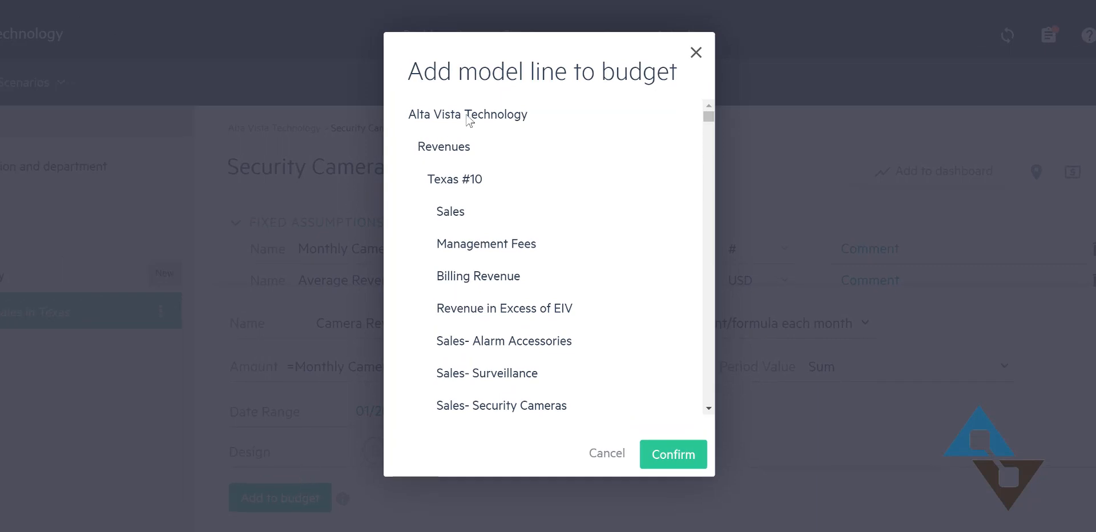
mouse_move(583, 132)
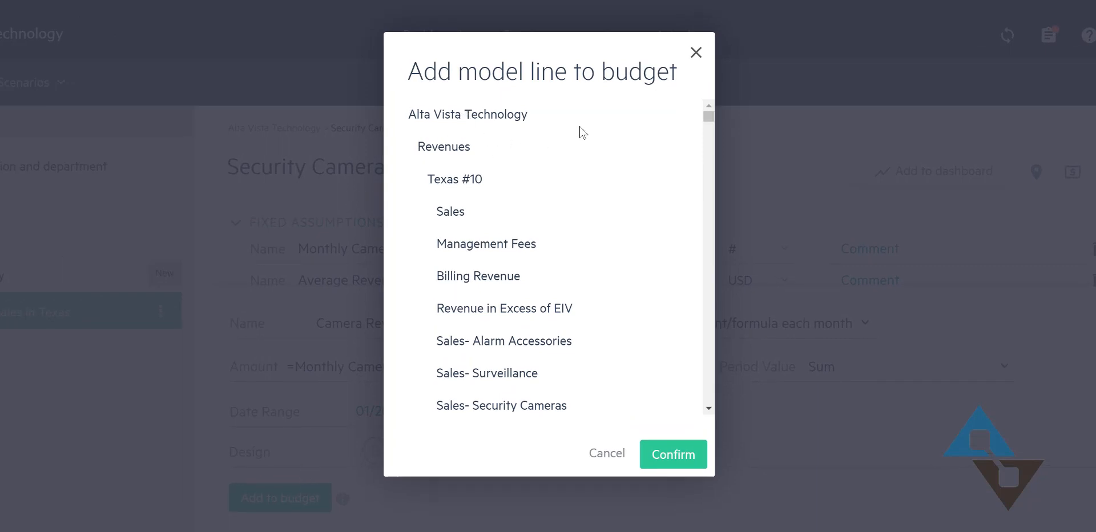
mouse_move(508, 416)
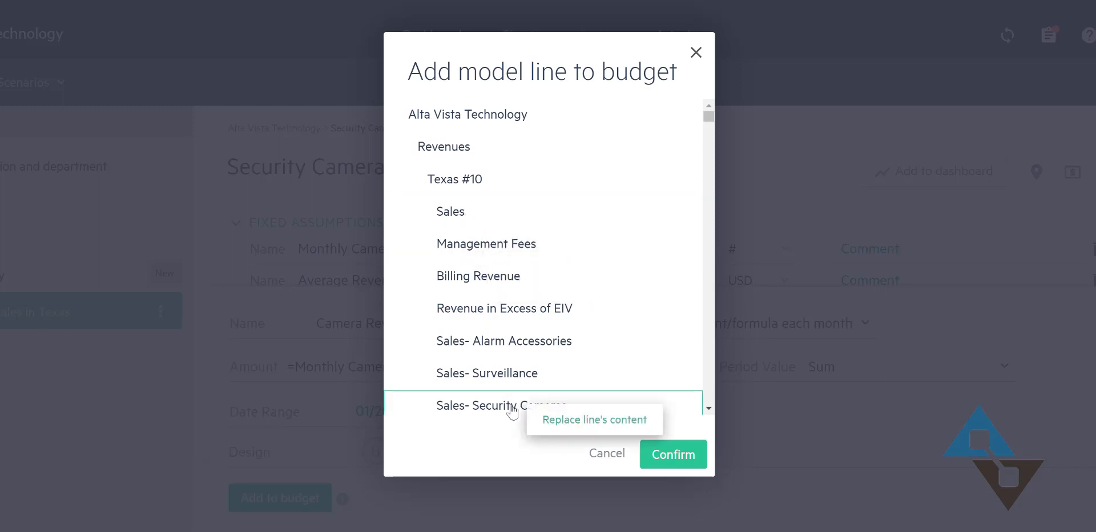
left_click(502, 406)
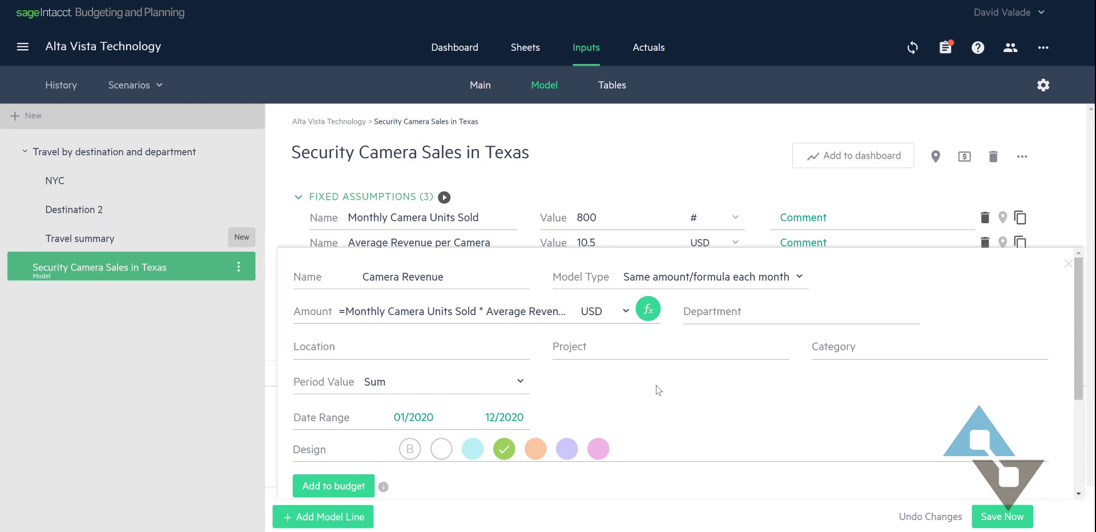
mouse_move(1002, 517)
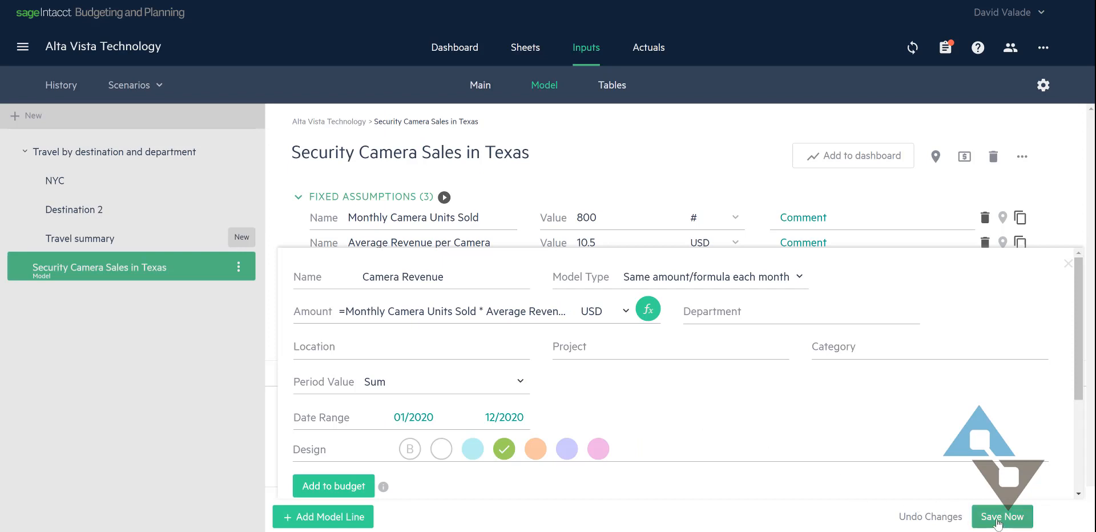
left_click(1002, 517)
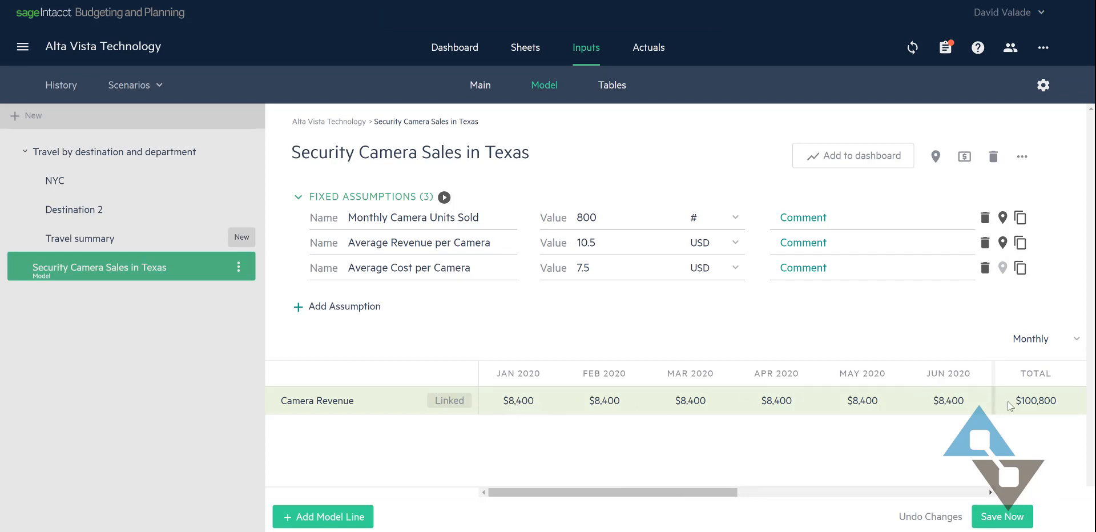
mouse_move(701, 385)
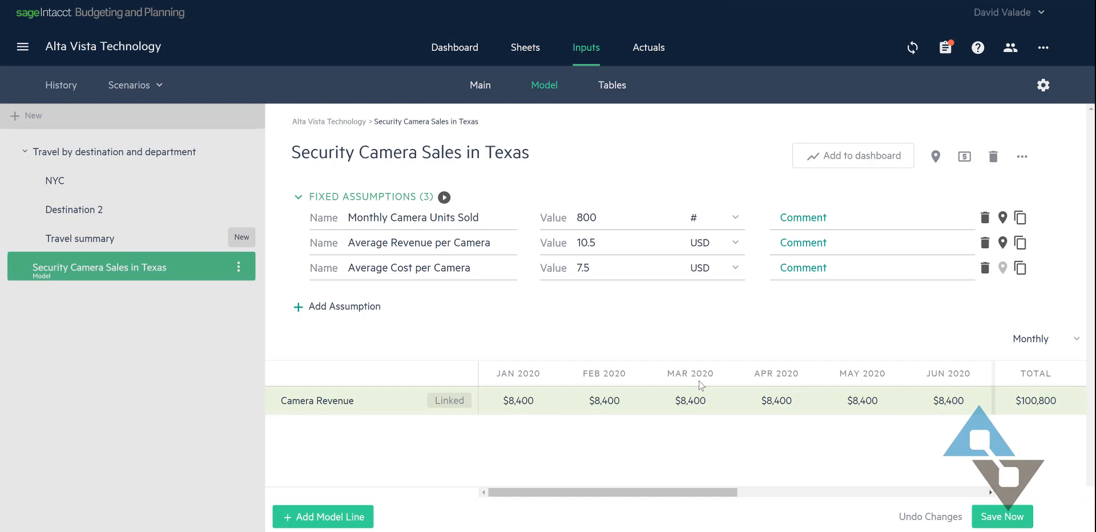
Step: Add a new model line and rename it COGS Cameras
left_click(321, 517)
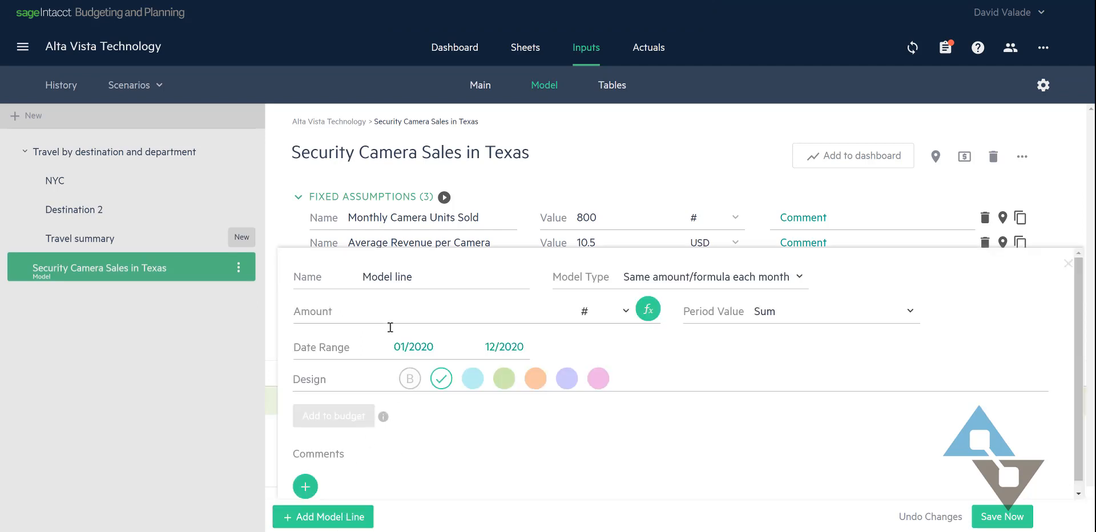
double_click(386, 277)
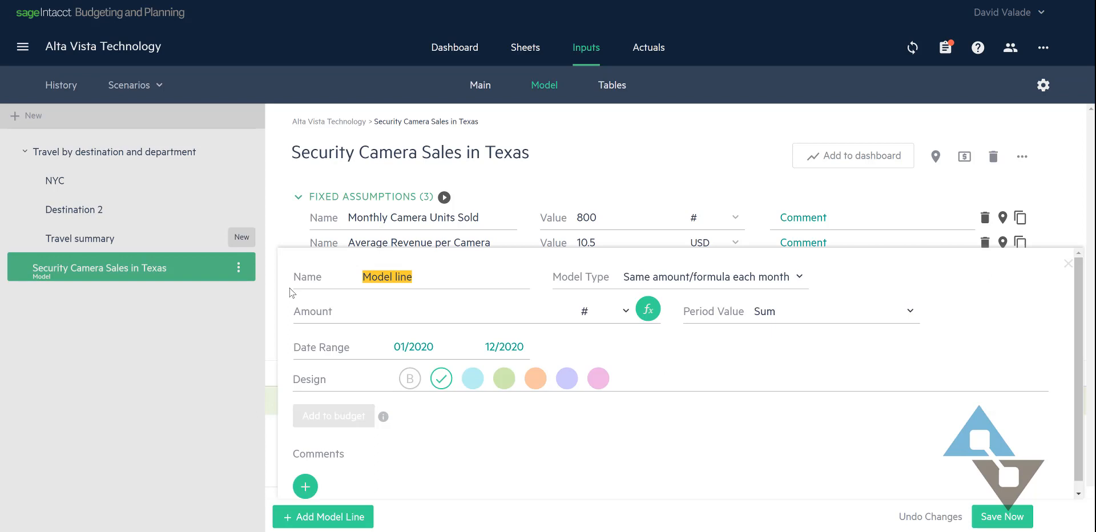
type("C")
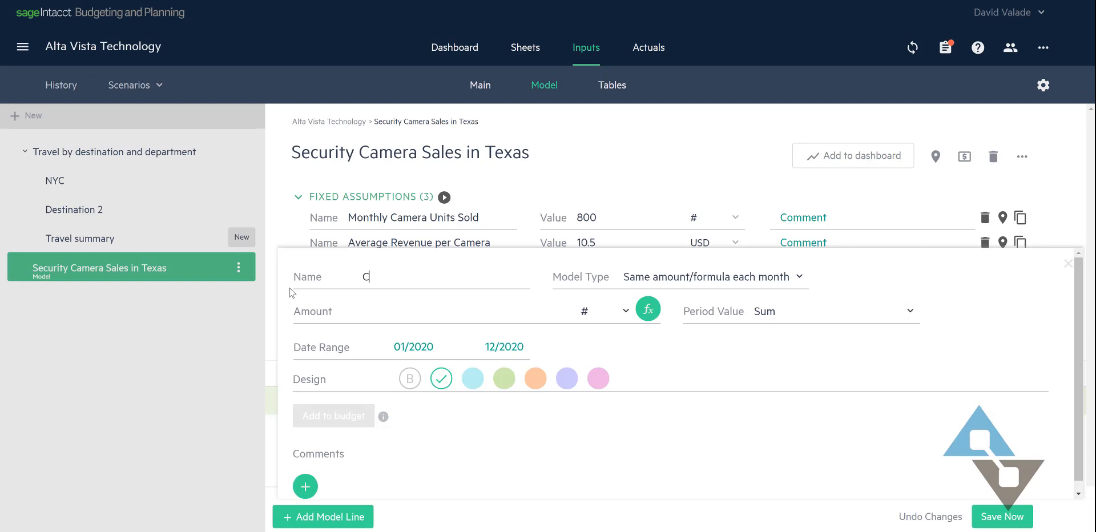
type("OGS Camera")
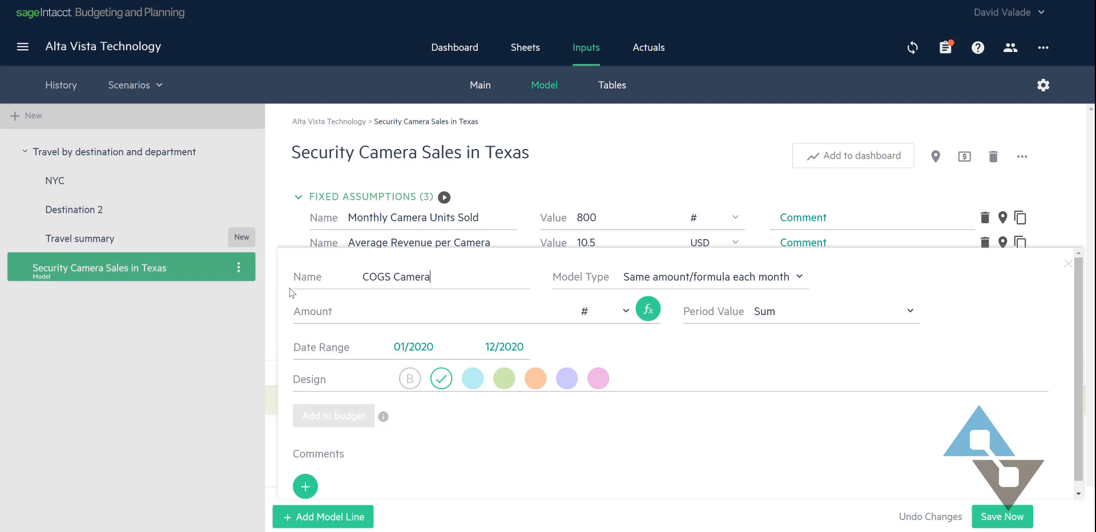
type("s")
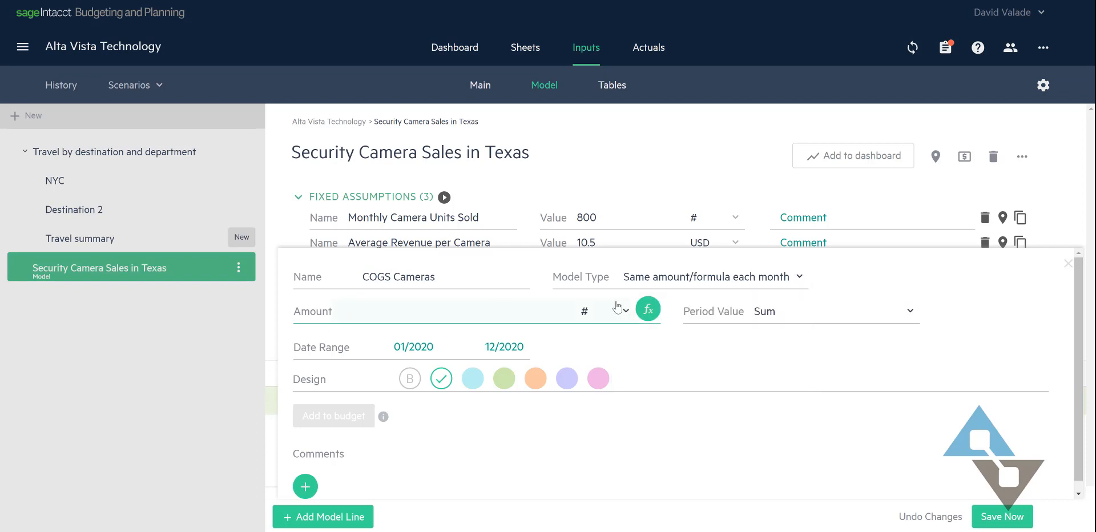
Step: Build its amount formula as Monthly Camera Units Sold * Average Cost per Camera
left_click(647, 308)
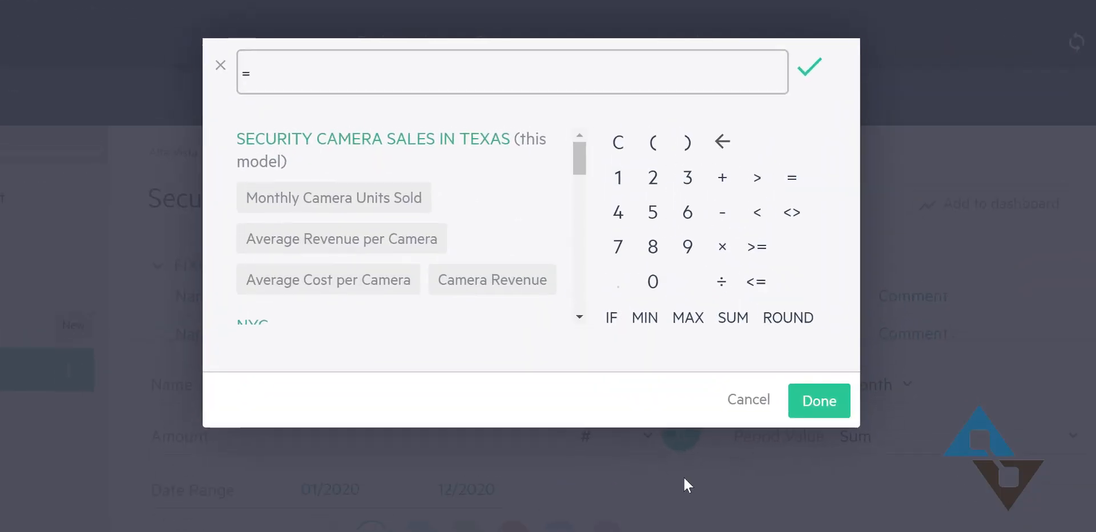
left_click(334, 197)
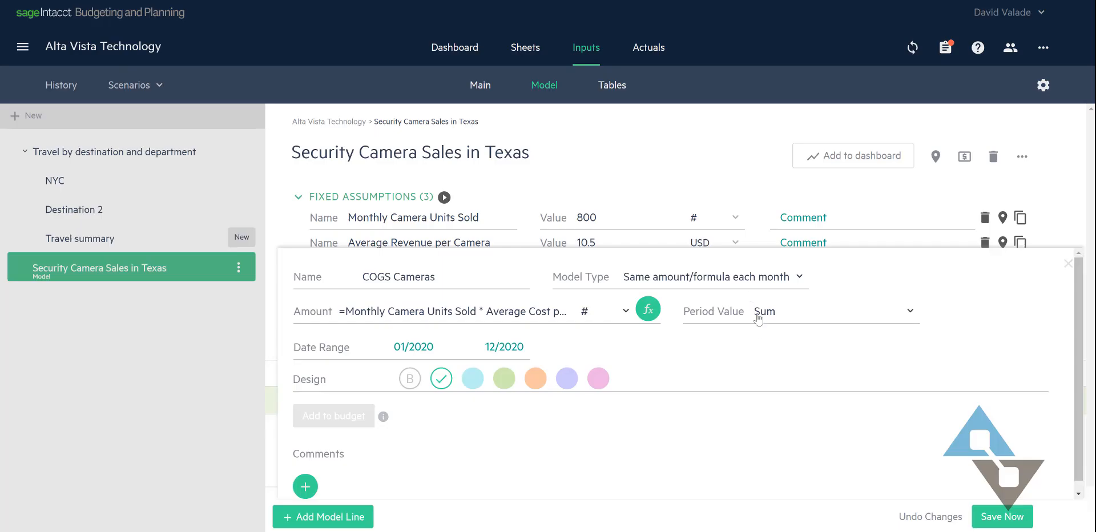
mouse_move(532, 419)
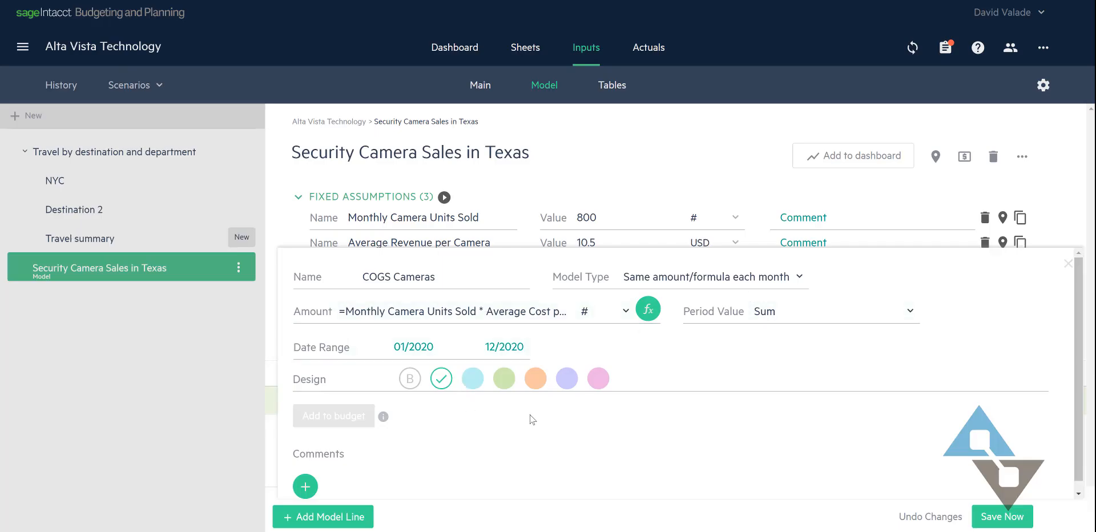
mouse_move(535, 378)
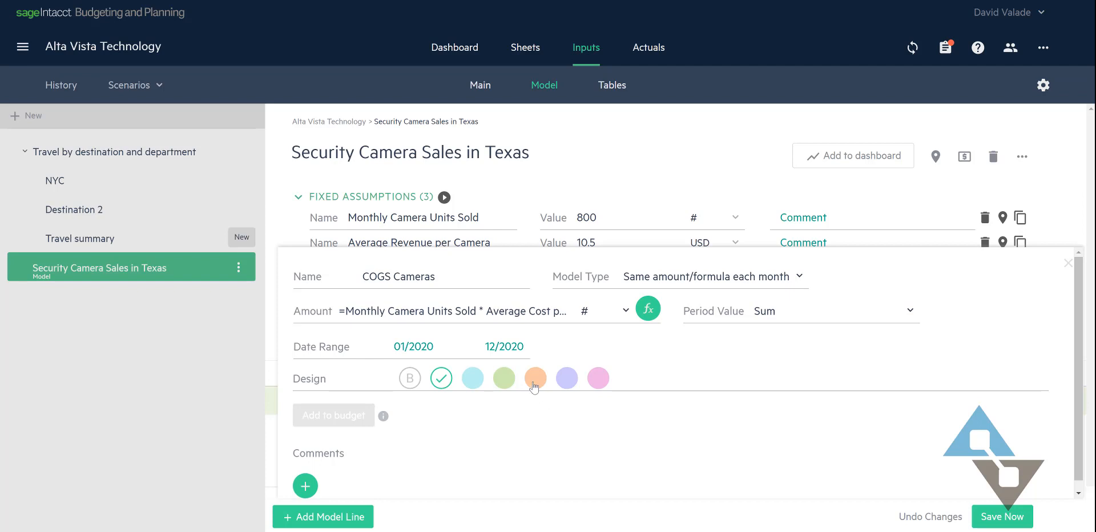
Step: Make the COGS Cameras amount a USD value in its line settings
left_click(536, 378)
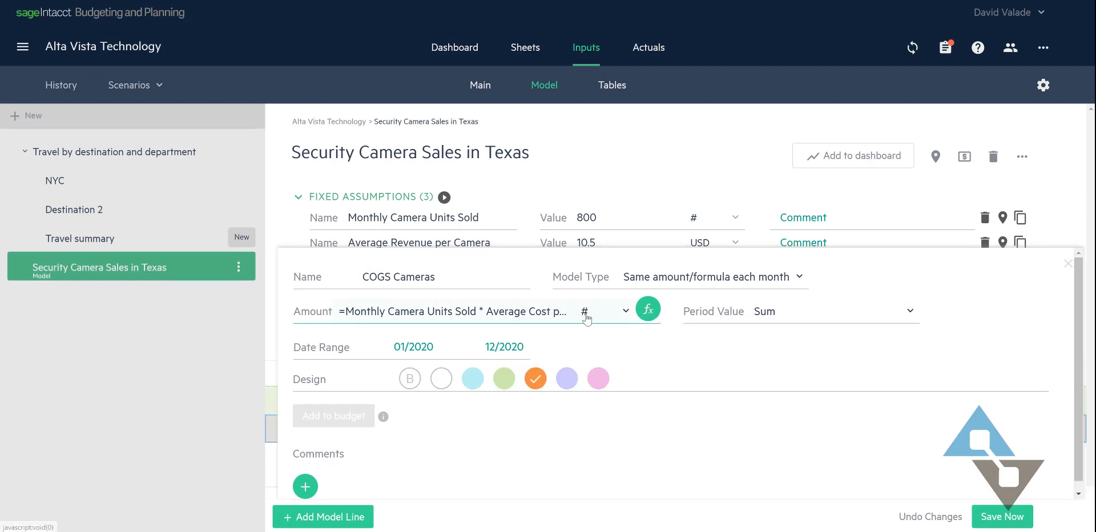
left_click(625, 310)
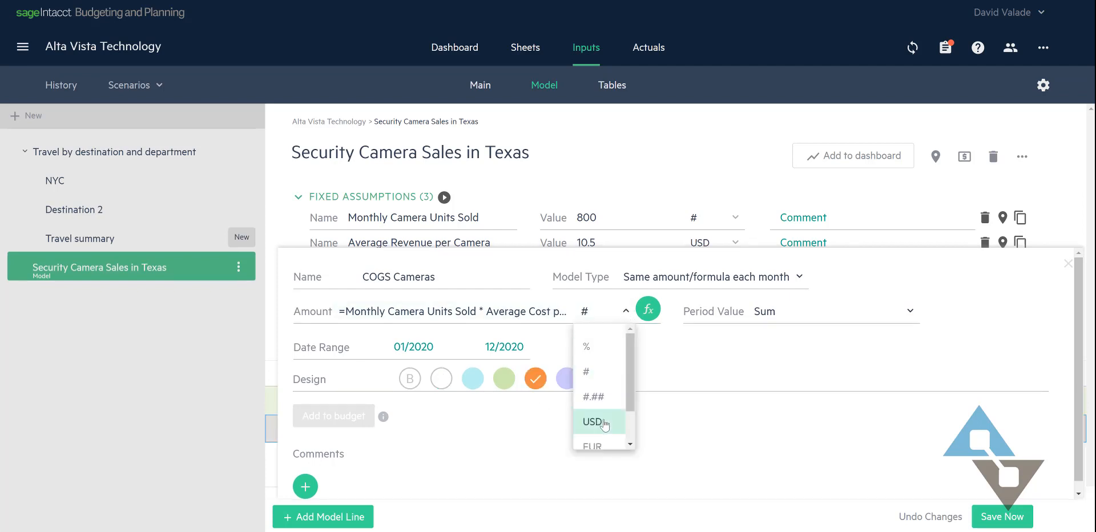
left_click(591, 423)
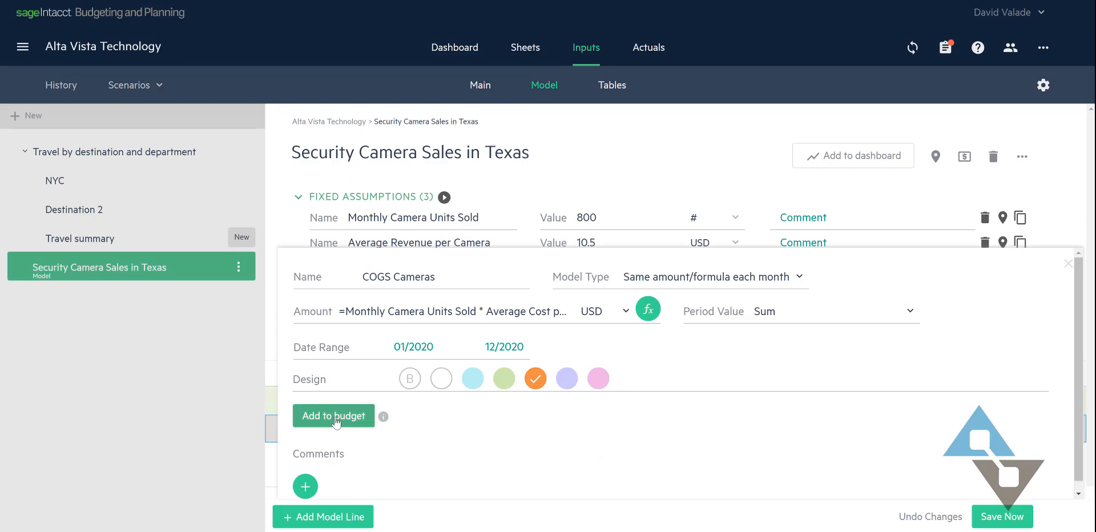
Step: Link COGS Cameras to the Cost Of Goods Sold budget line and save the model
left_click(333, 415)
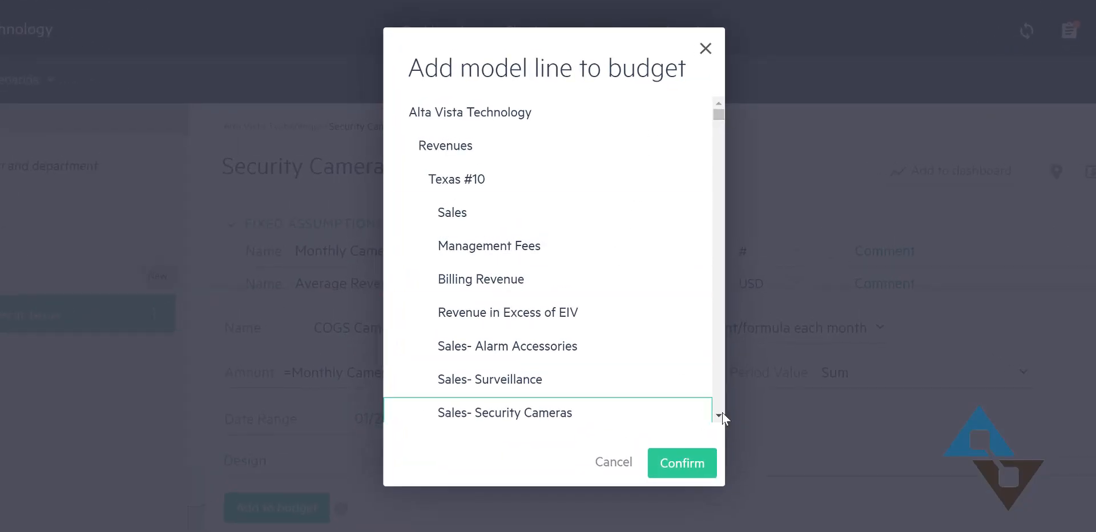
scroll("down", 3)
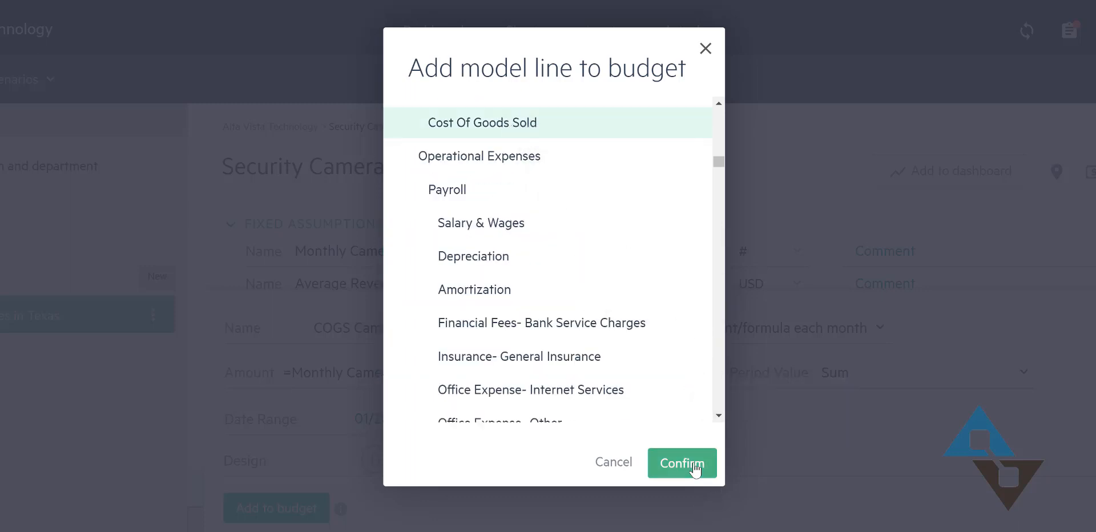
left_click(682, 463)
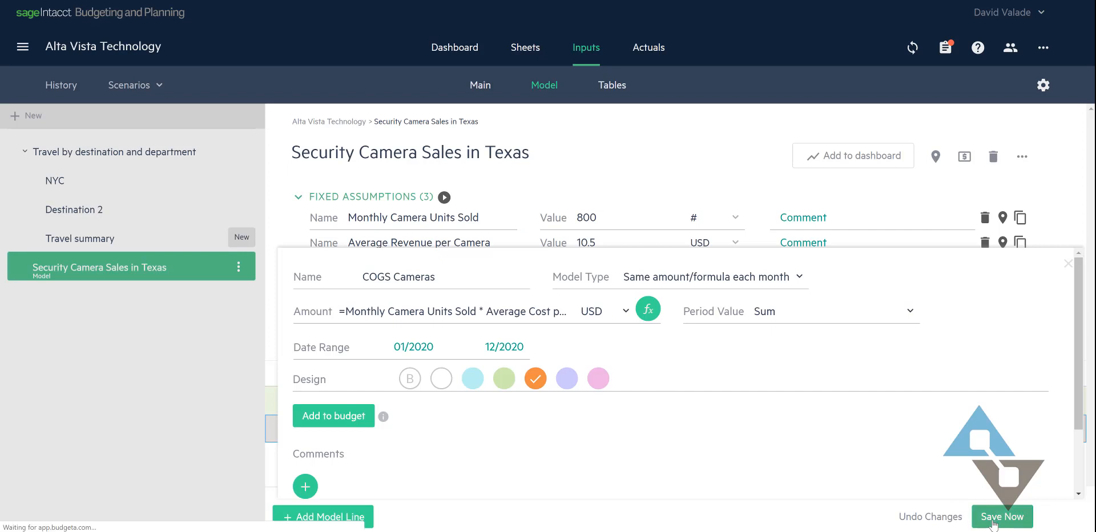
left_click(1002, 517)
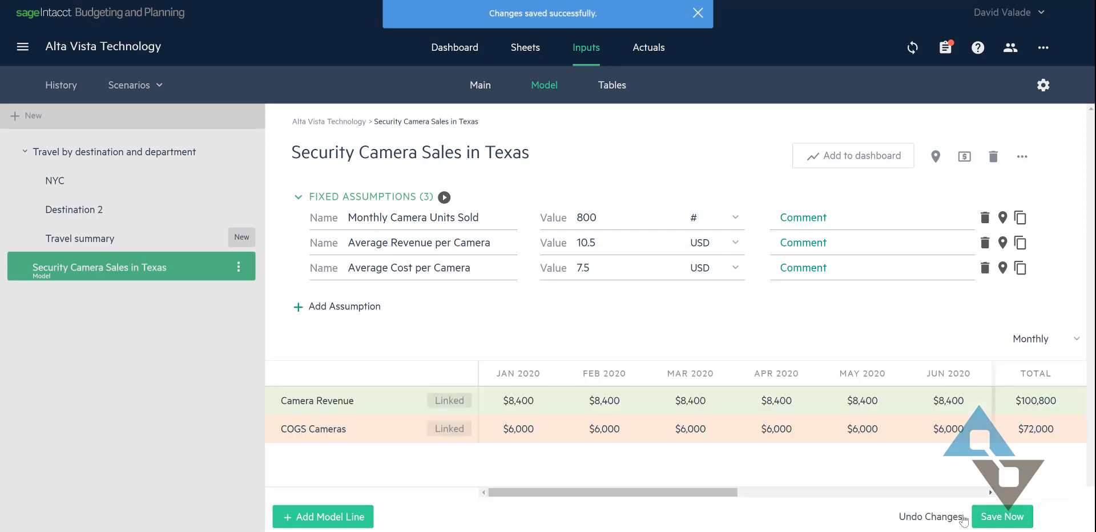
mouse_move(844, 467)
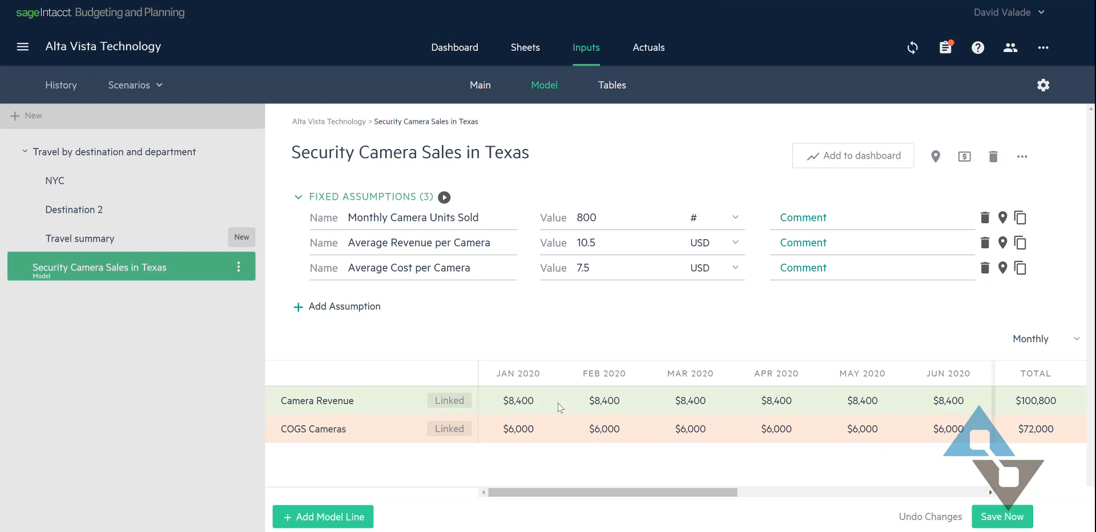
mouse_move(491, 442)
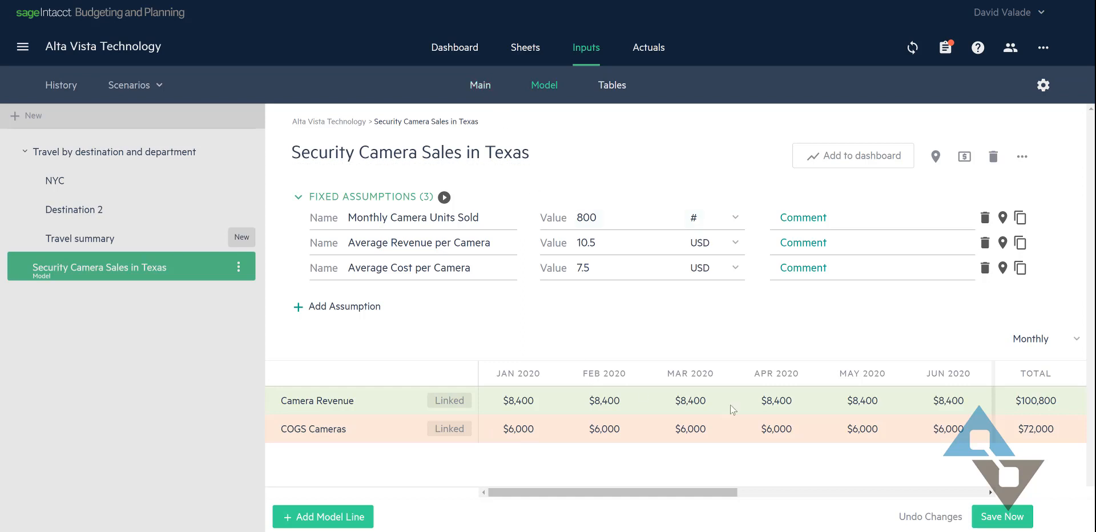
mouse_move(1018, 413)
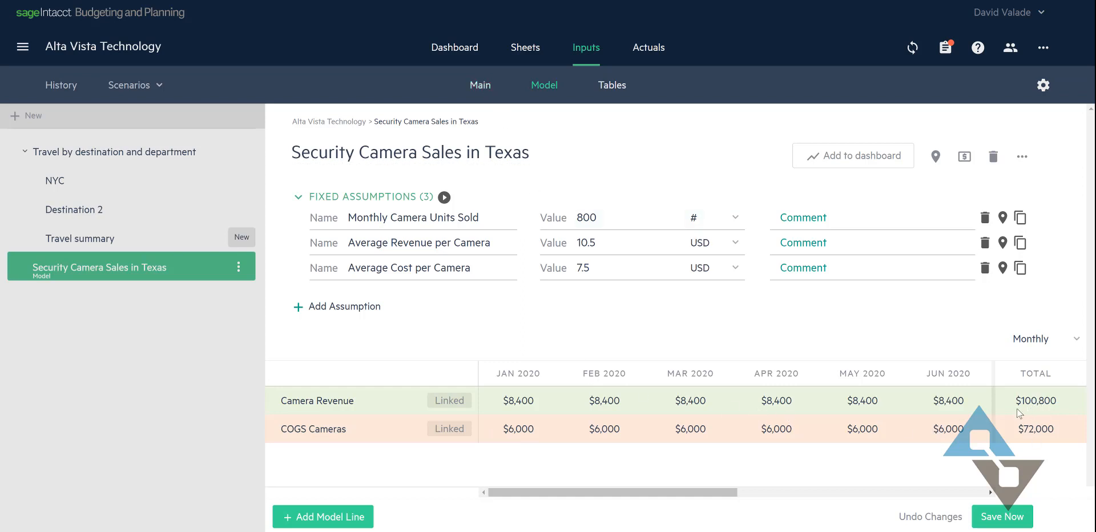
mouse_move(1022, 441)
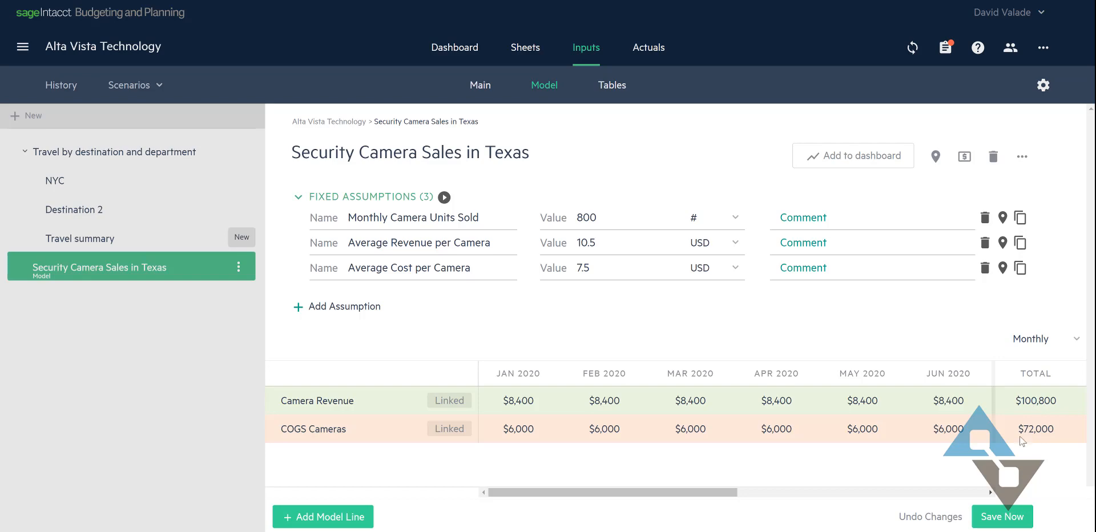
mouse_move(579, 146)
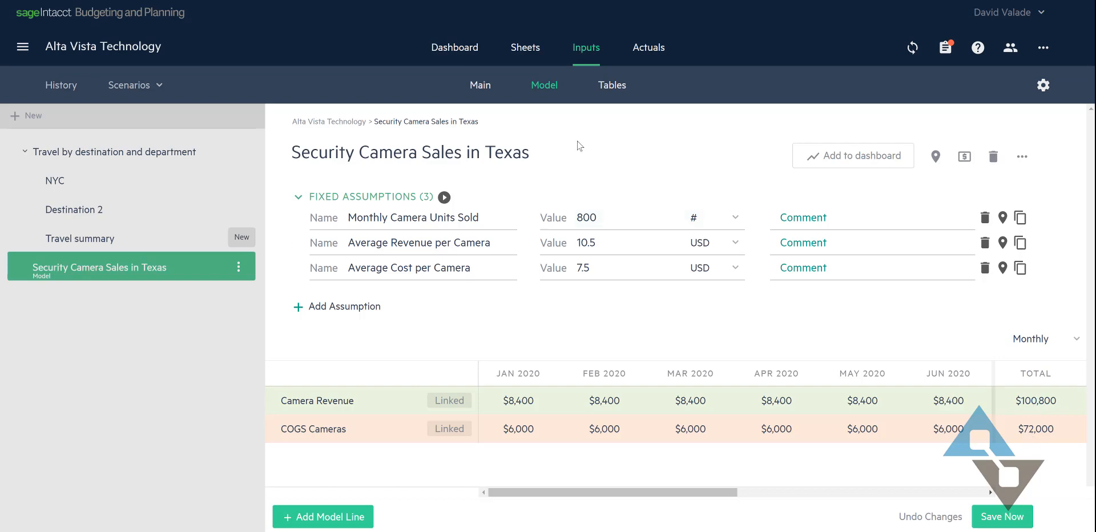
Step: Show the Cash sheet with Sales- Security Cameras $100,800 and Cost of Revenues ($72,000)
left_click(525, 48)
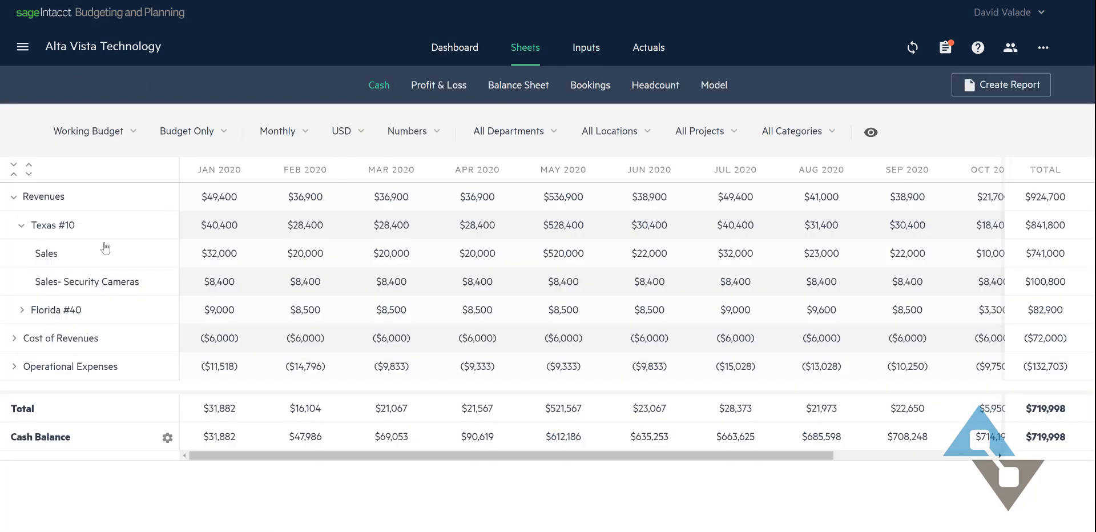
mouse_move(714, 295)
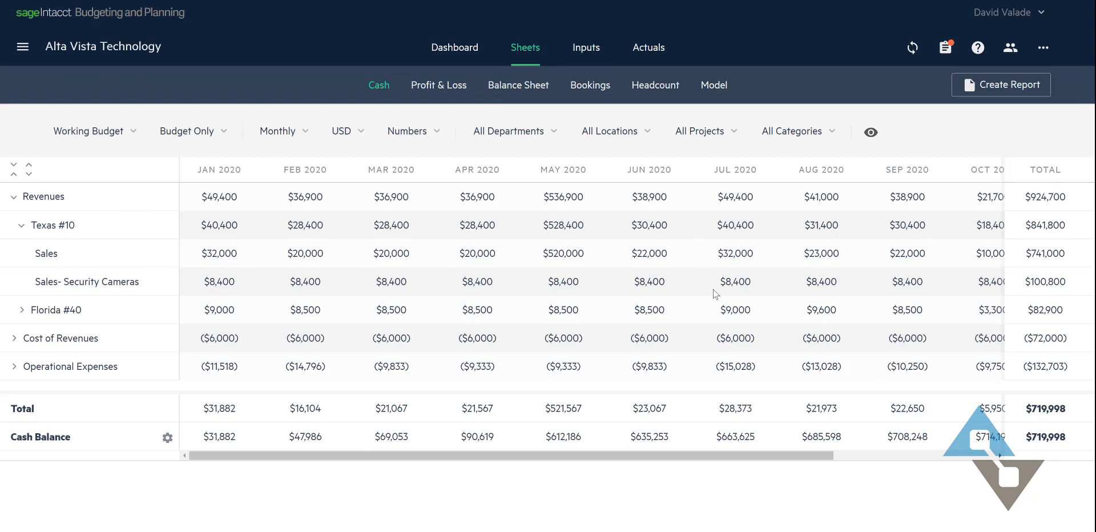
mouse_move(262, 282)
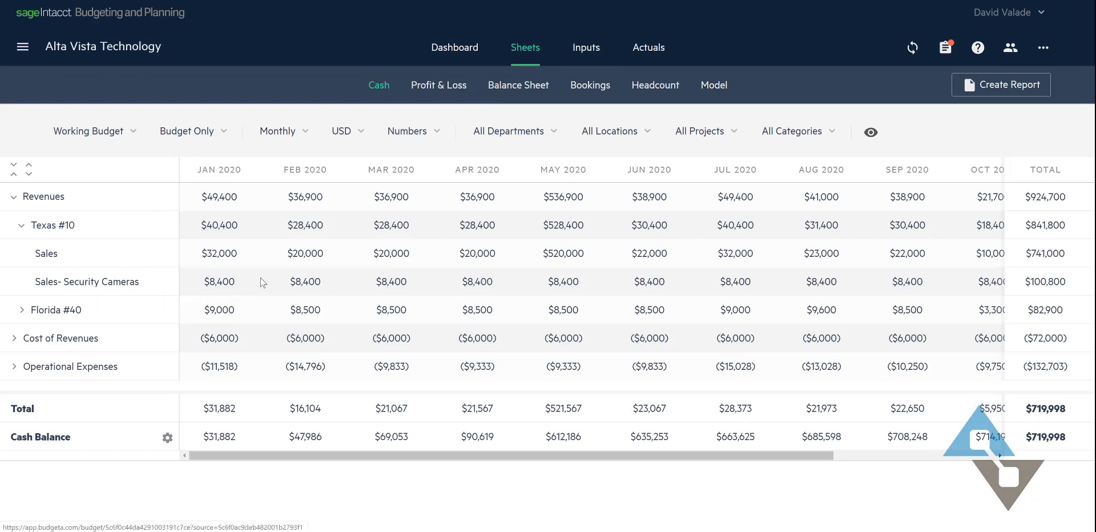
mouse_move(1064, 289)
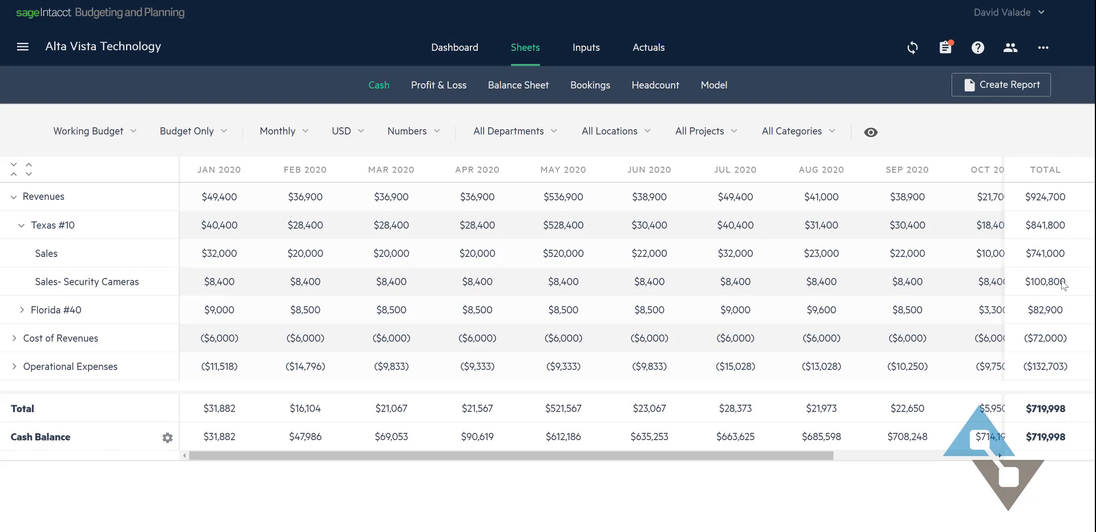
mouse_move(124, 366)
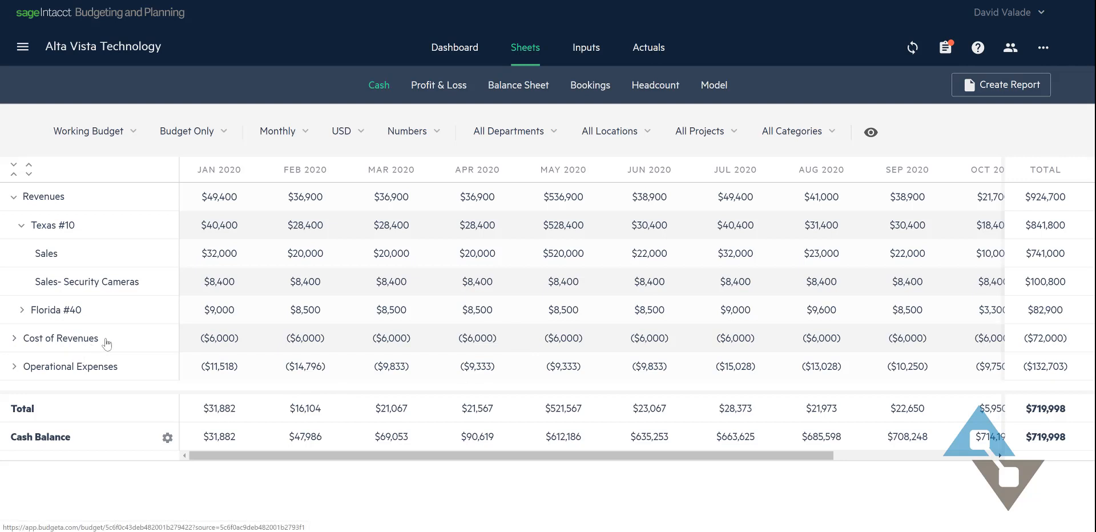
mouse_move(213, 258)
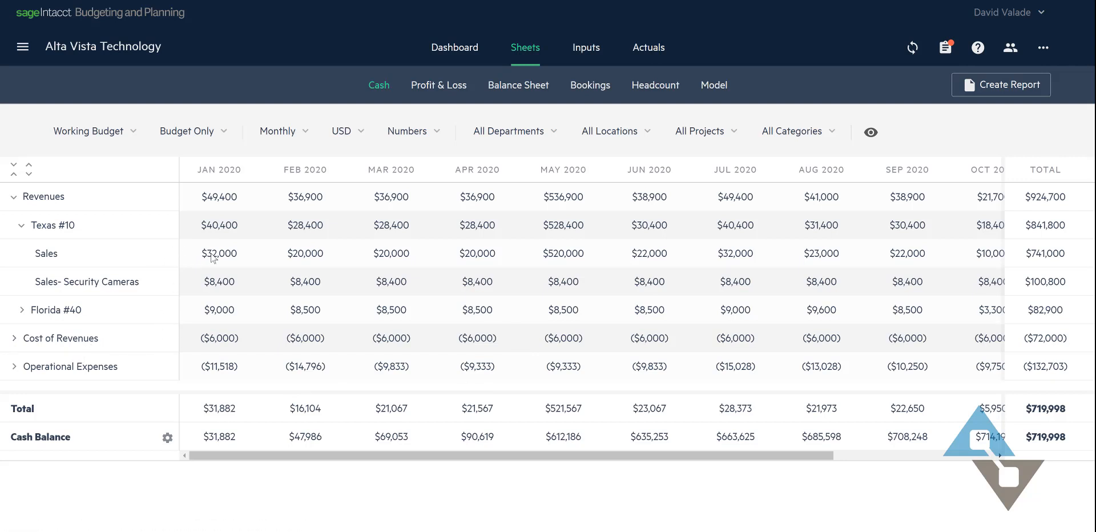
mouse_move(219, 266)
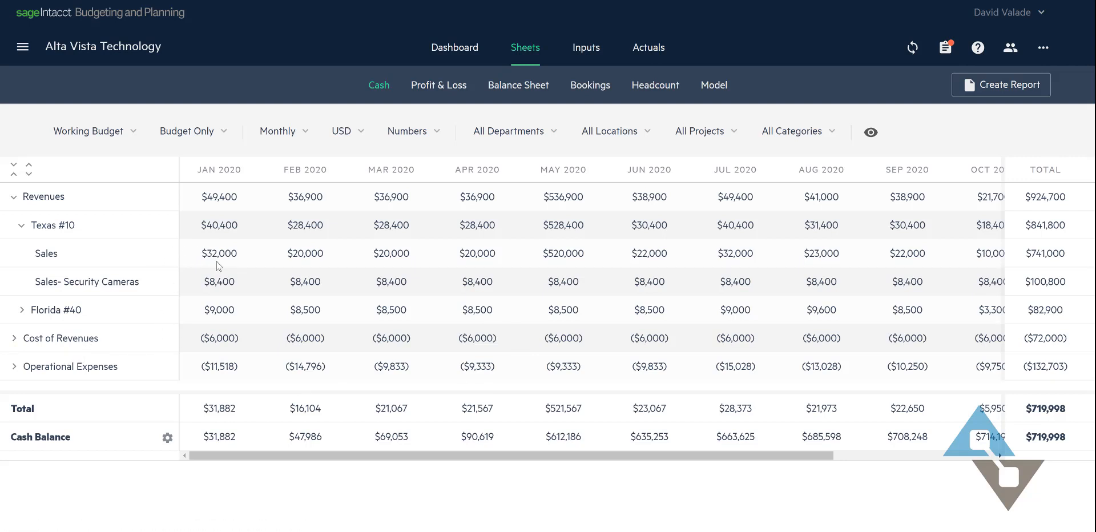
mouse_move(231, 339)
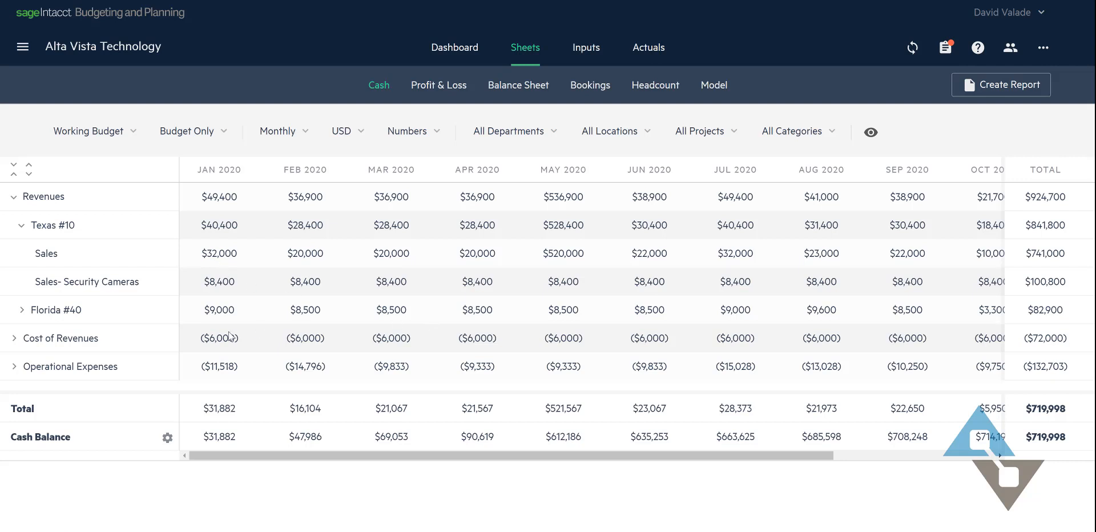
mouse_move(312, 285)
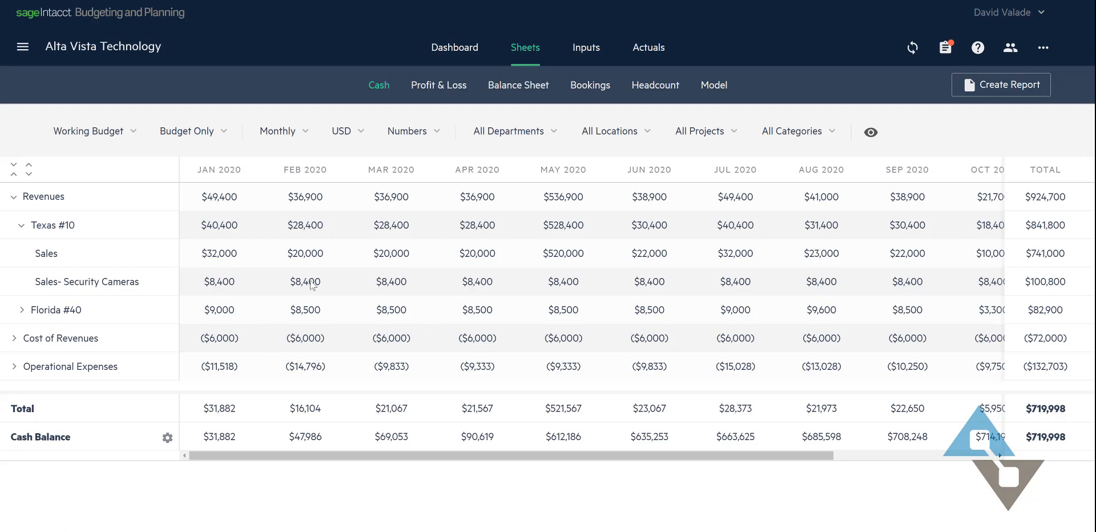
mouse_move(315, 283)
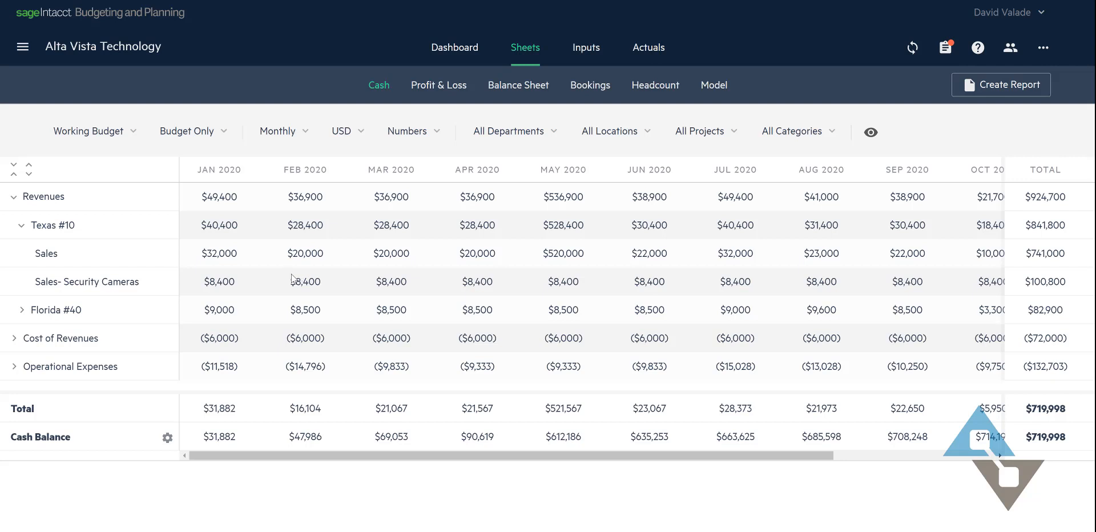
mouse_move(309, 282)
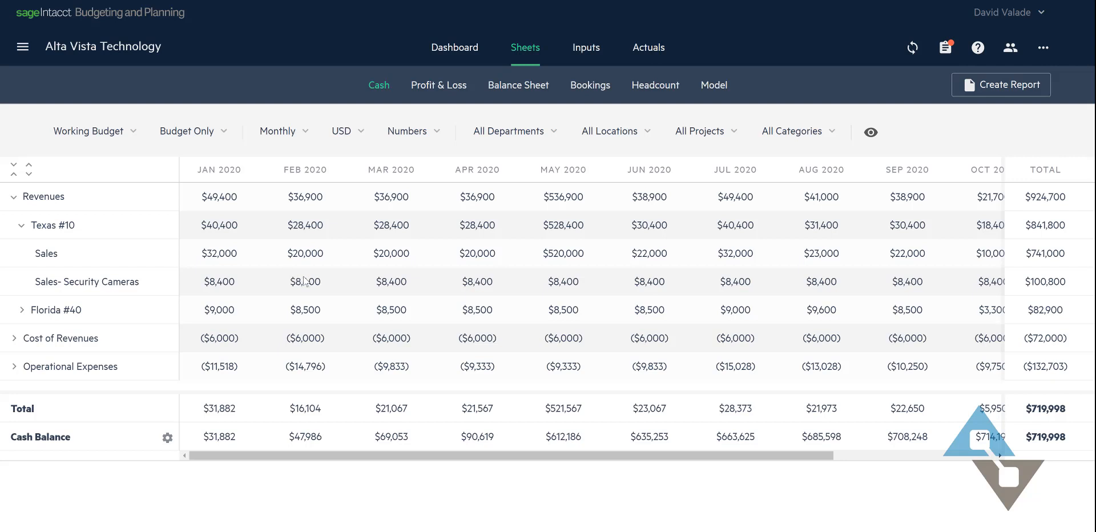
mouse_move(360, 325)
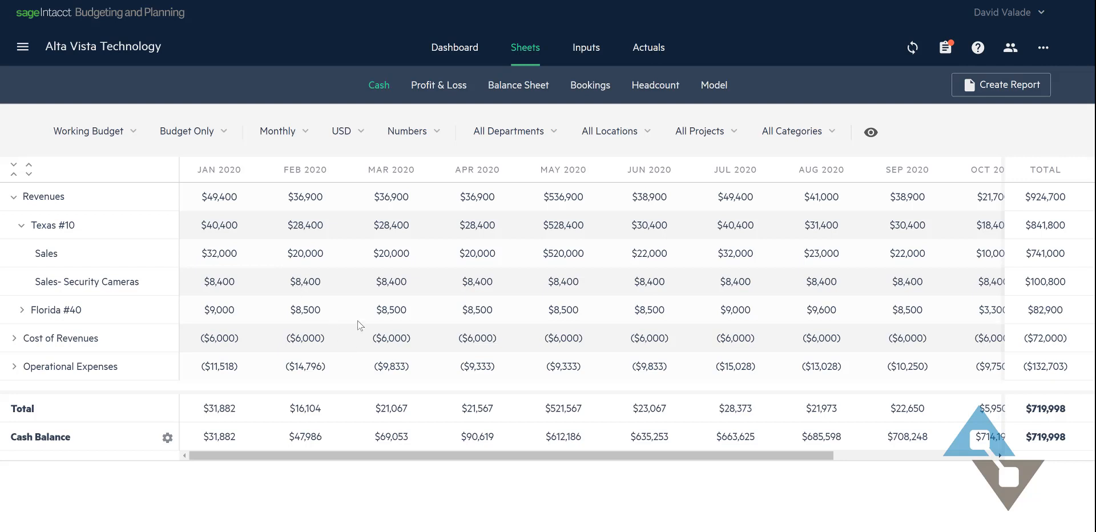
mouse_move(342, 316)
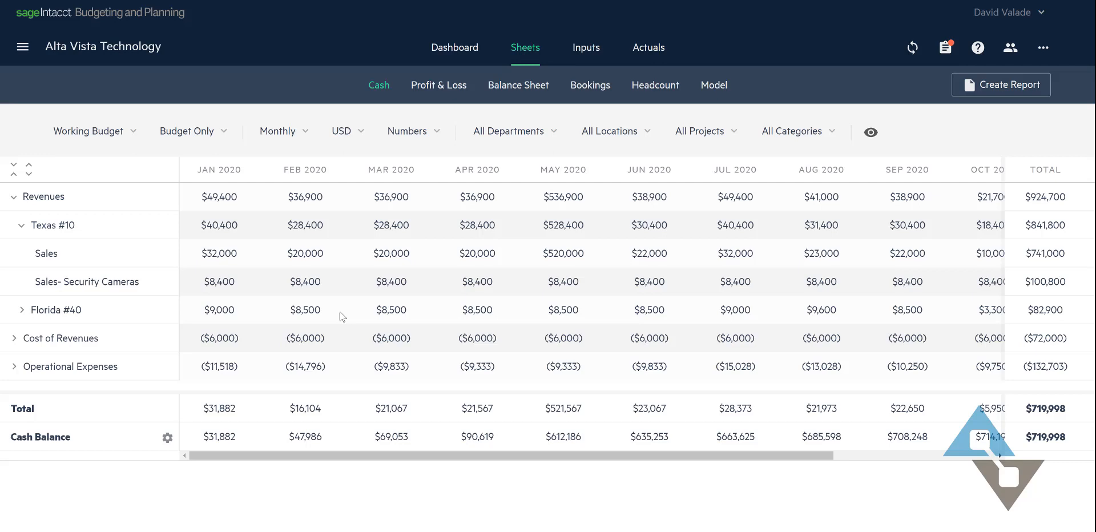
mouse_move(586, 50)
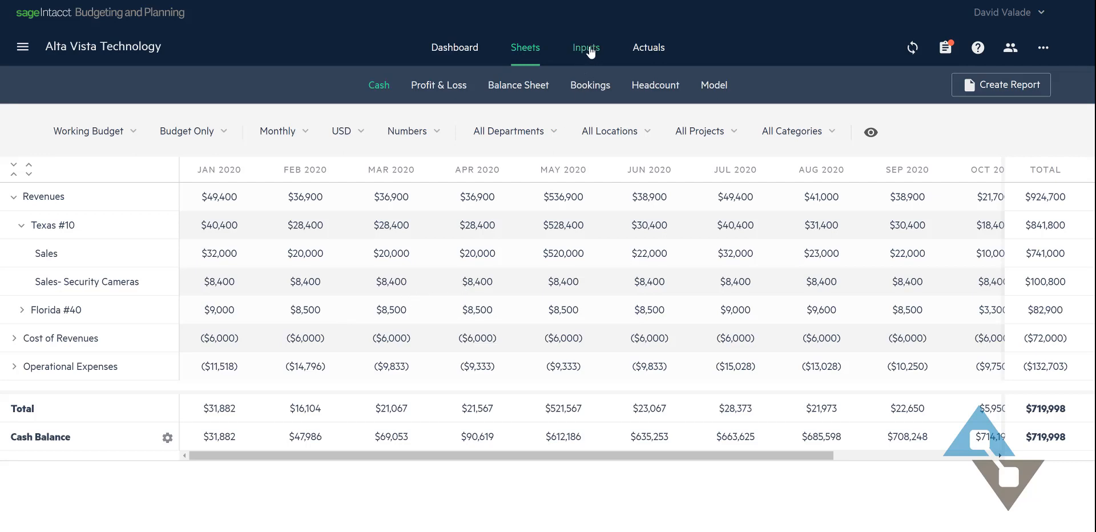
left_click(586, 48)
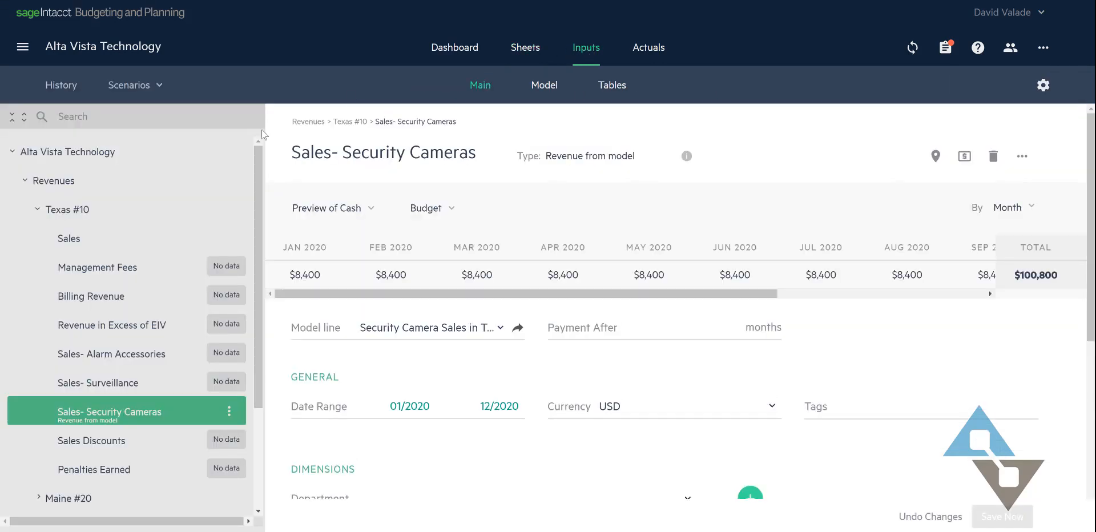
mouse_move(80, 424)
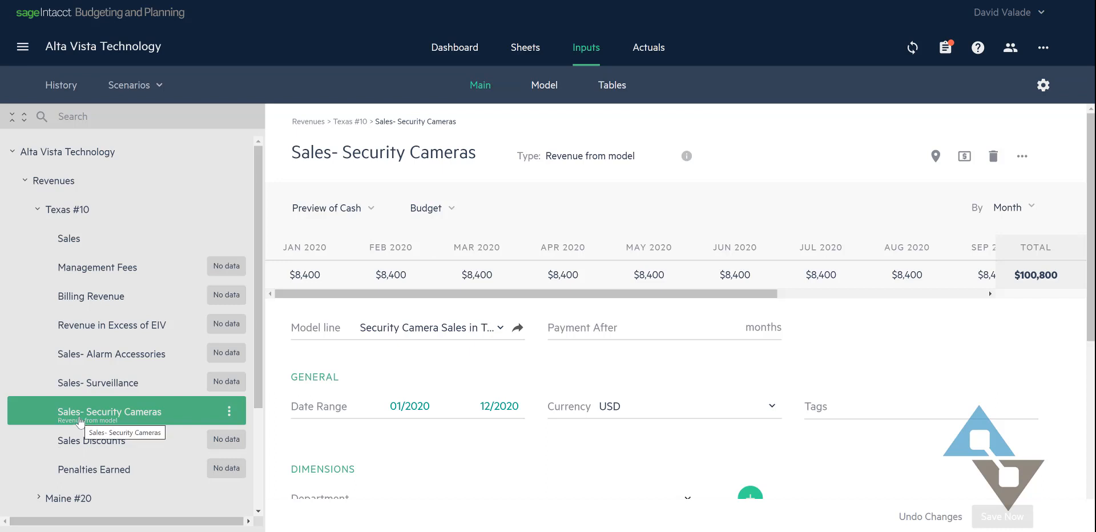
mouse_move(50, 416)
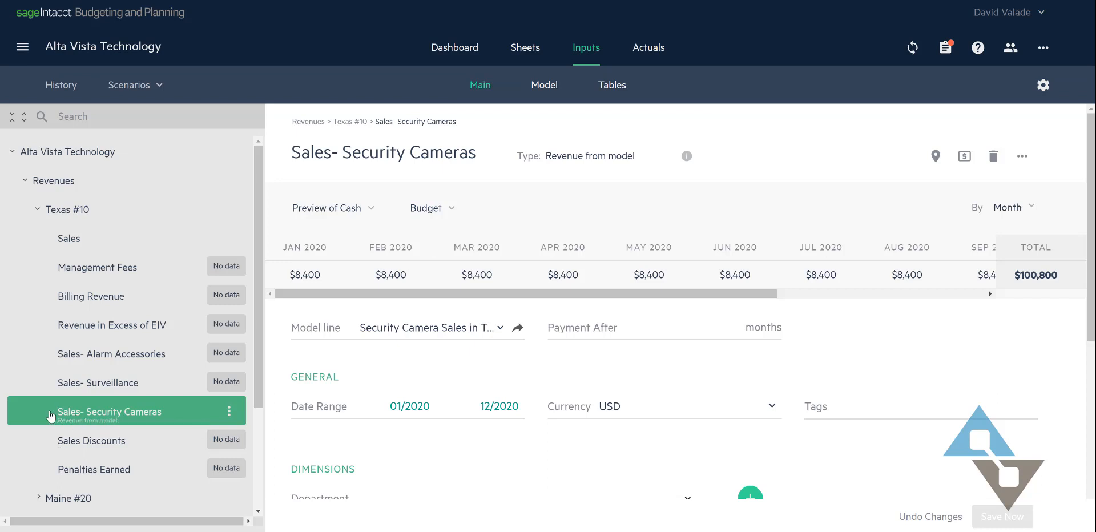
mouse_move(354, 323)
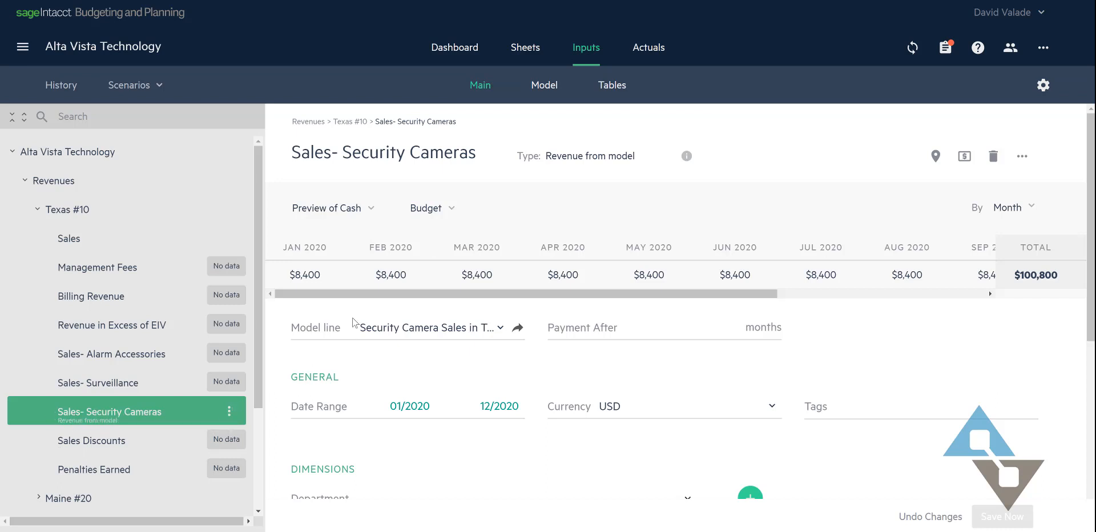
mouse_move(491, 271)
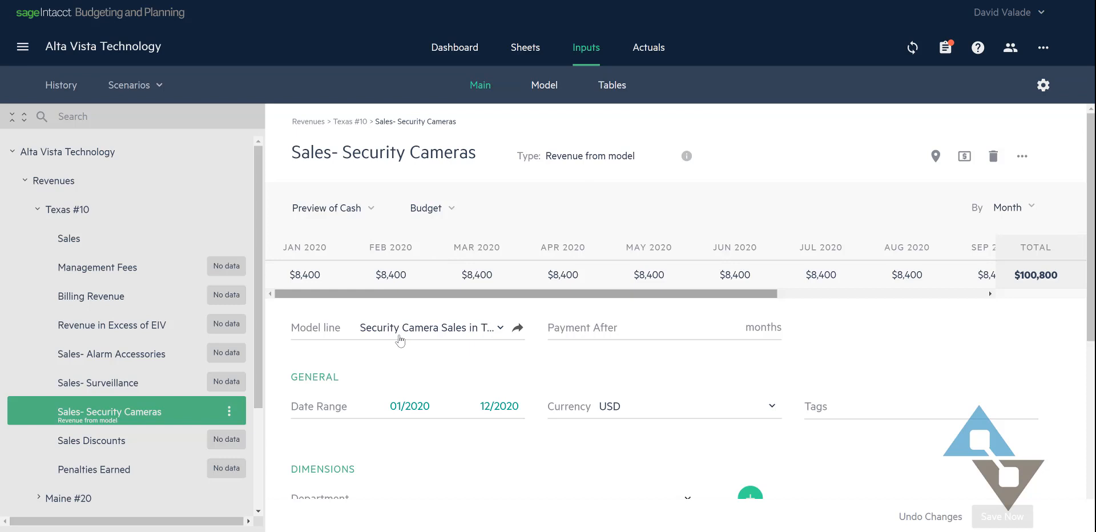
mouse_move(488, 277)
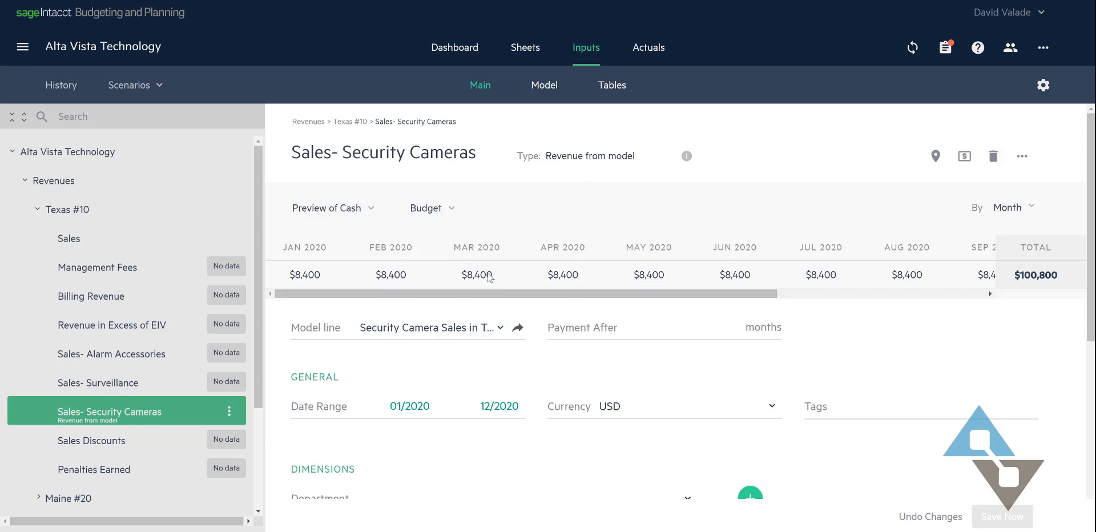
mouse_move(528, 281)
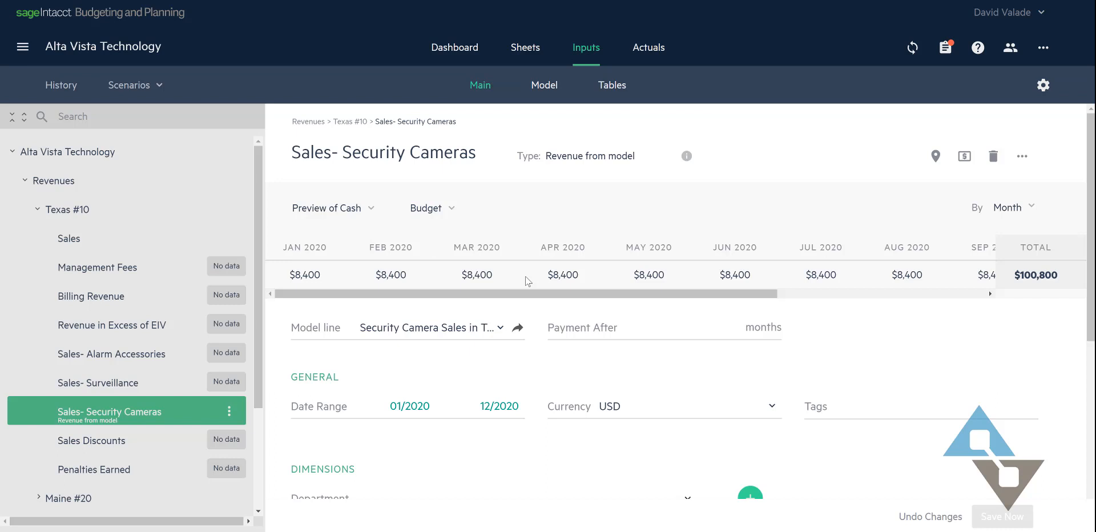
mouse_move(521, 296)
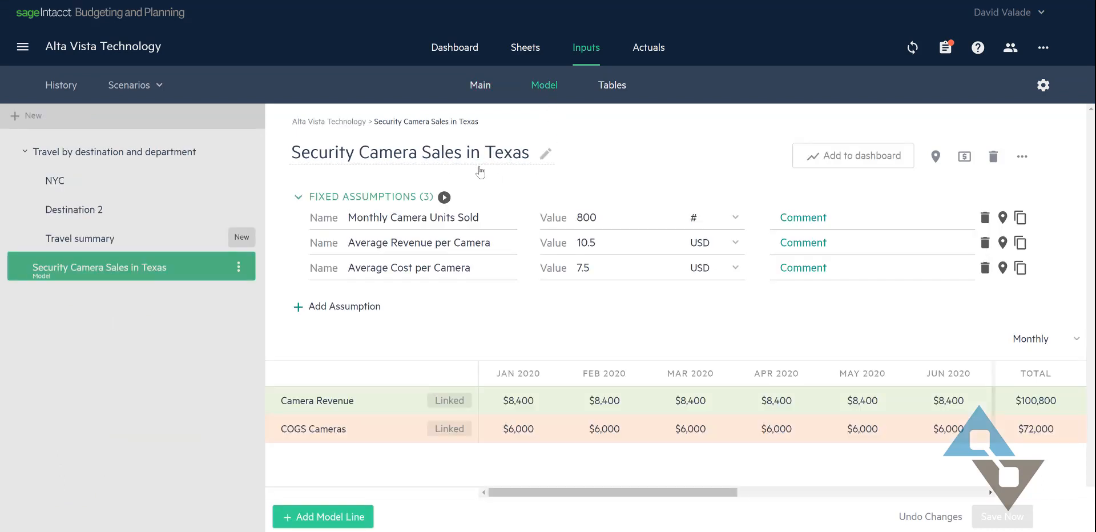
mouse_move(548, 127)
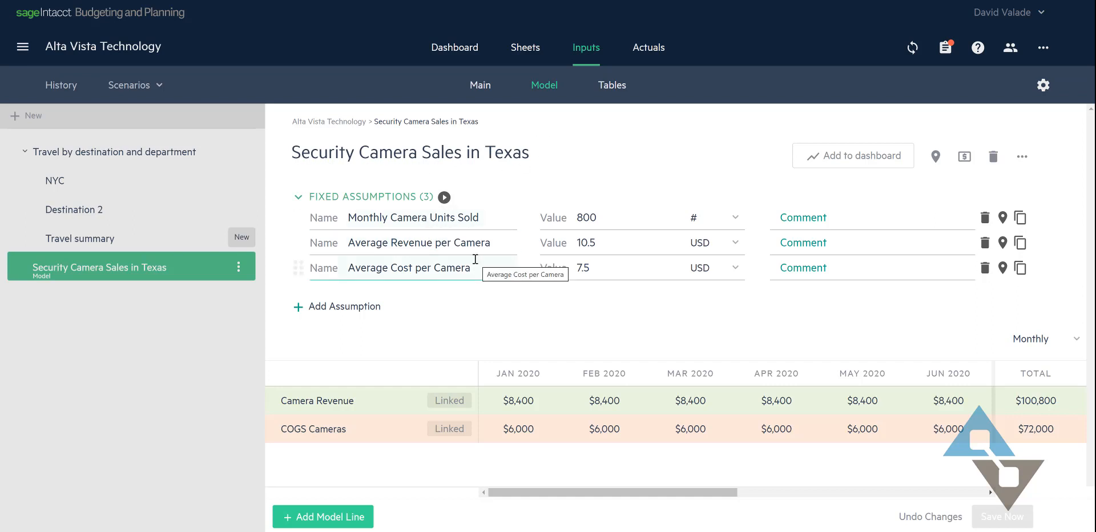
mouse_move(527, 323)
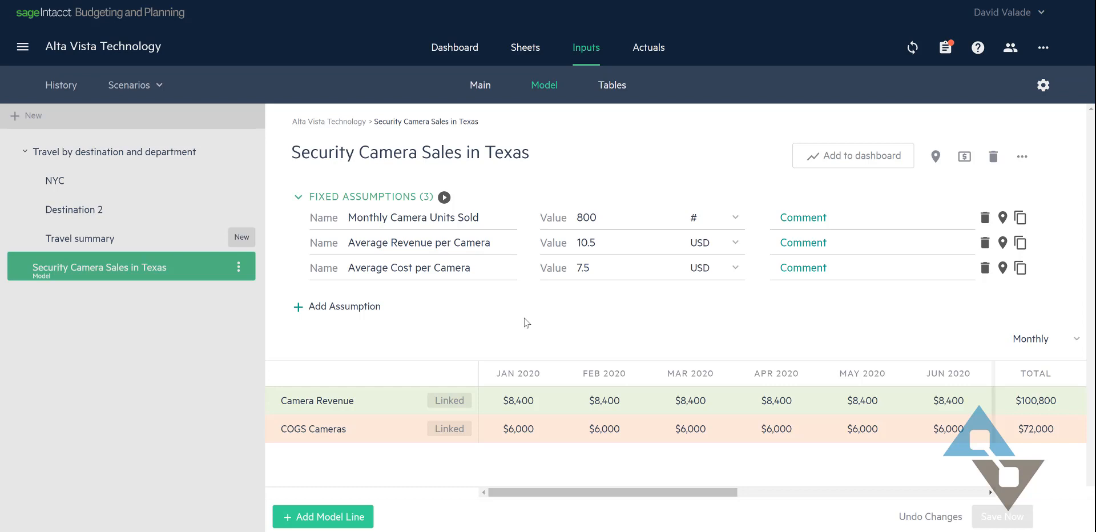
mouse_move(404, 320)
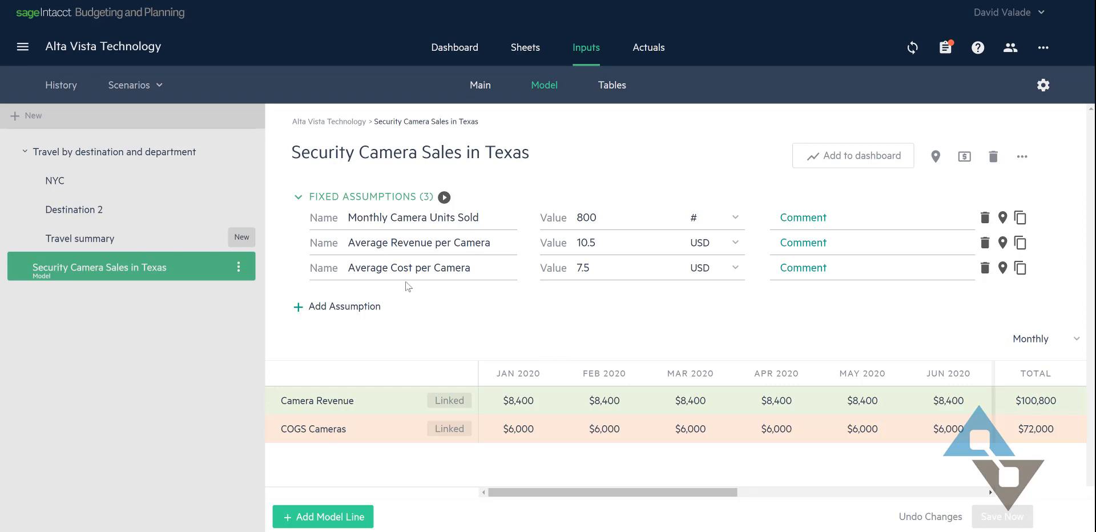
Step: Begin editing the Average Cost per Camera value in the Security Camera Sales in Texas model
left_click(591, 268)
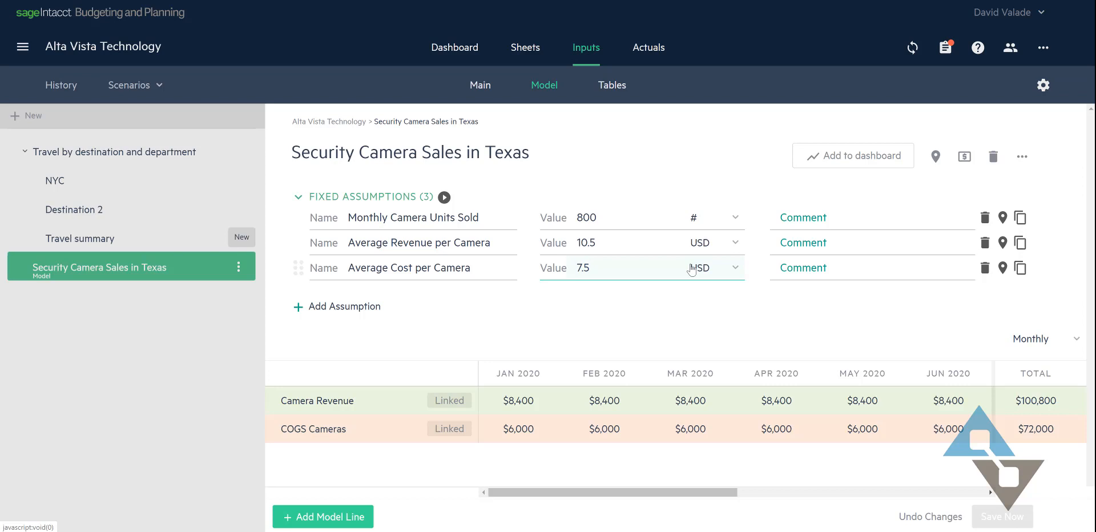
Step: Set Average Cost per Camera to 7.10 USD, dropping COGS Cameras to $5,680 monthly
type("7.10")
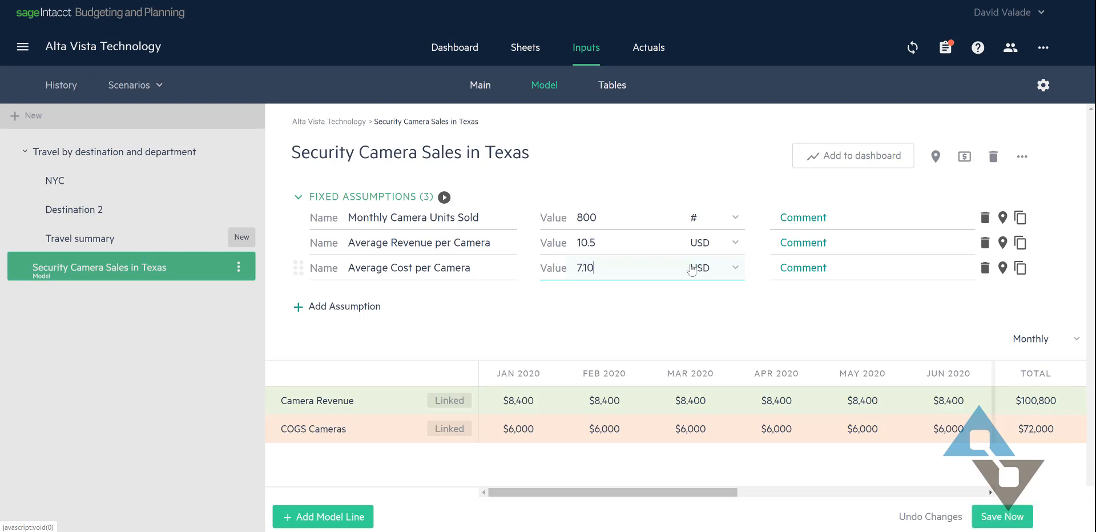
left_click(735, 268)
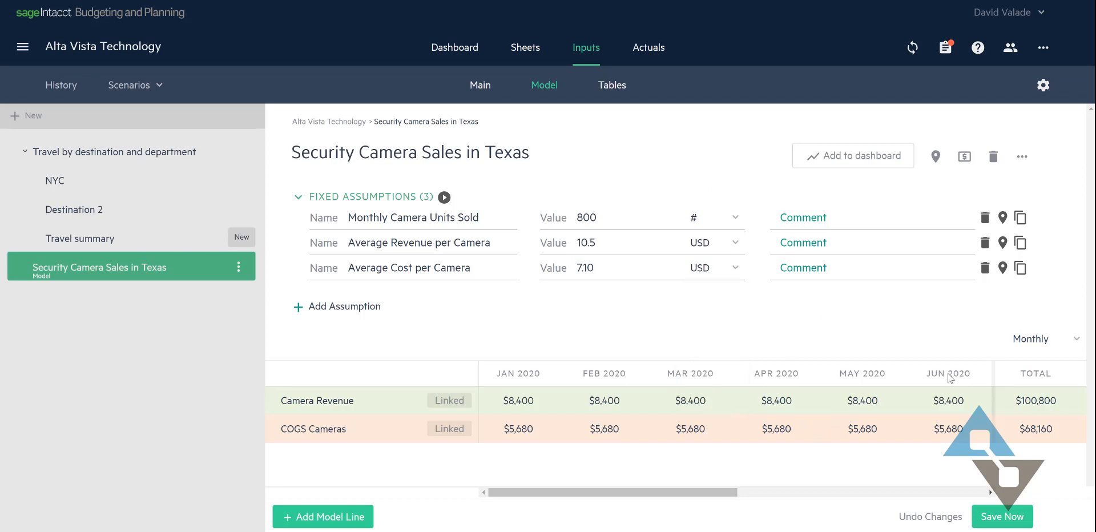
mouse_move(1016, 422)
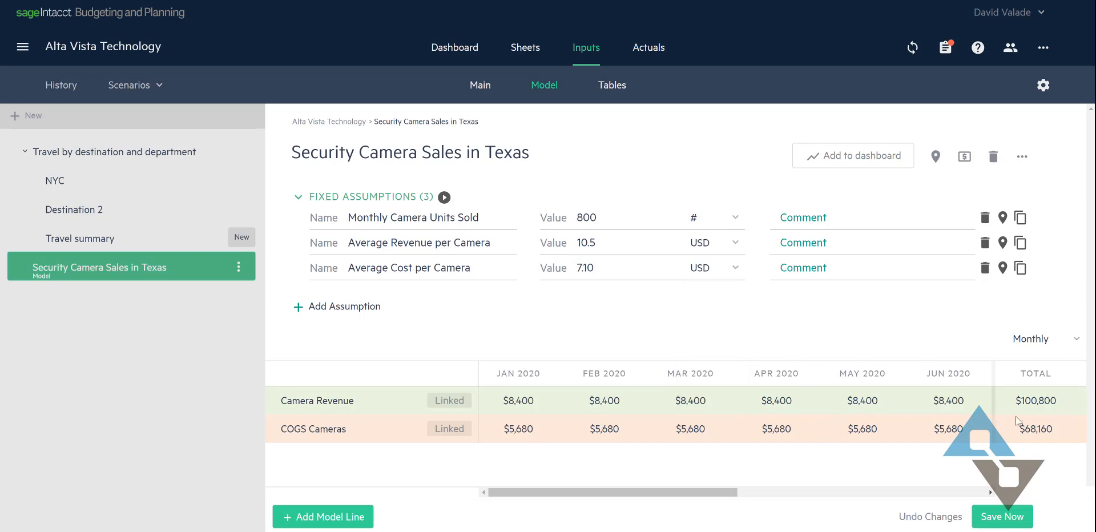
mouse_move(1040, 436)
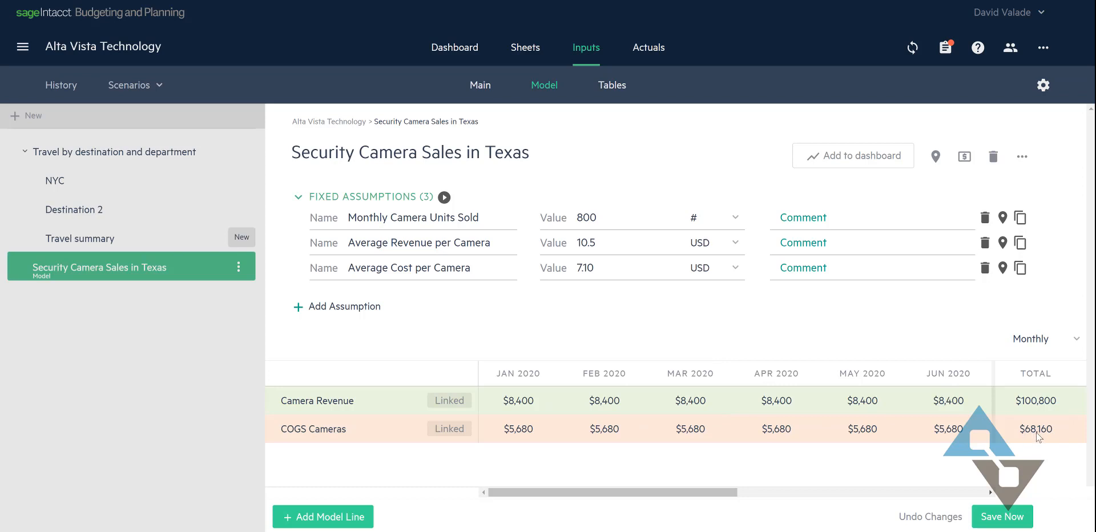
mouse_move(718, 340)
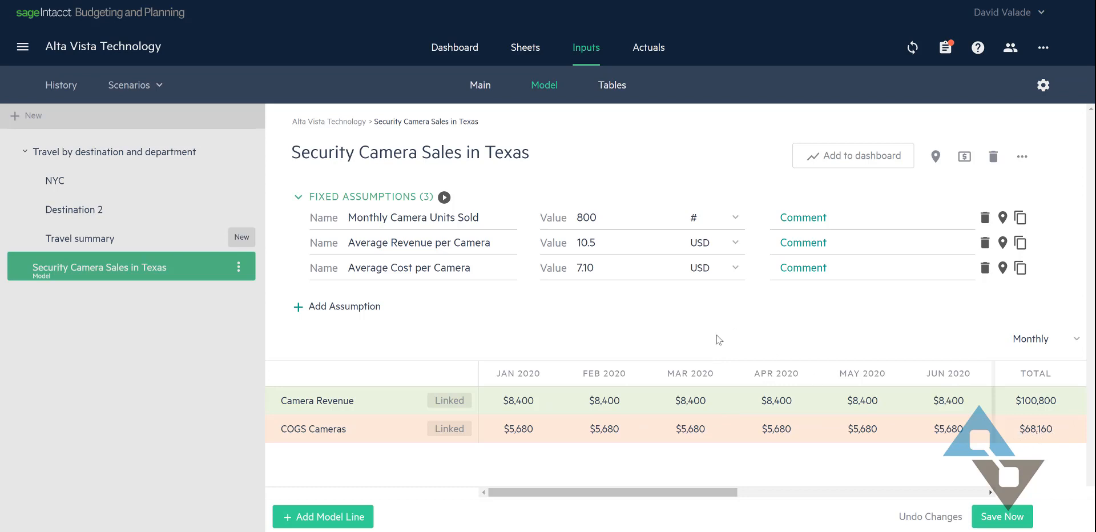
mouse_move(612, 342)
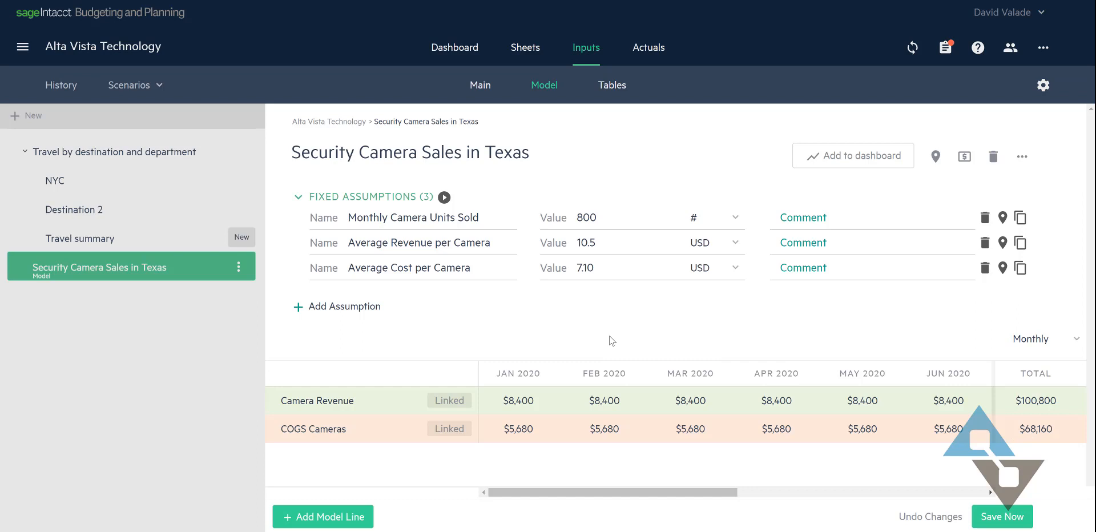
Step: Set Average Revenue per Camera to 11 USD, raising Camera Revenue to $8,800 monthly
left_click(604, 242)
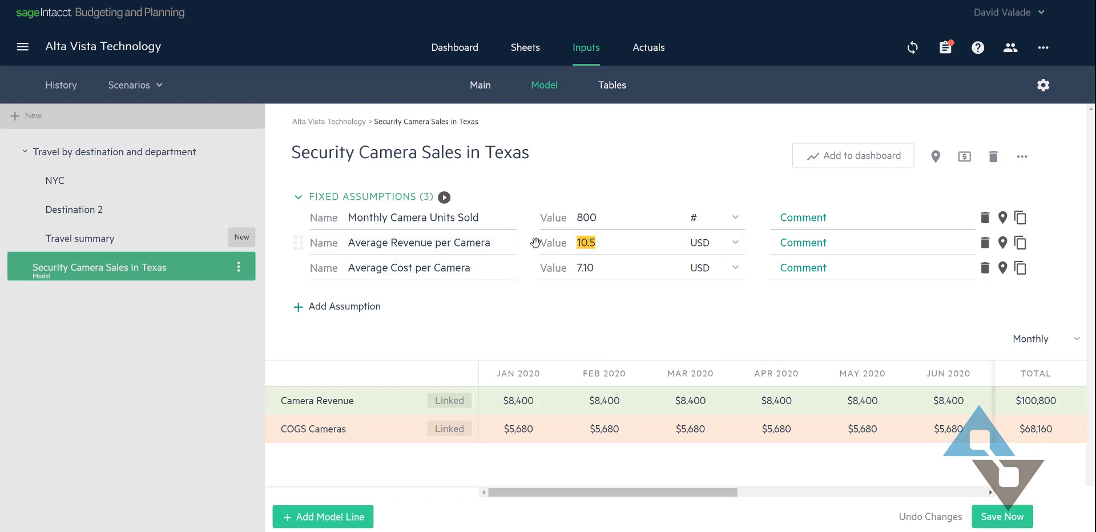
type("1")
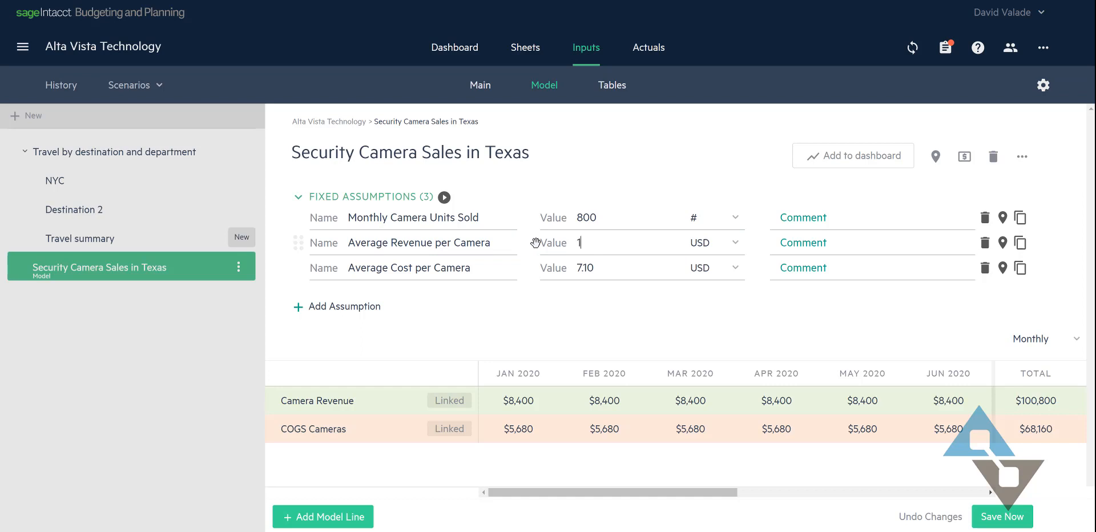
left_click(735, 243)
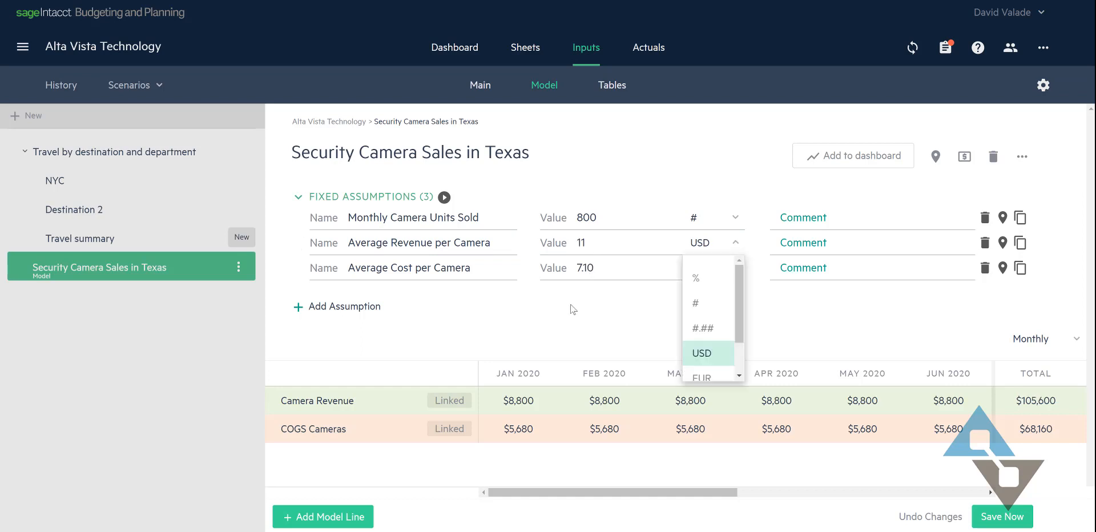
left_click(701, 352)
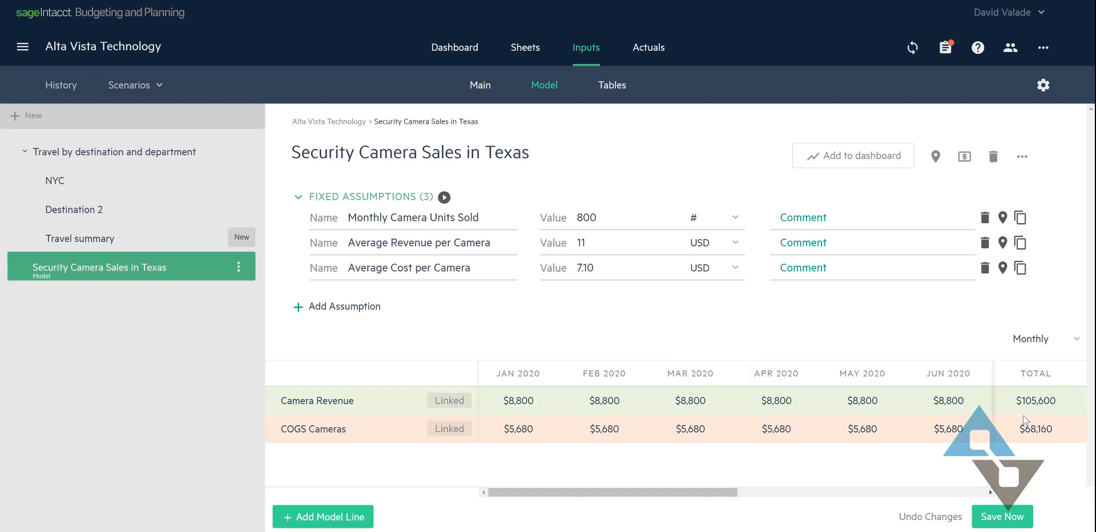
mouse_move(788, 354)
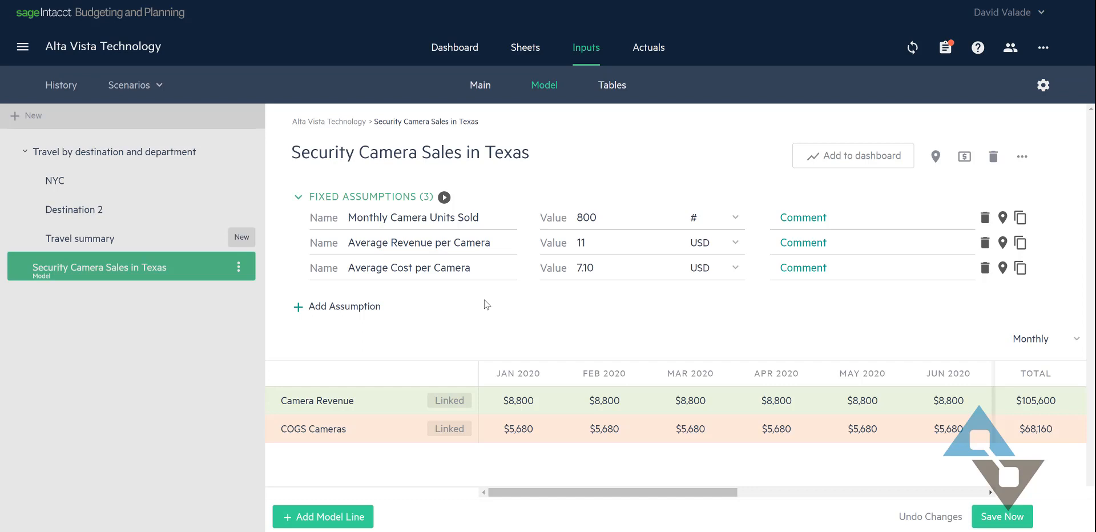
mouse_move(468, 304)
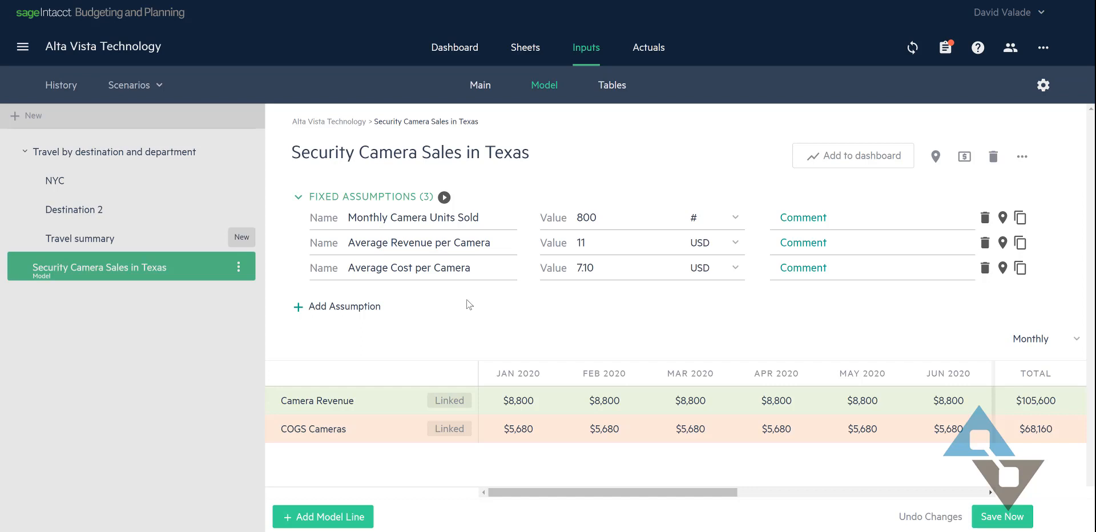
mouse_move(466, 305)
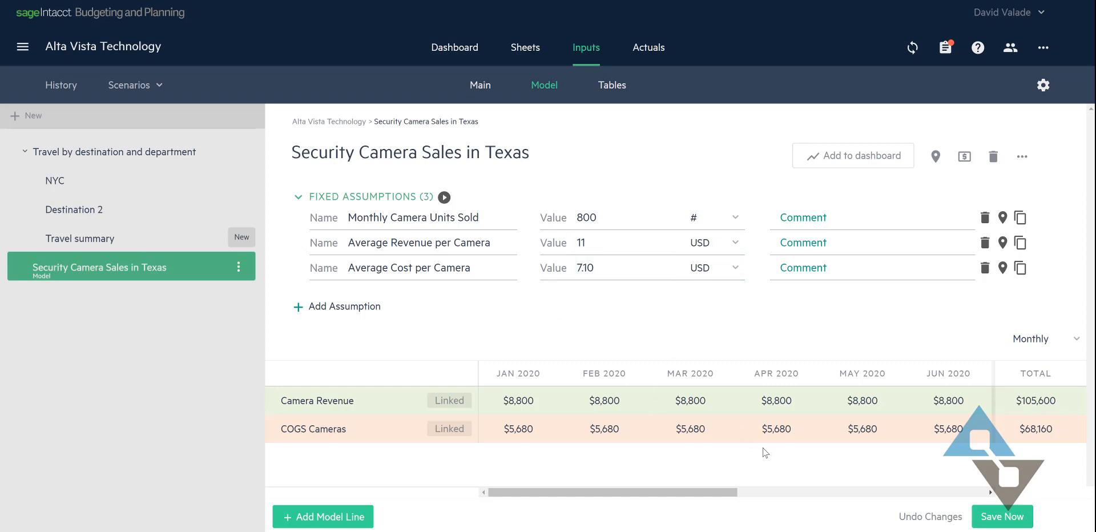
mouse_move(714, 367)
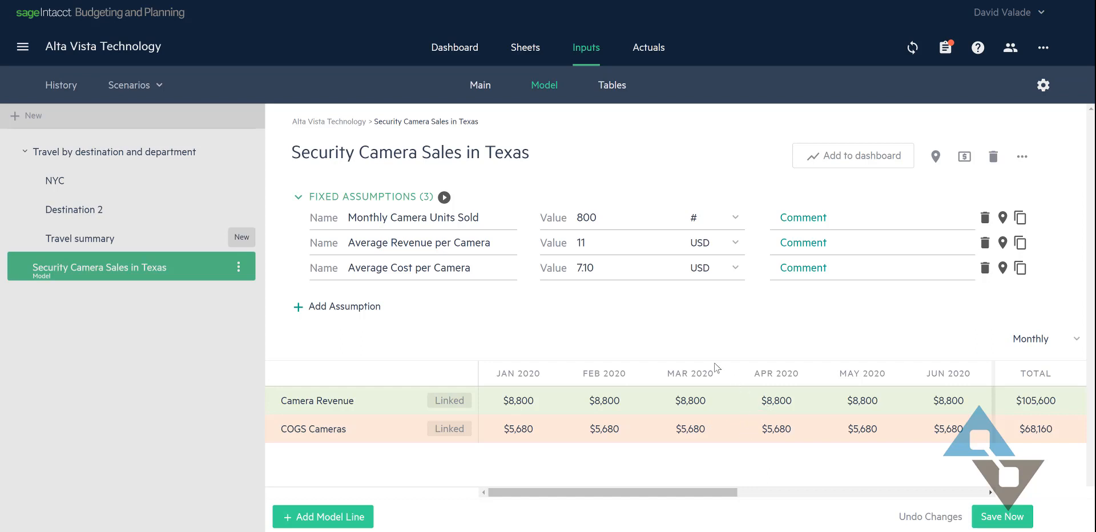
mouse_move(586, 298)
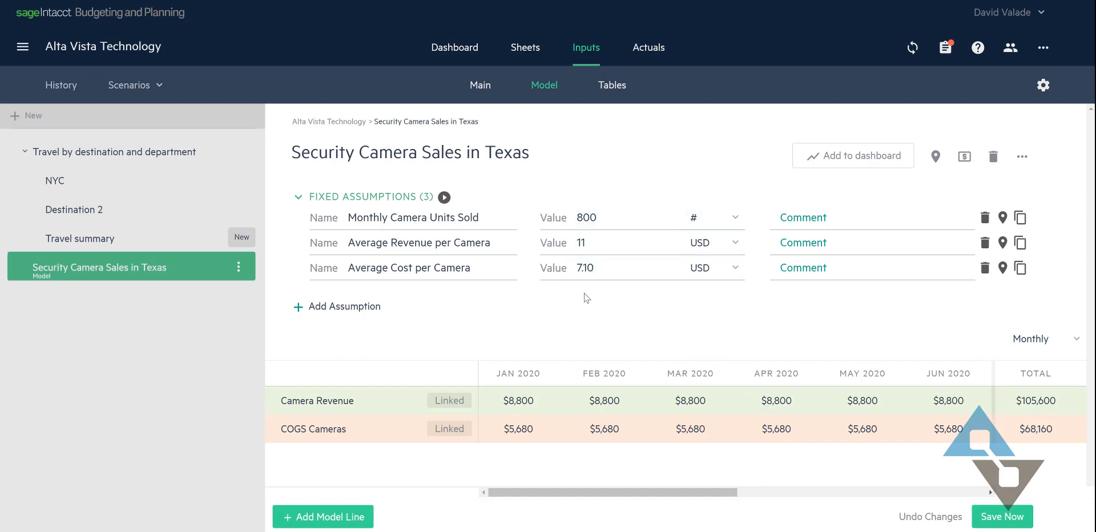
mouse_move(625, 298)
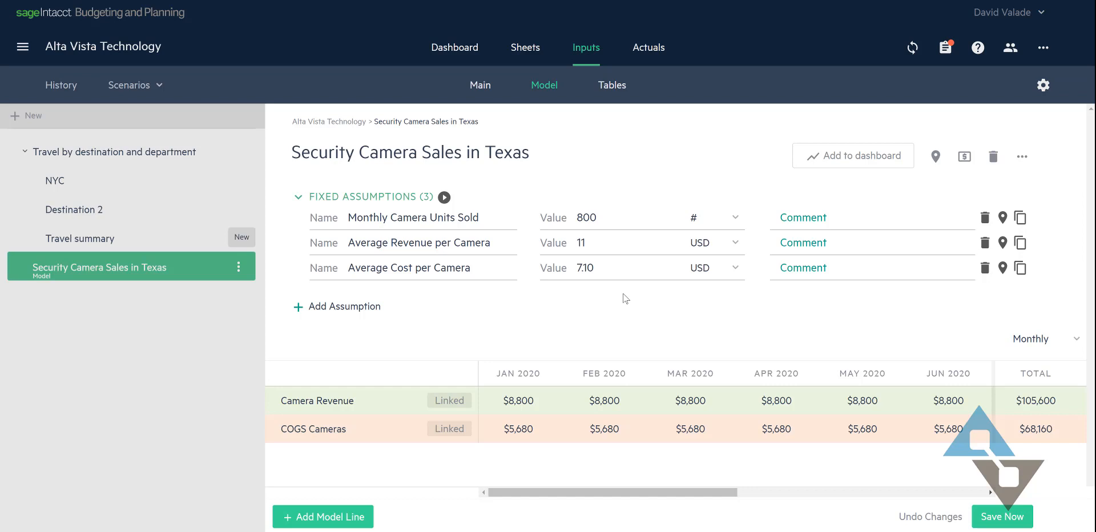
mouse_move(642, 326)
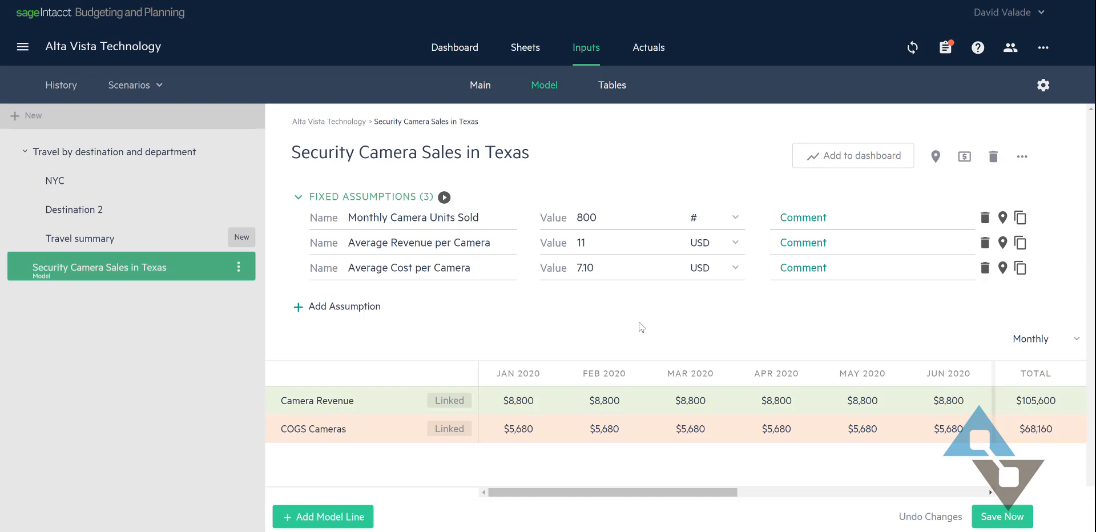
mouse_move(641, 347)
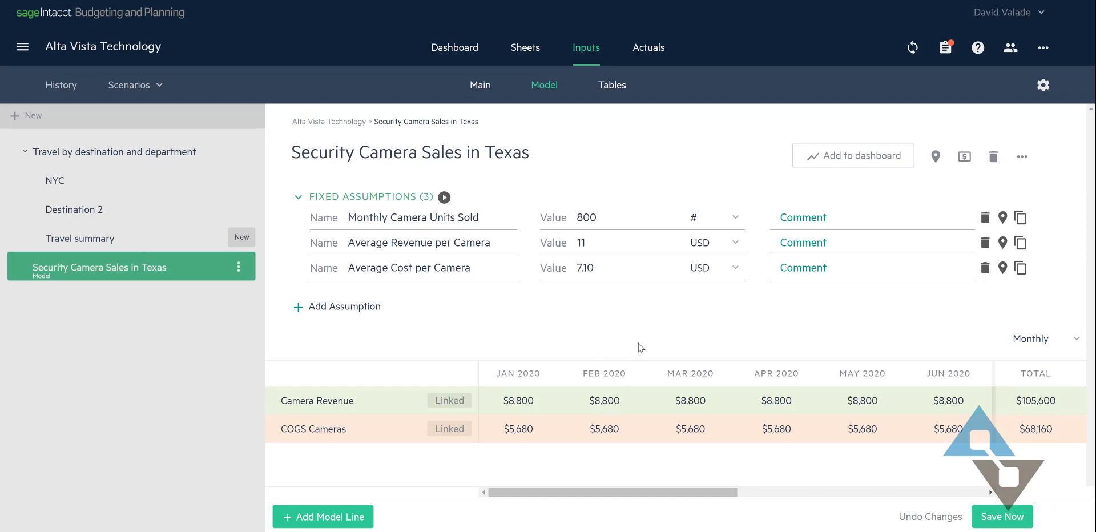
mouse_move(599, 408)
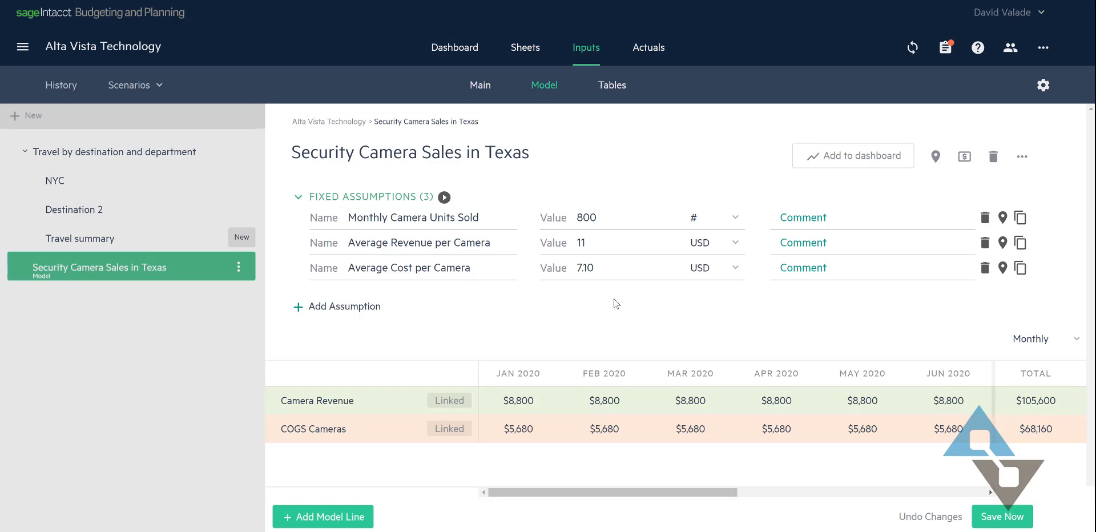
mouse_move(591, 357)
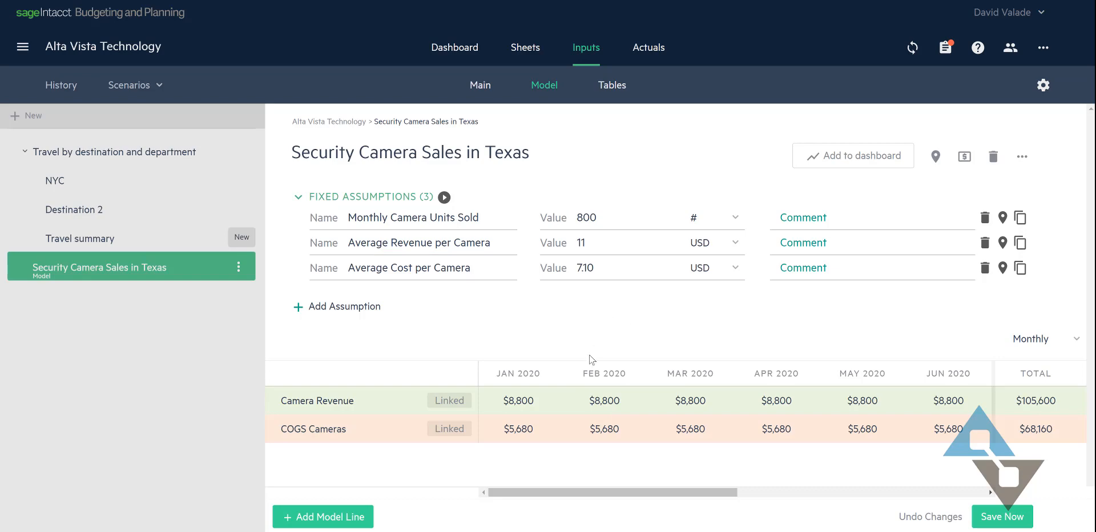